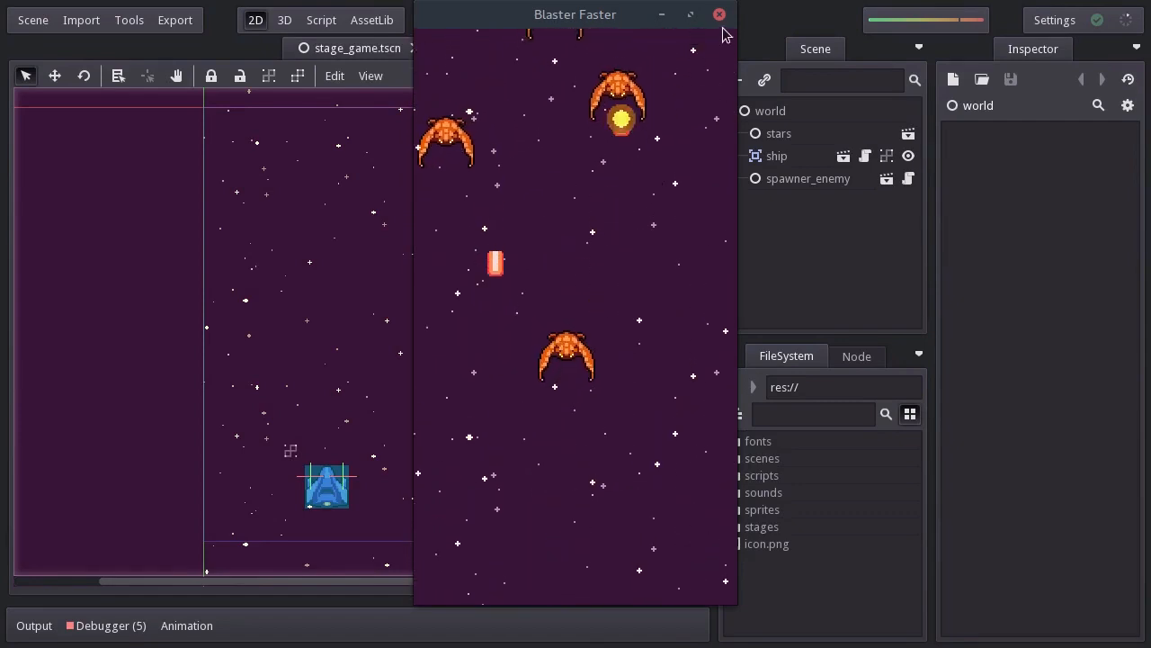
Step: Close the running Blaster Faster game window to return to the editor
left_click(718, 15)
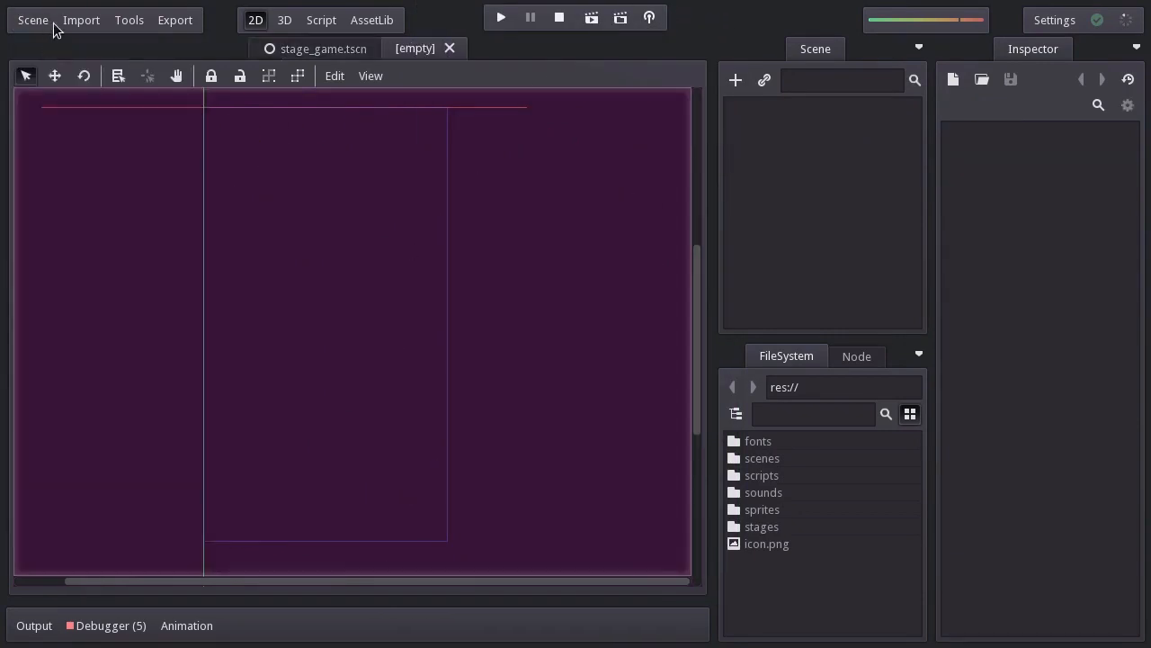
Step: Add a Sprite root node named explosion and save it as scenes/explosion.tscn
left_click(735, 80)
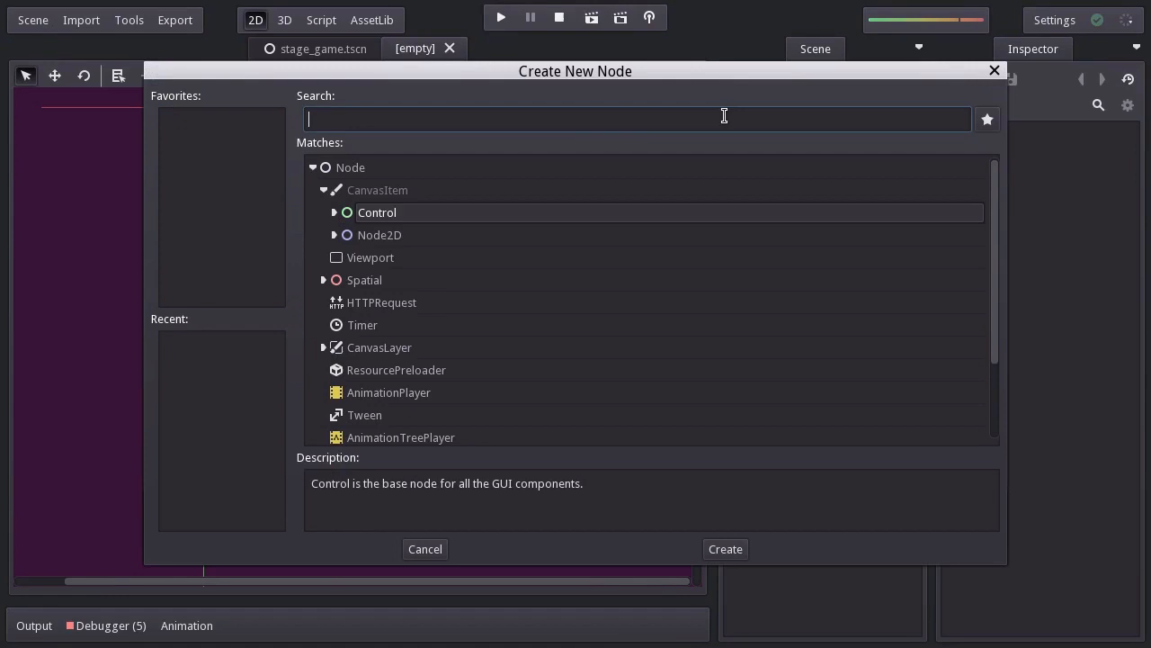
left_click(334, 235)
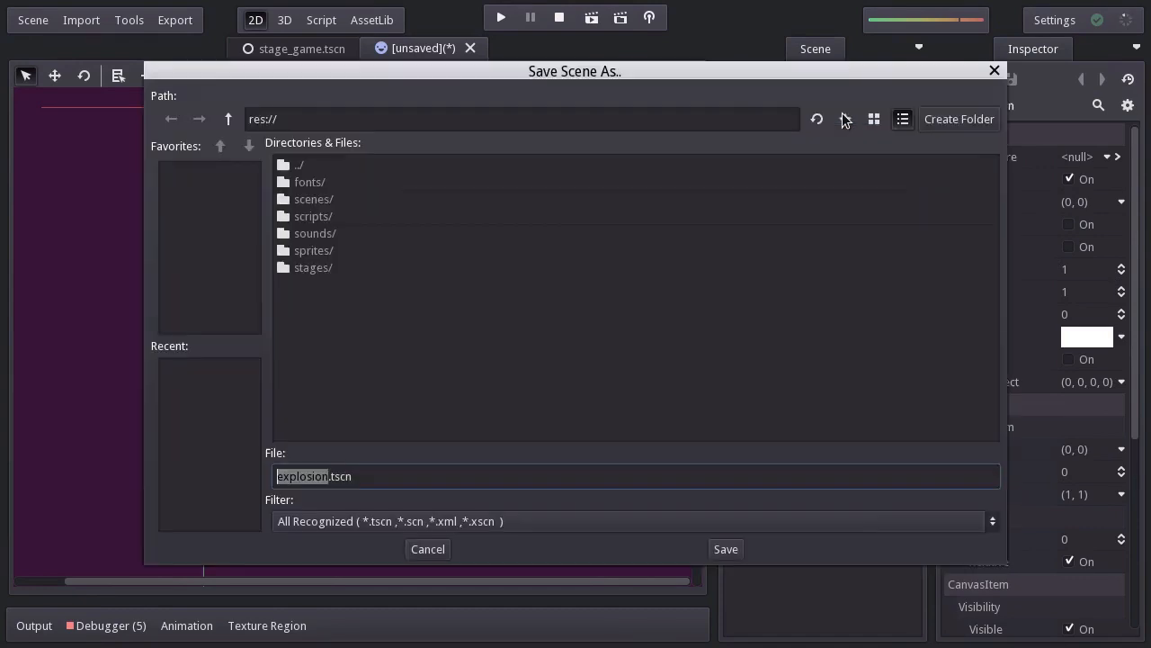
double_click(313, 199)
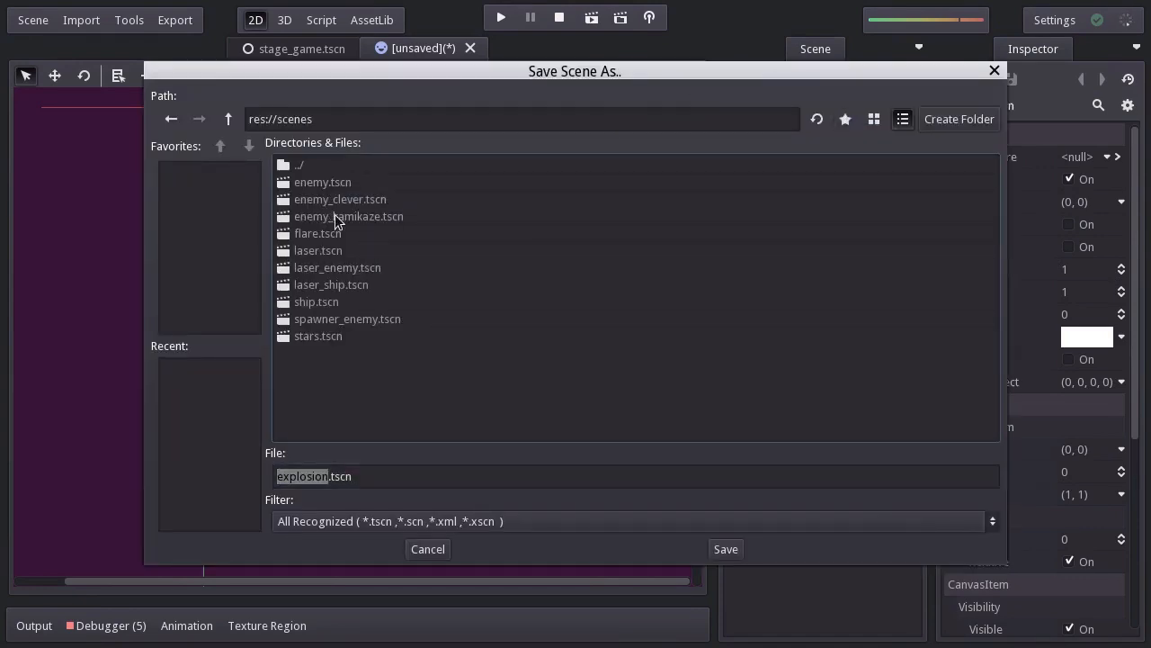
mouse_move(632, 568)
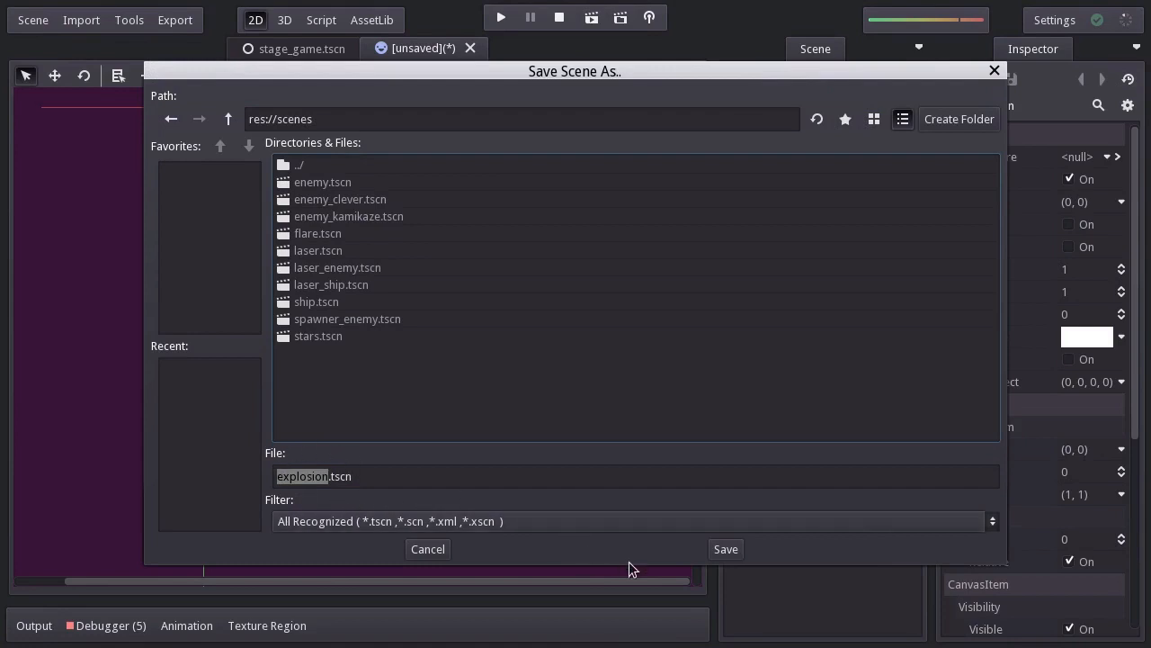
left_click(725, 548)
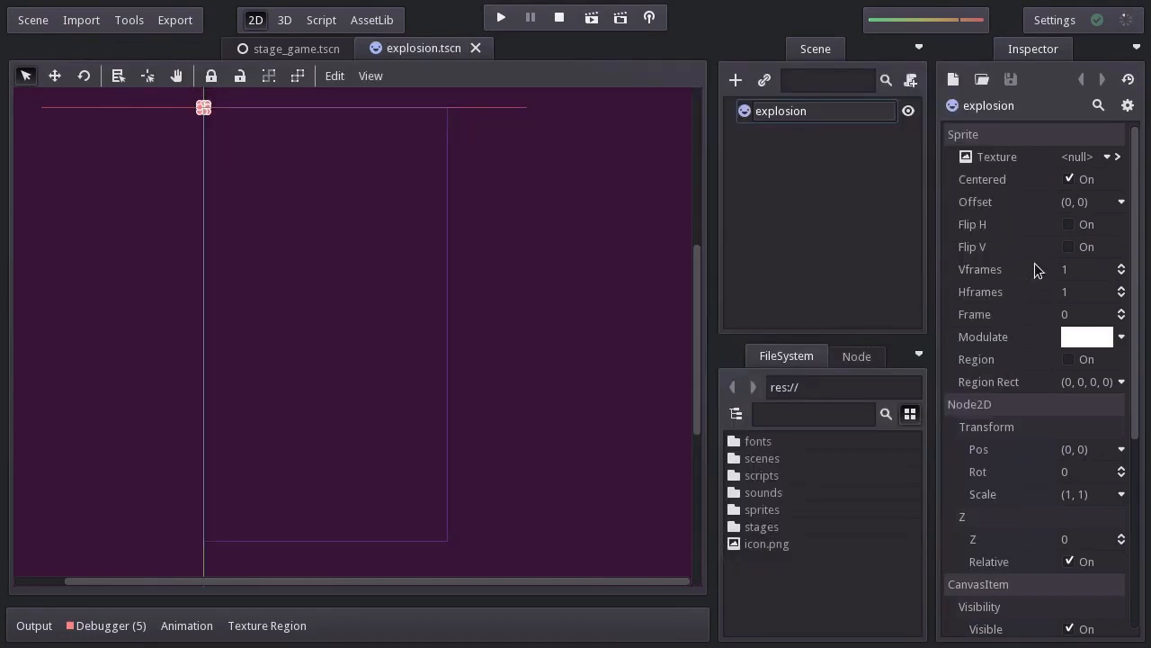
Step: Load sprites/explosion.png as the sprite's texture and set its Z index to 5
left_click(1107, 157)
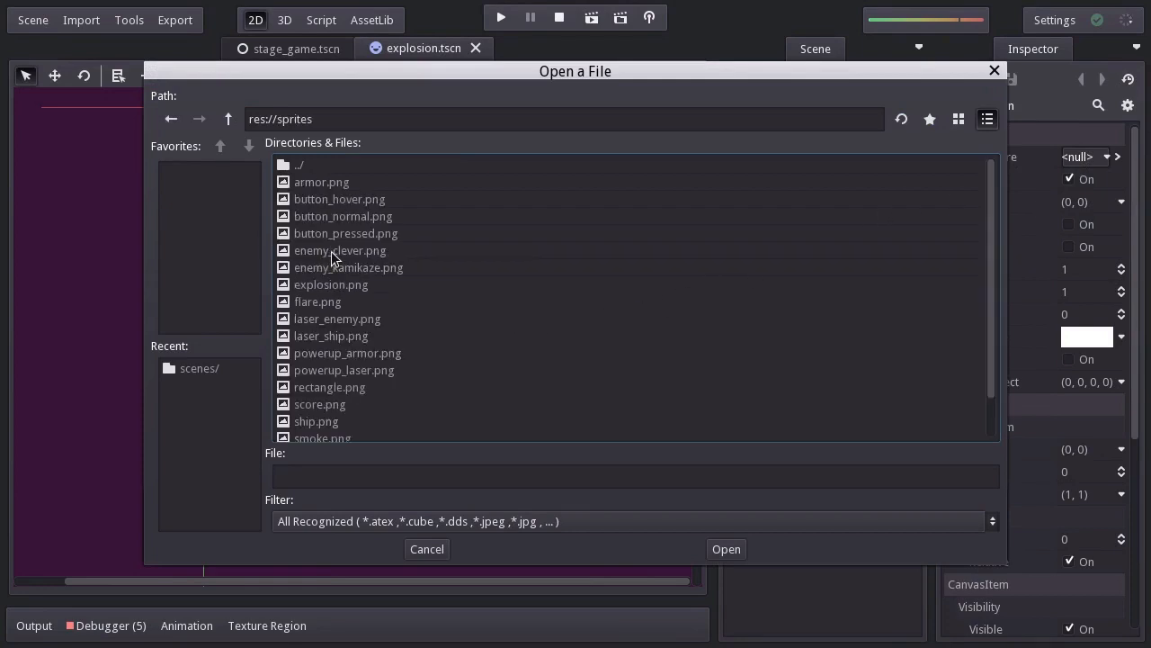
left_click(331, 284)
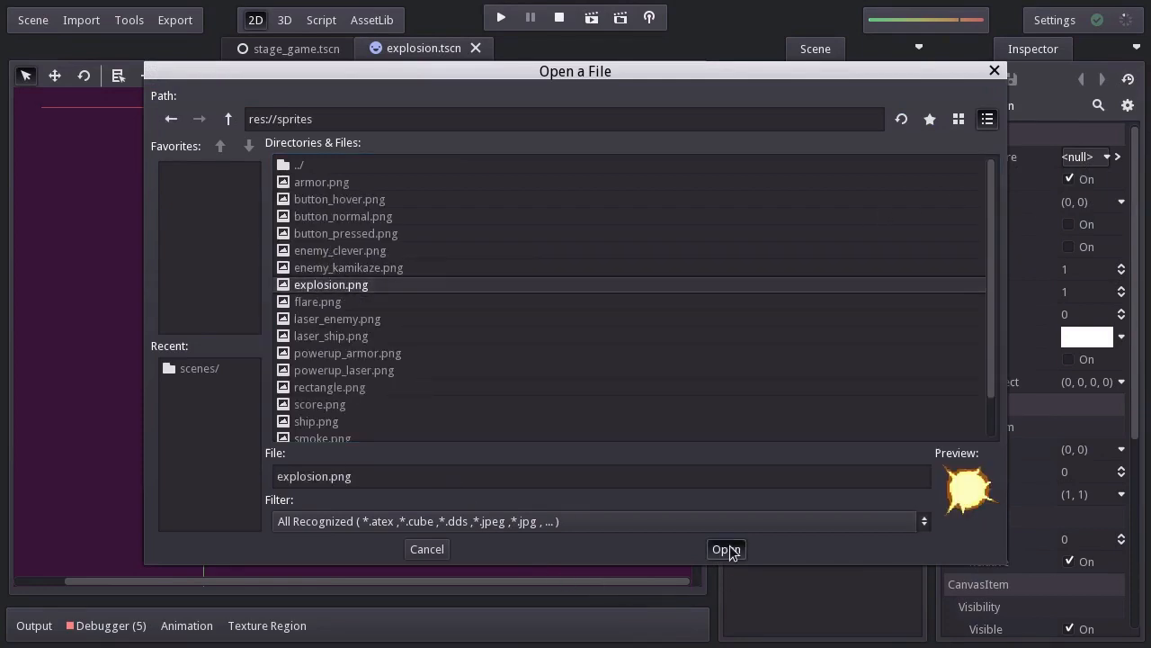
left_click(726, 549)
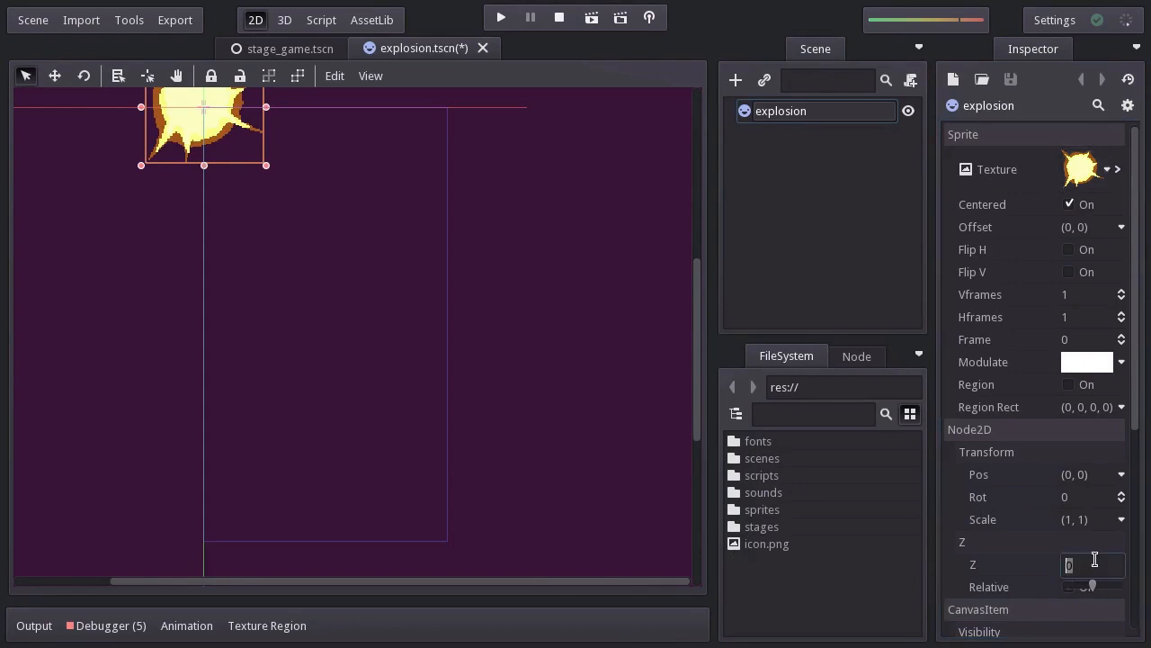
type("5")
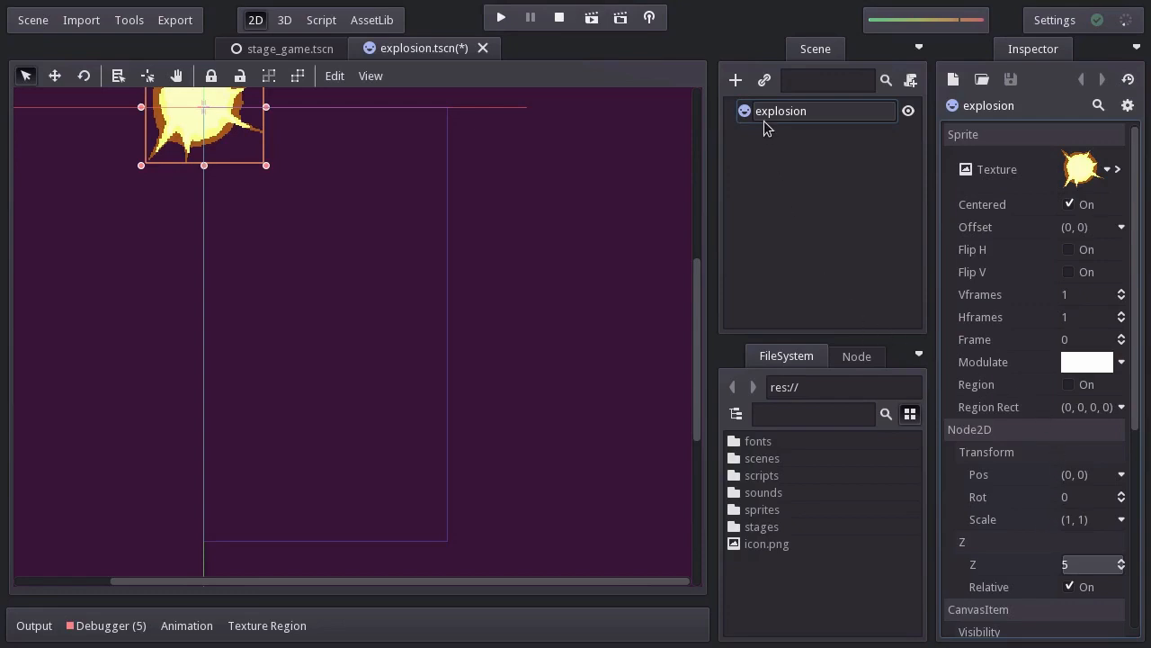
left_click(735, 80)
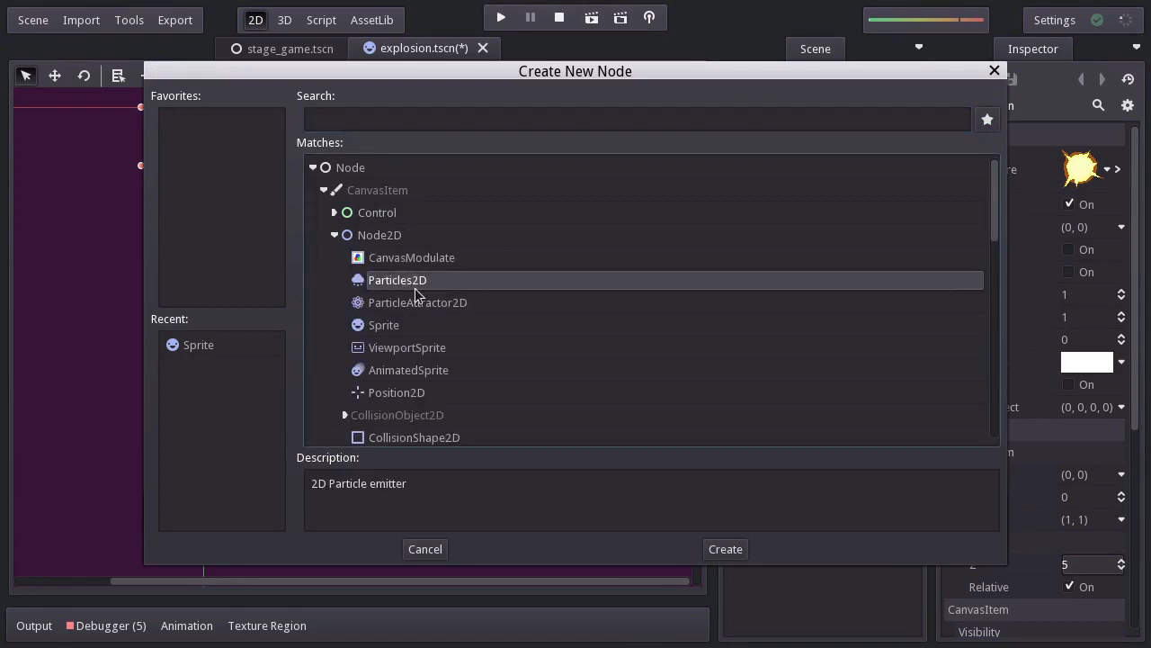
Step: Add a p_smoke Particles2D child: amount 25, lifetime, emit timeout and explosiveness 0.5
left_click(725, 548)
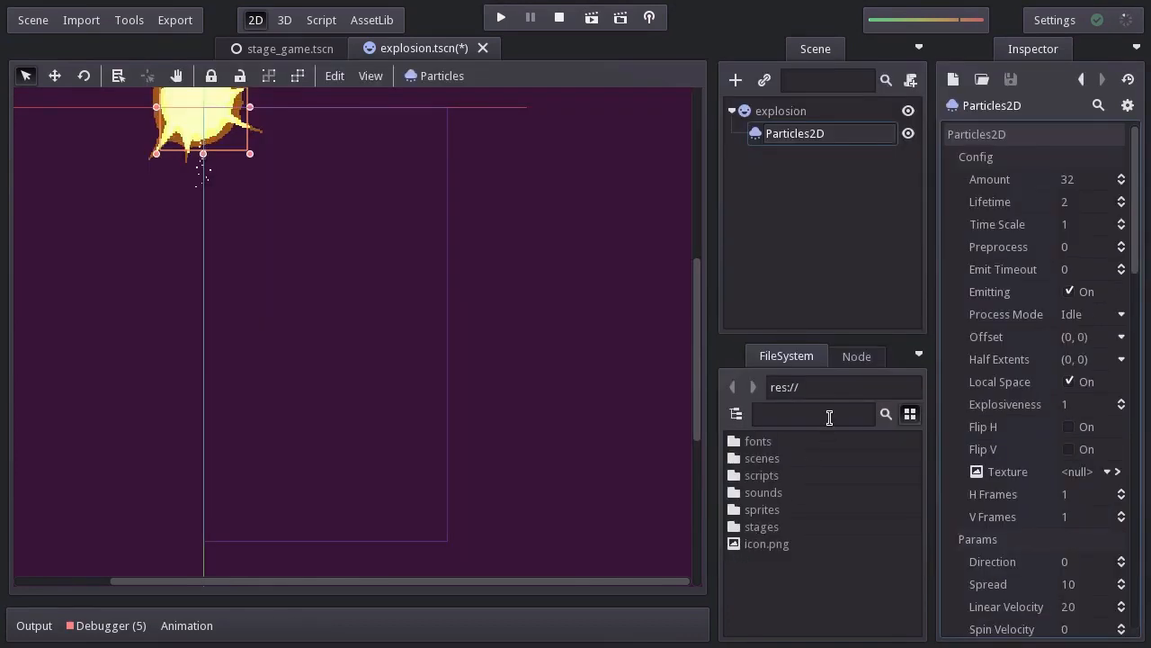
type("p_smoke")
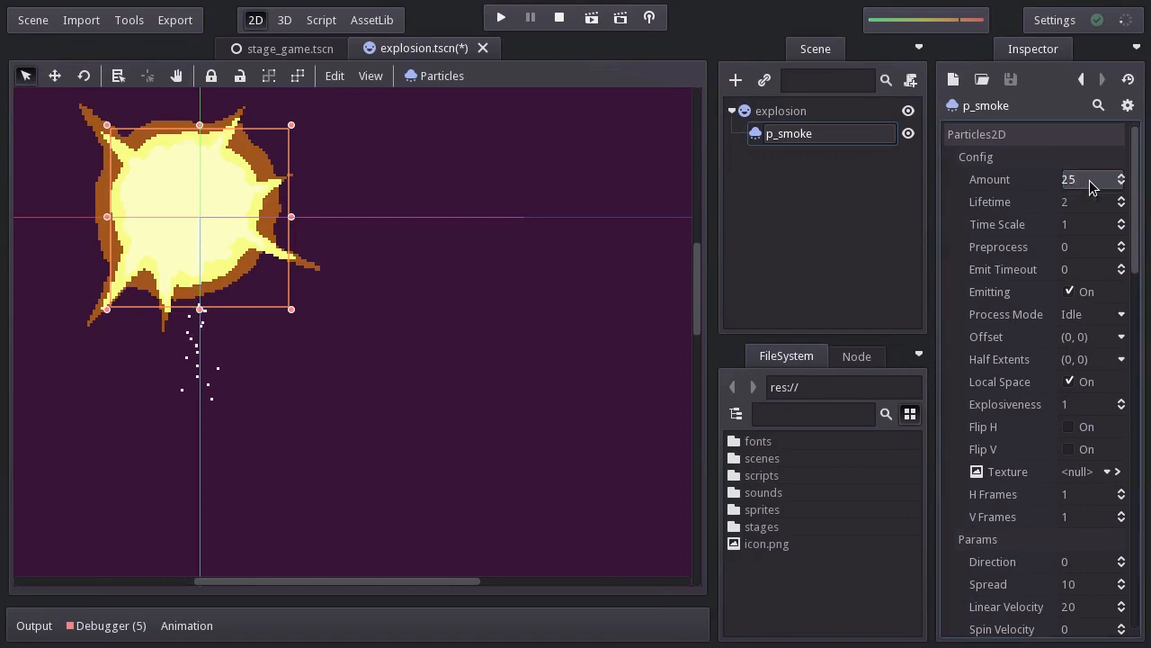
left_click(1089, 202)
type("0.5")
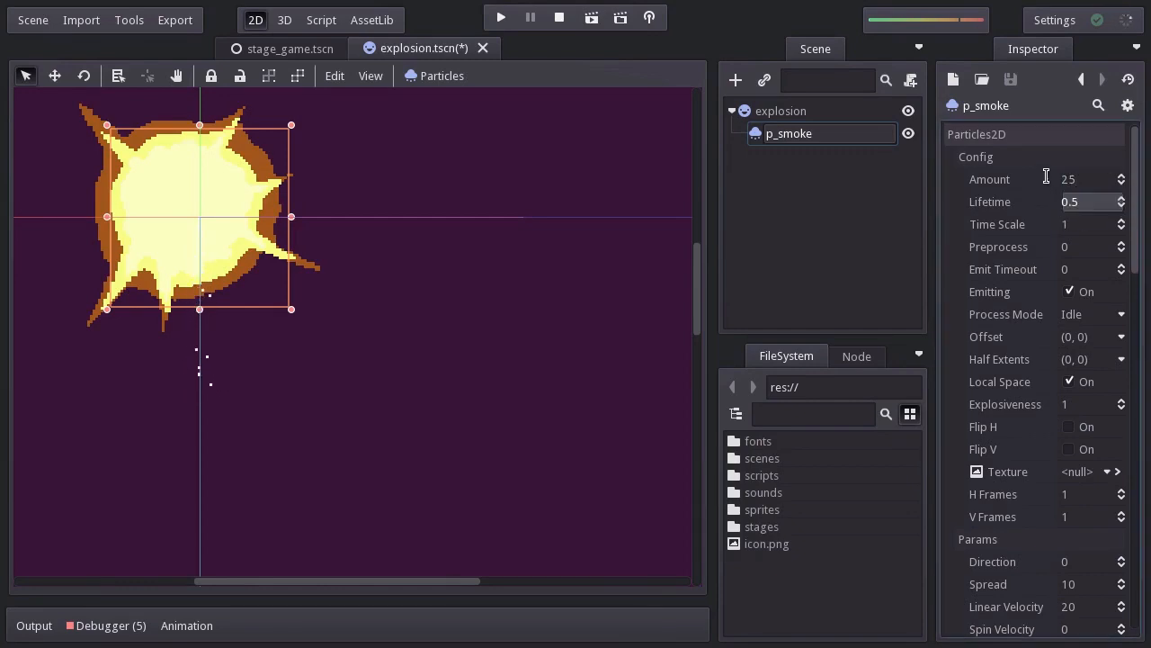
left_click(1088, 269)
type(".5")
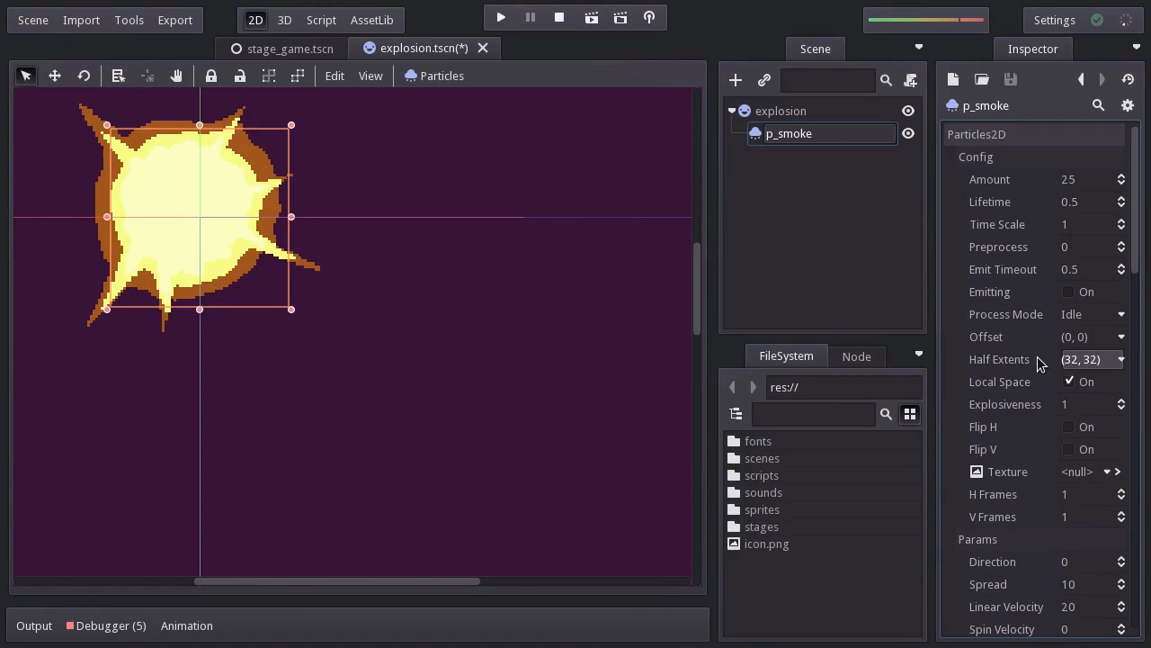
left_click(1088, 404)
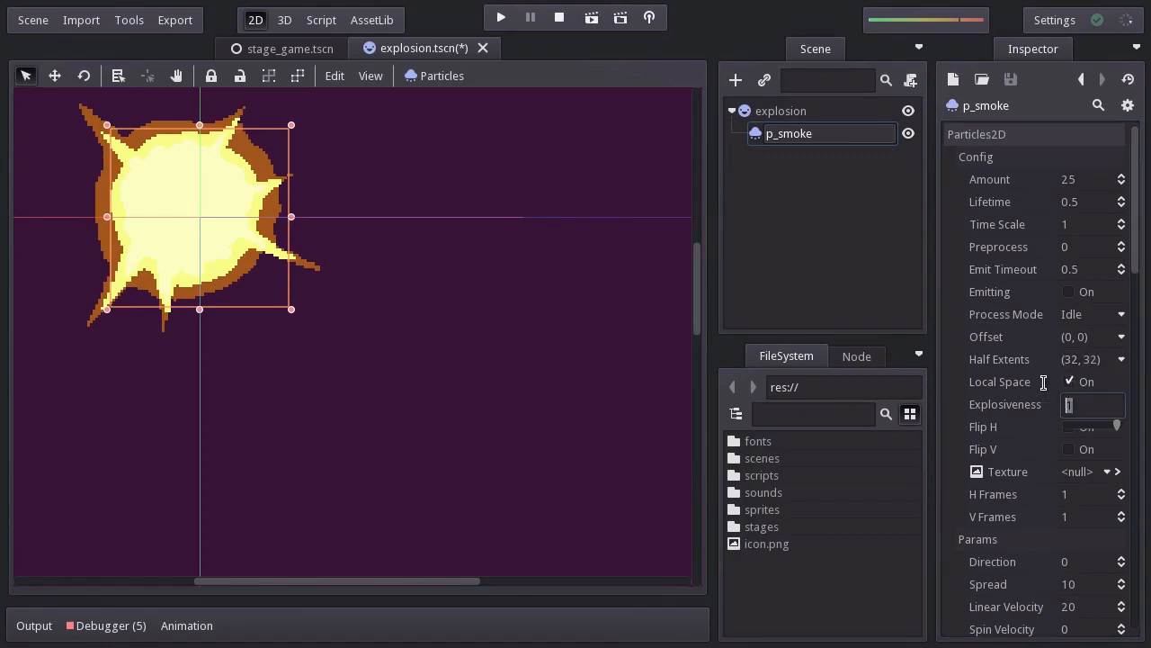
type("0.5")
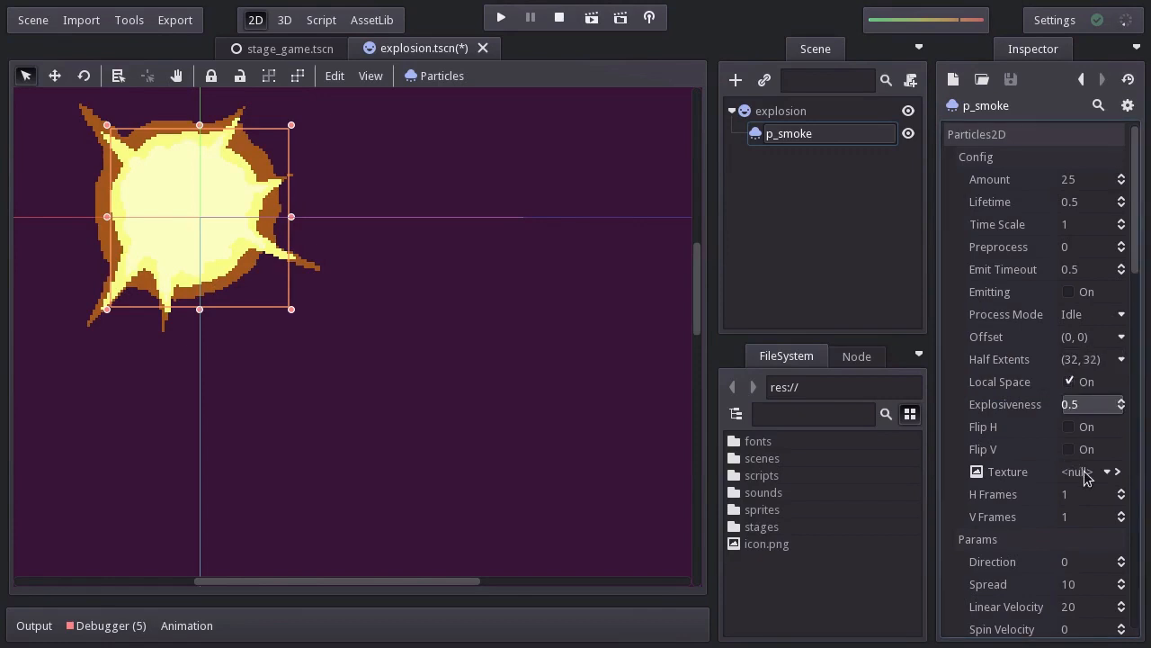
Step: Load sprites/smoke.png as the p_smoke particle texture
left_click(1106, 472)
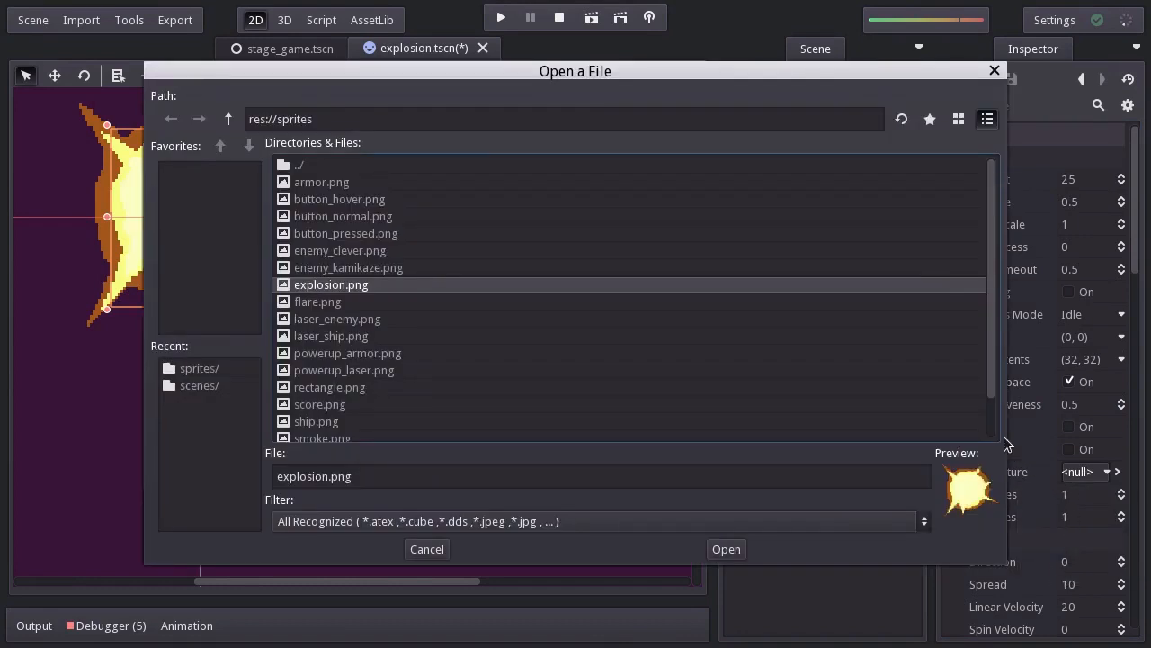
scroll("down", 3)
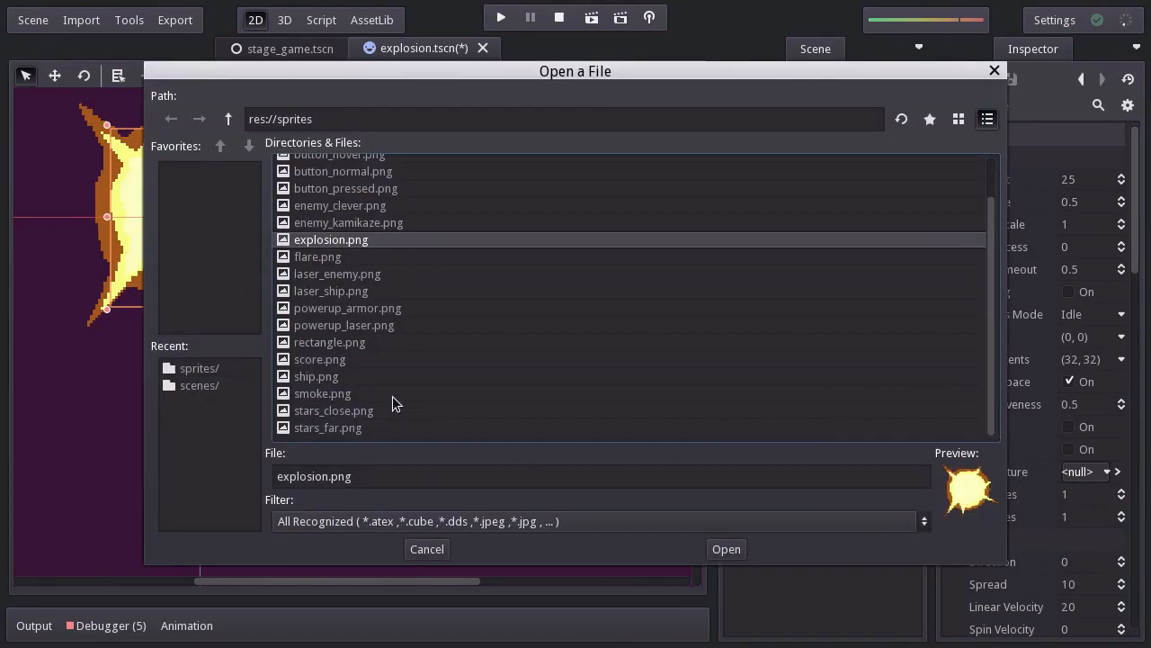
left_click(726, 549)
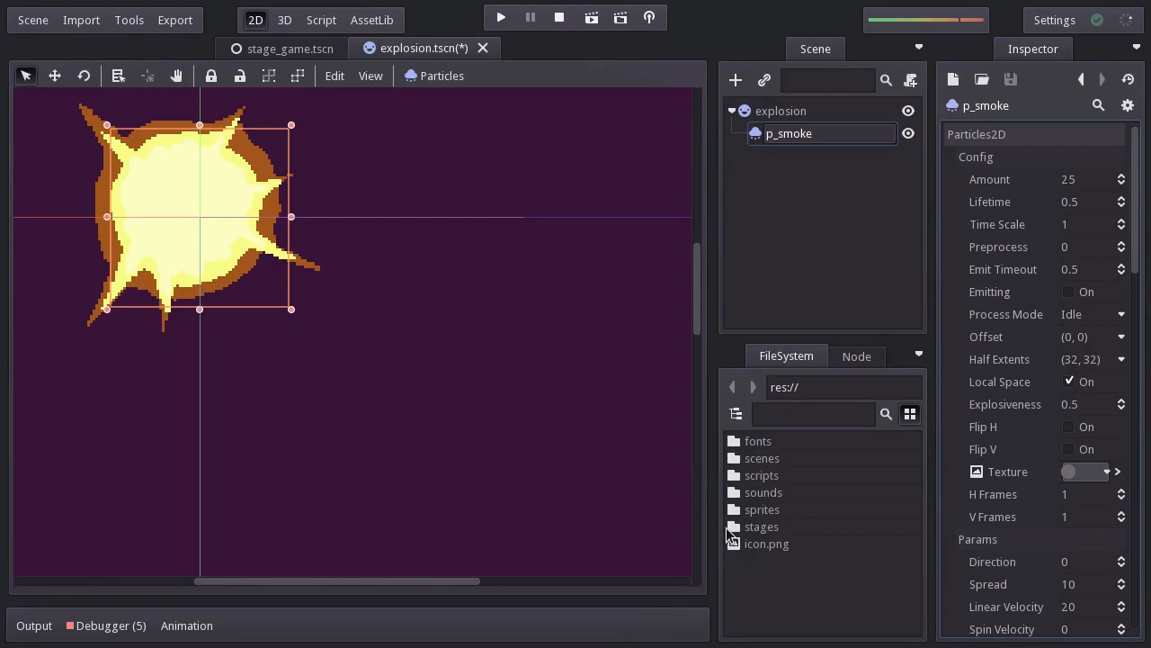
mouse_move(1088, 326)
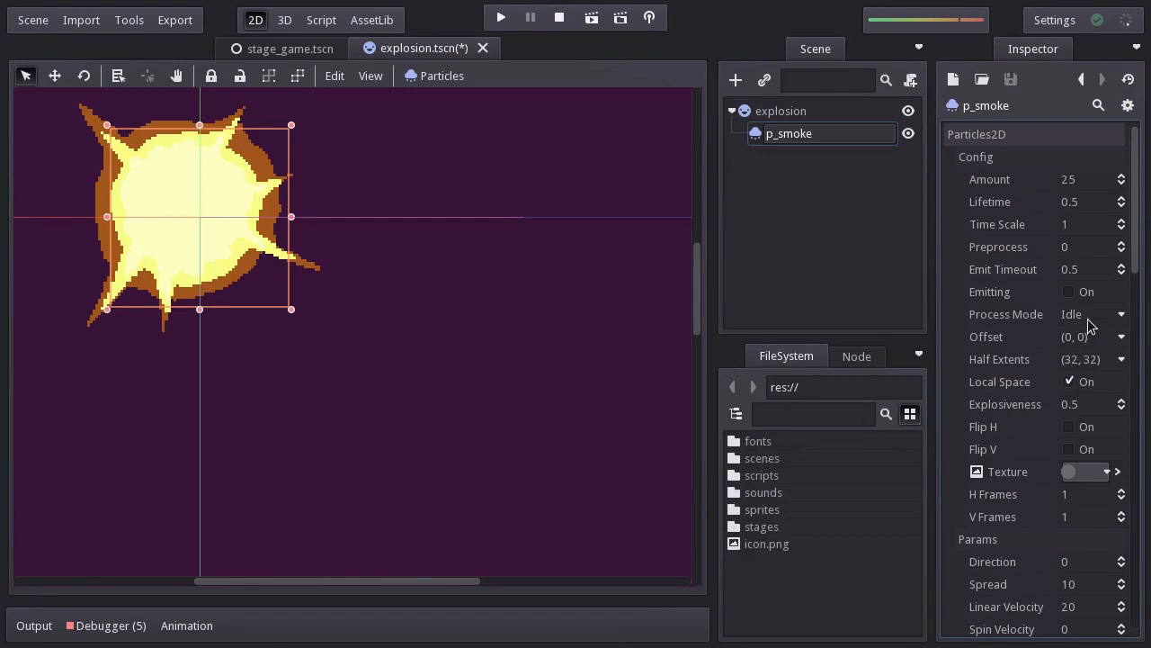
left_click(1069, 291)
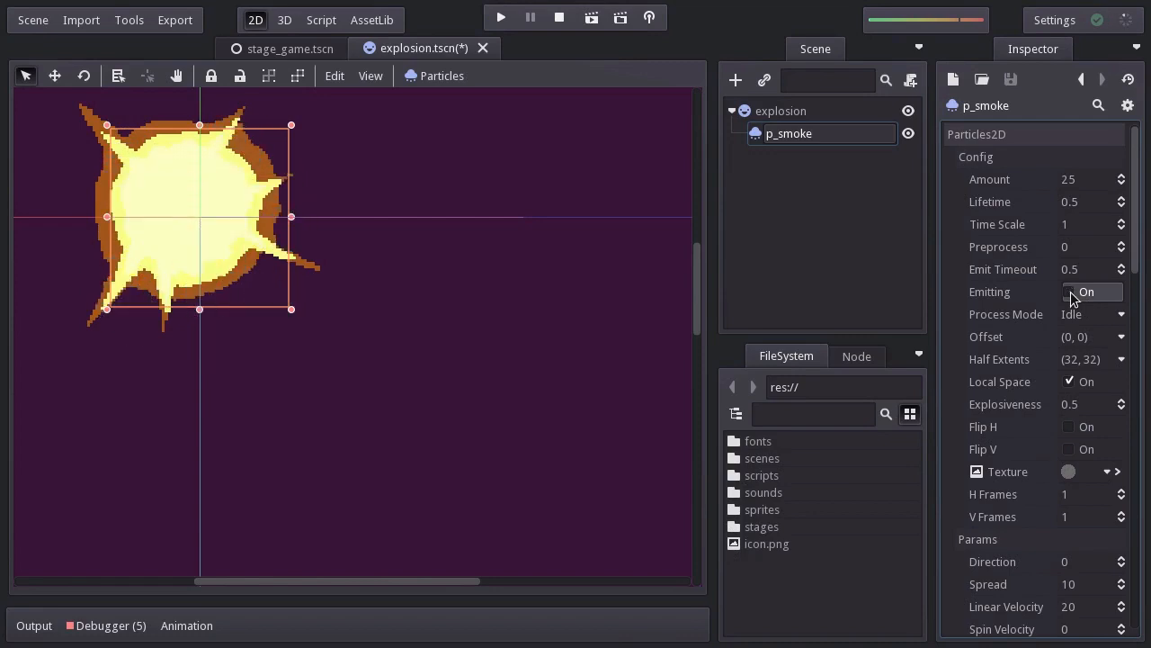
Step: Set p_smoke direction 360, spread 180, linear velocity 5, and direction/velocity randomness 1
scroll("down", 3)
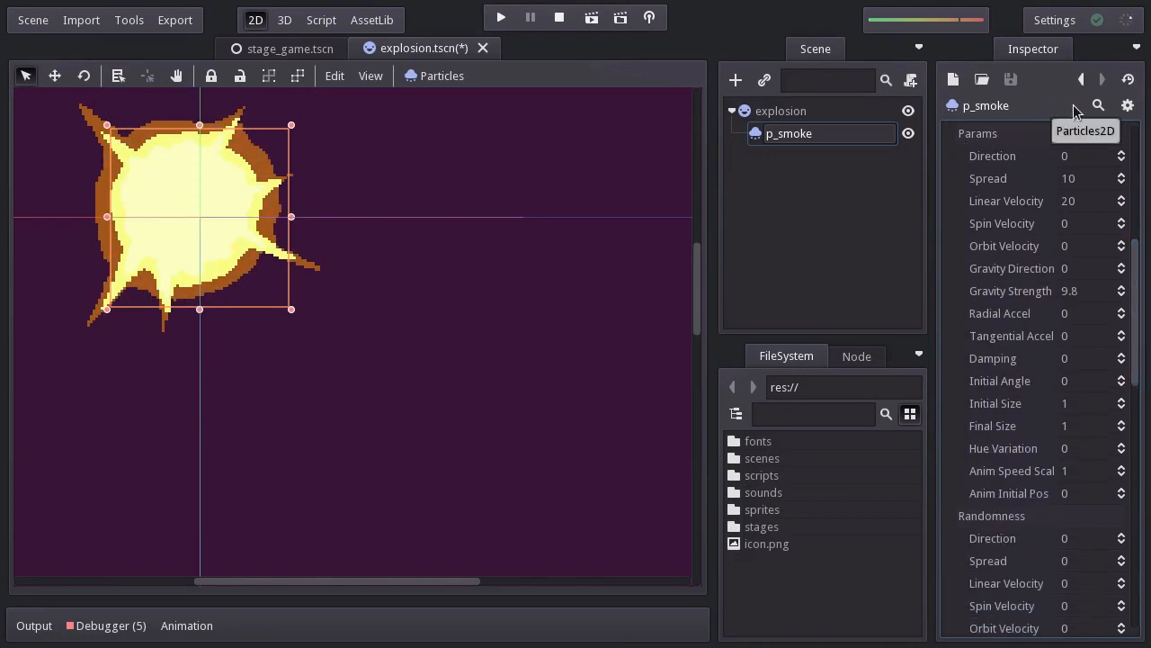
type("36")
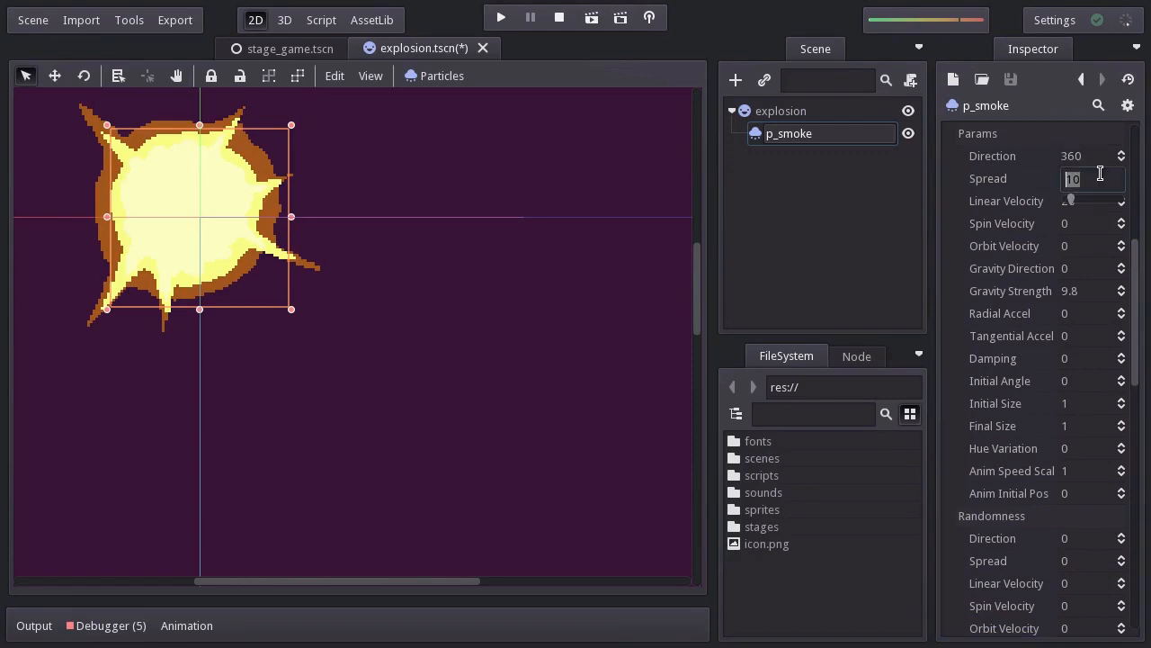
type("180")
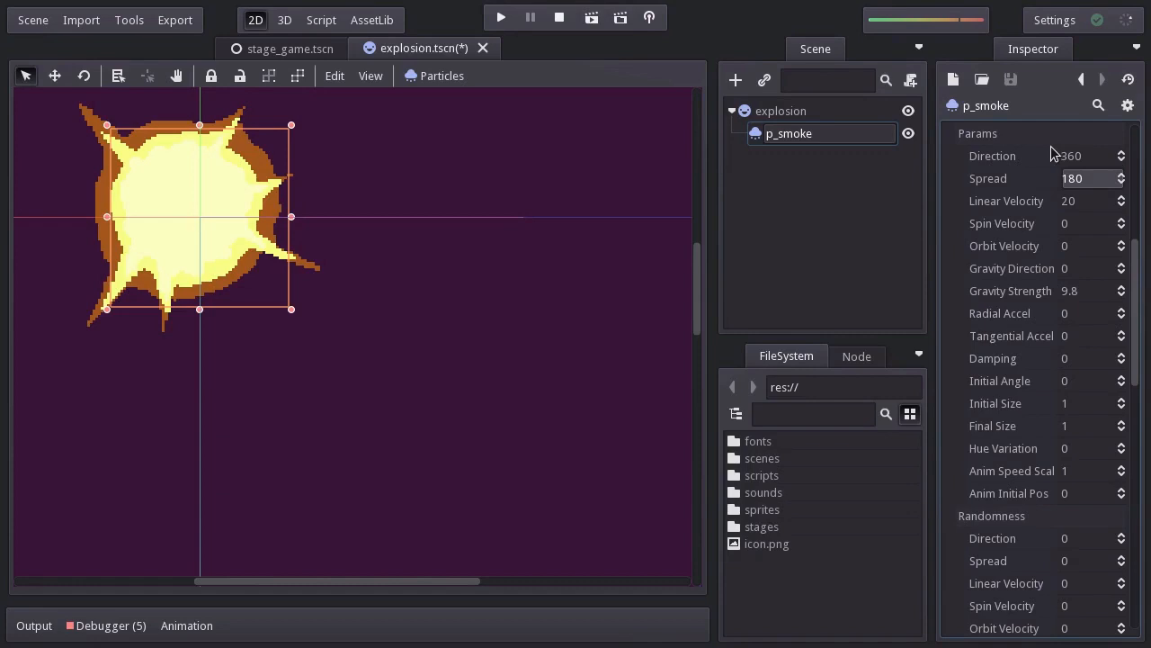
left_click(1093, 201)
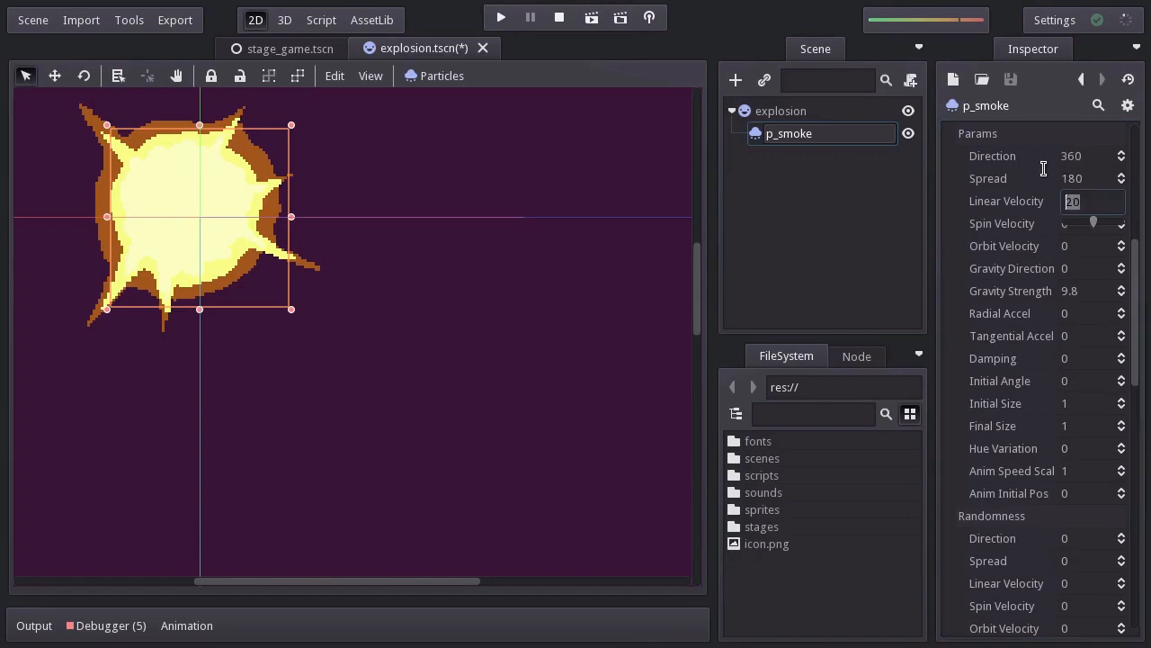
type("5")
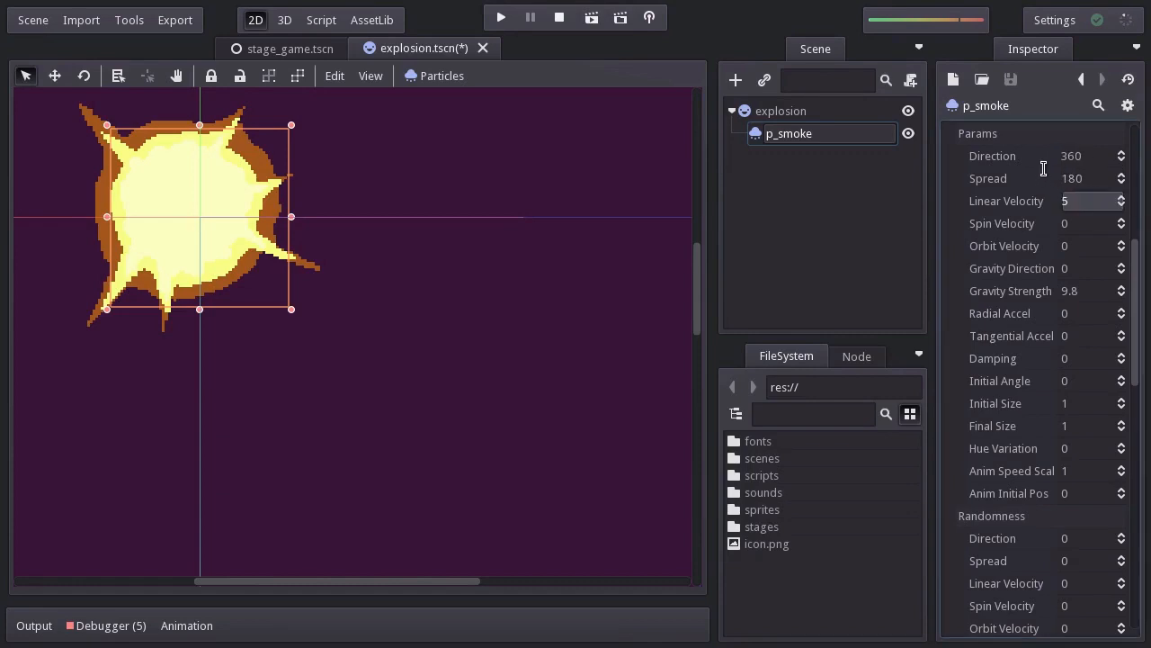
scroll("down", 3)
type("1")
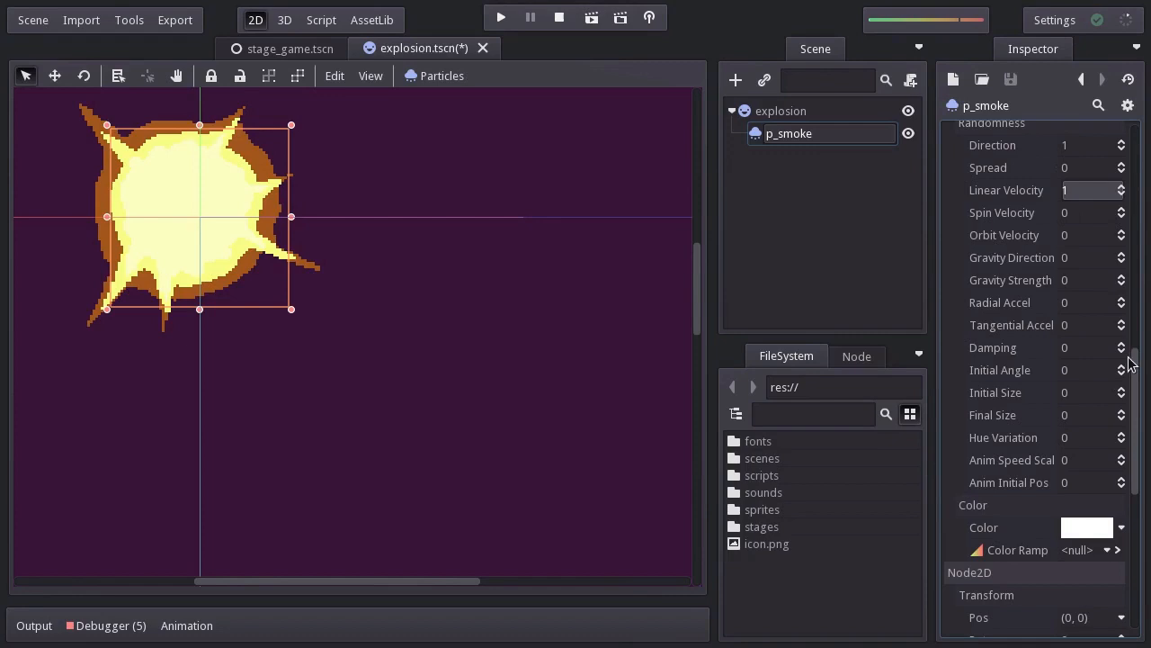
scroll("down", 3)
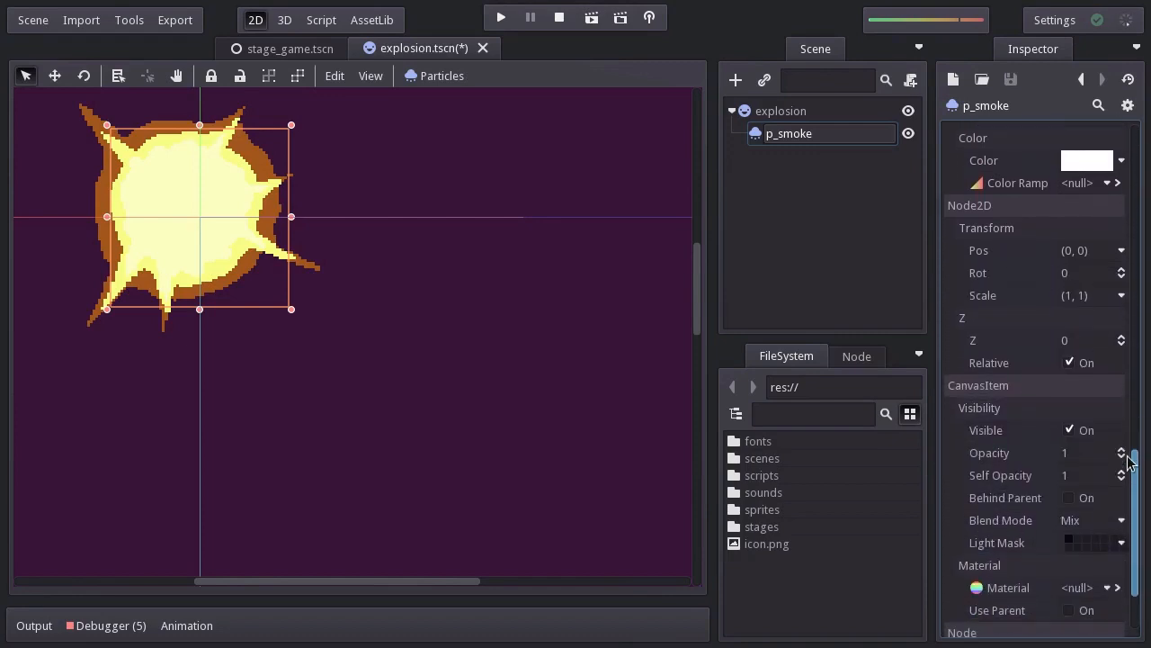
scroll("down", 3)
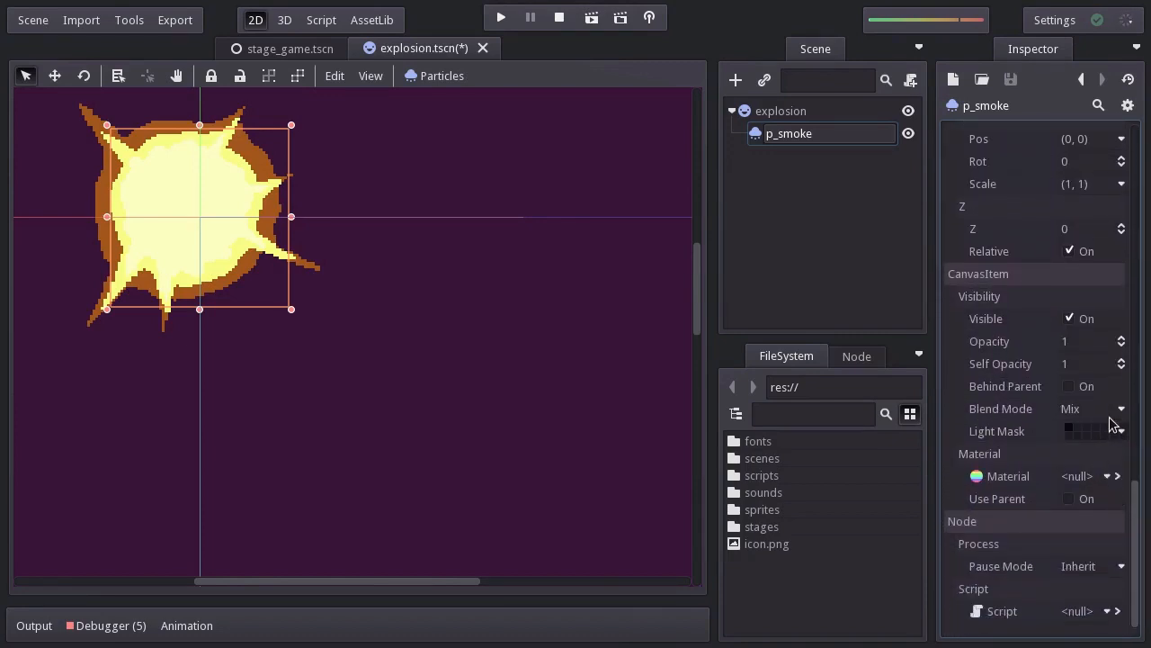
left_click(1088, 408)
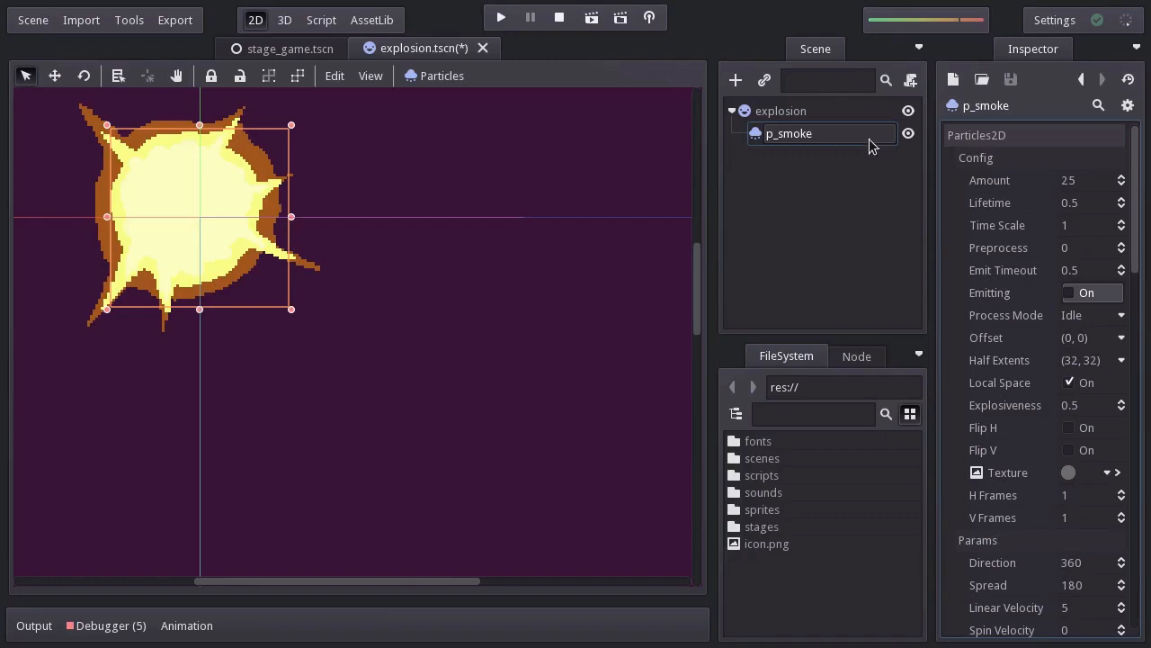
Step: Duplicate p_smoke as p_flare and give it sprites/flare.png as its particle texture
right_click(789, 133)
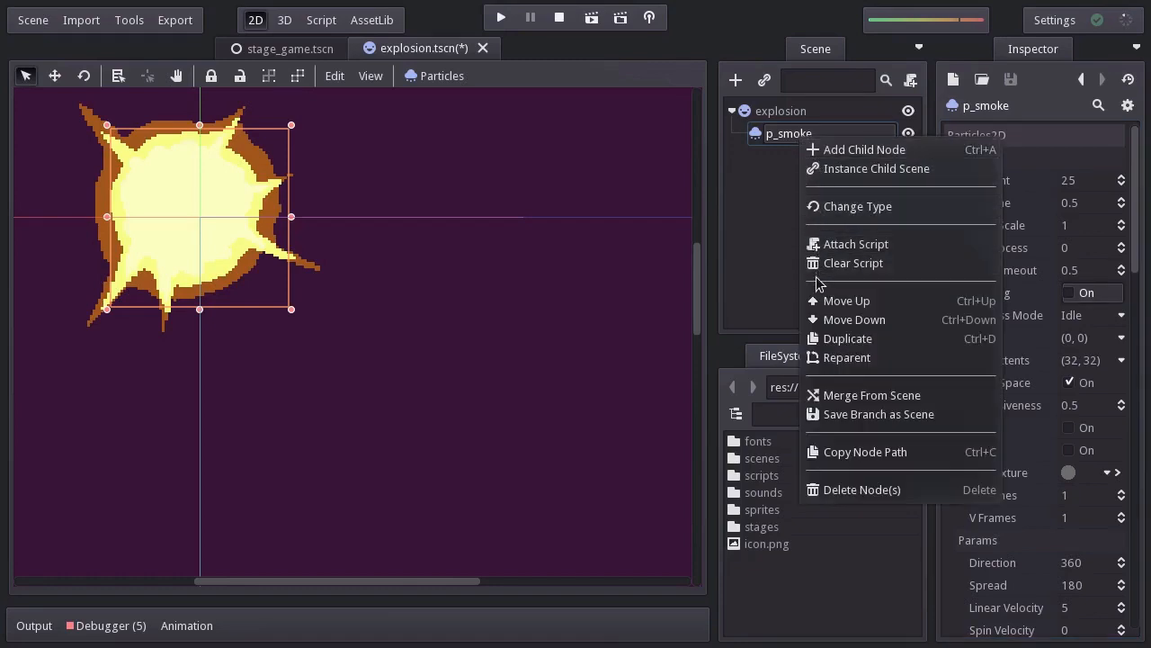
left_click(847, 338)
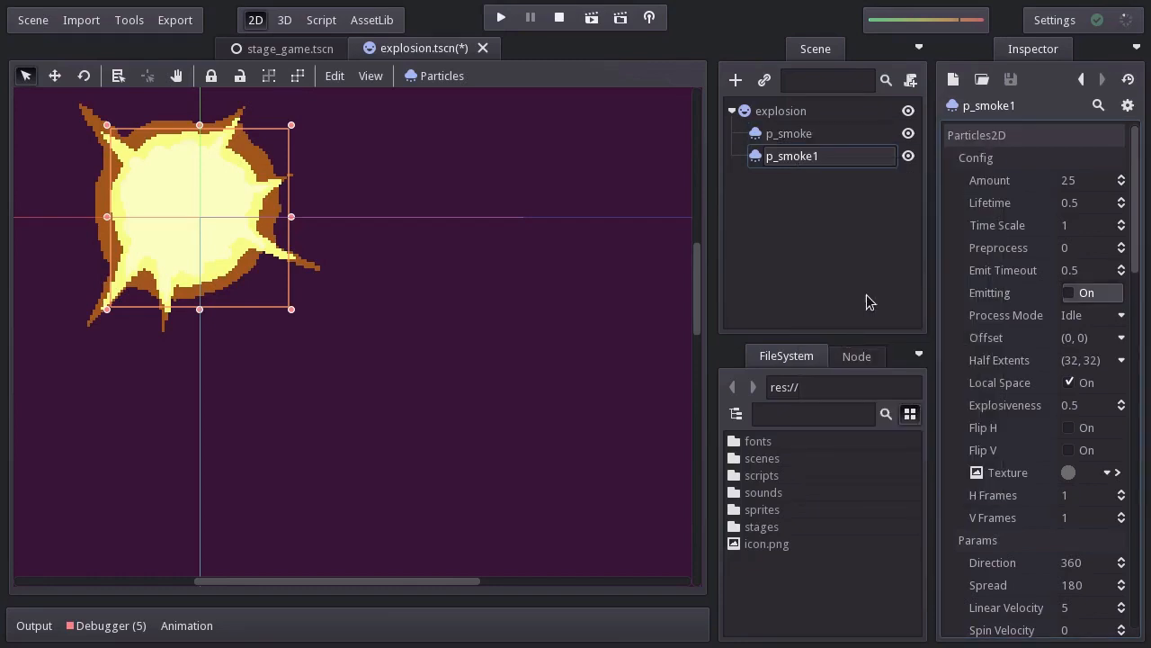
type("p_flar")
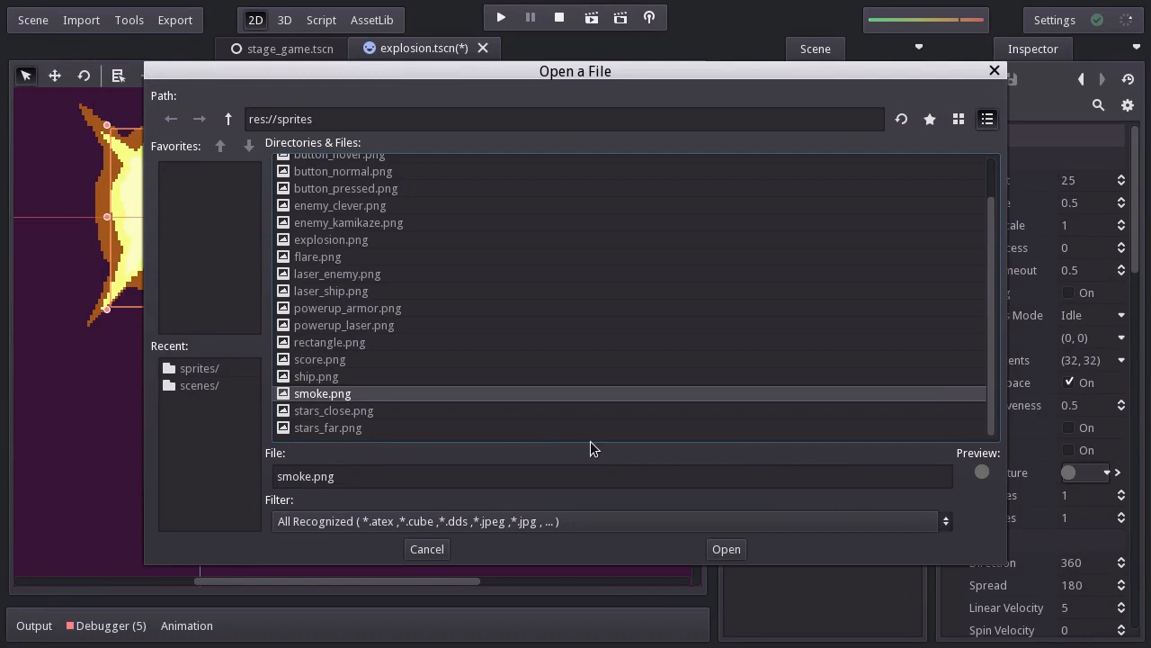
left_click(318, 256)
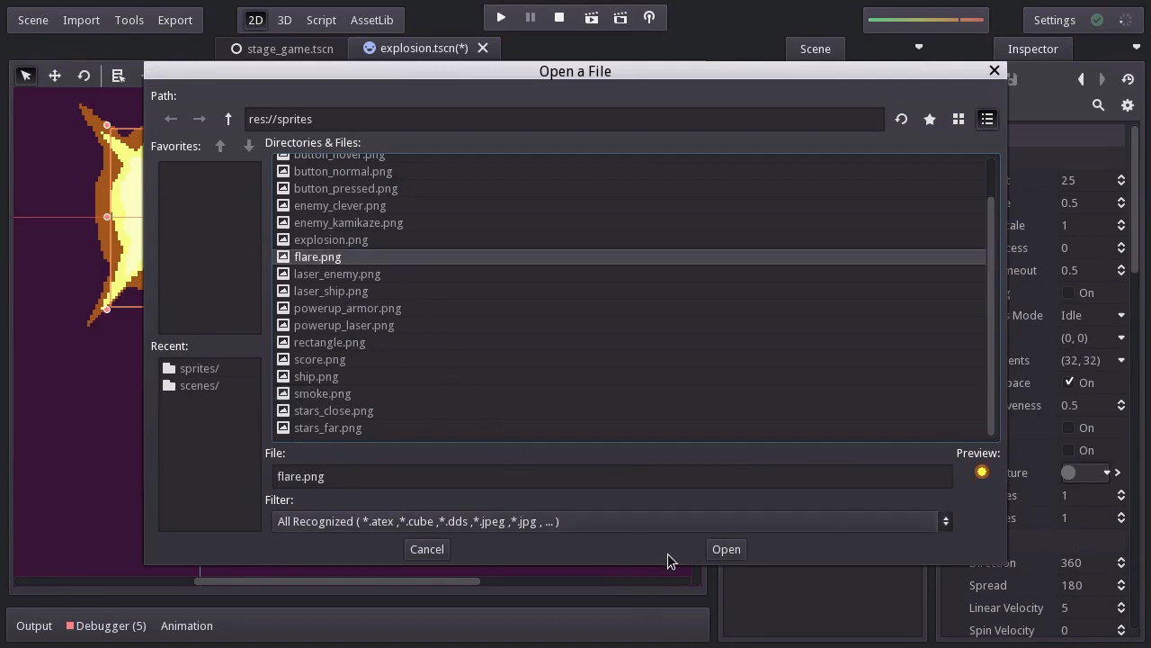
left_click(726, 548)
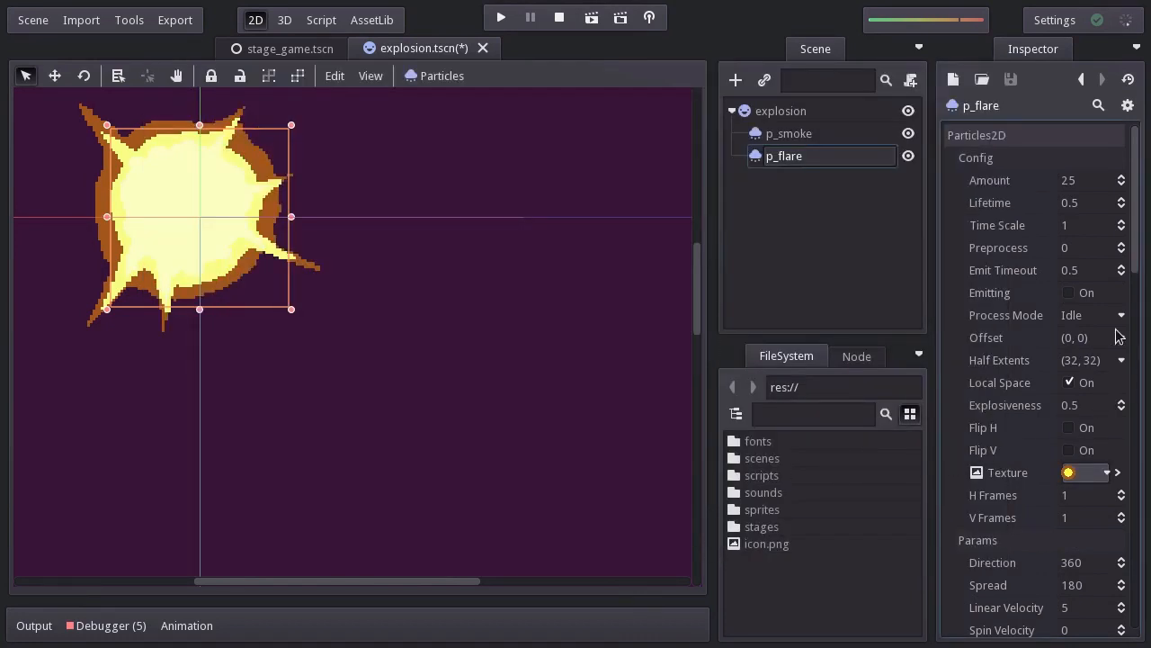
left_click(1070, 292)
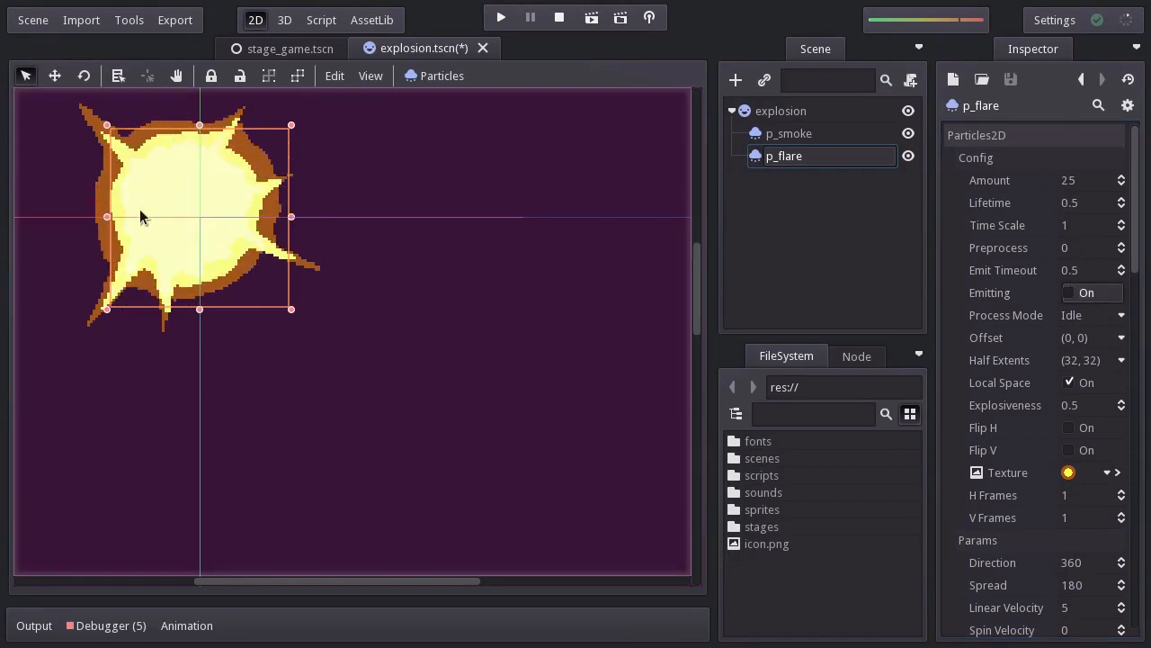
mouse_move(391, 167)
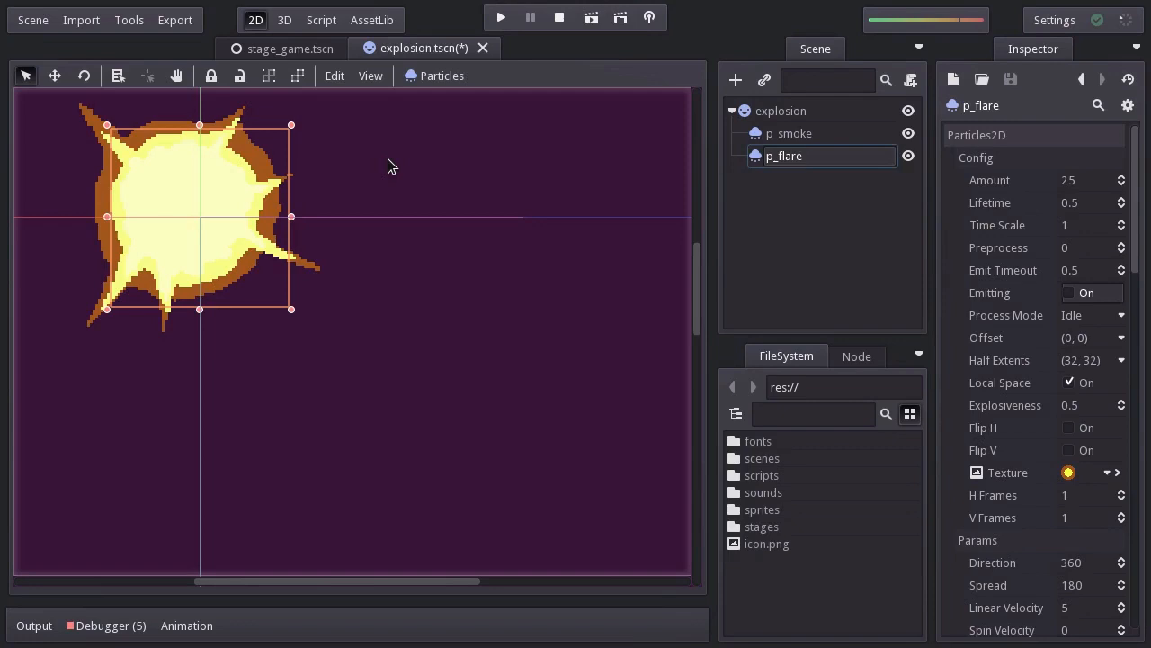
mouse_move(655, 221)
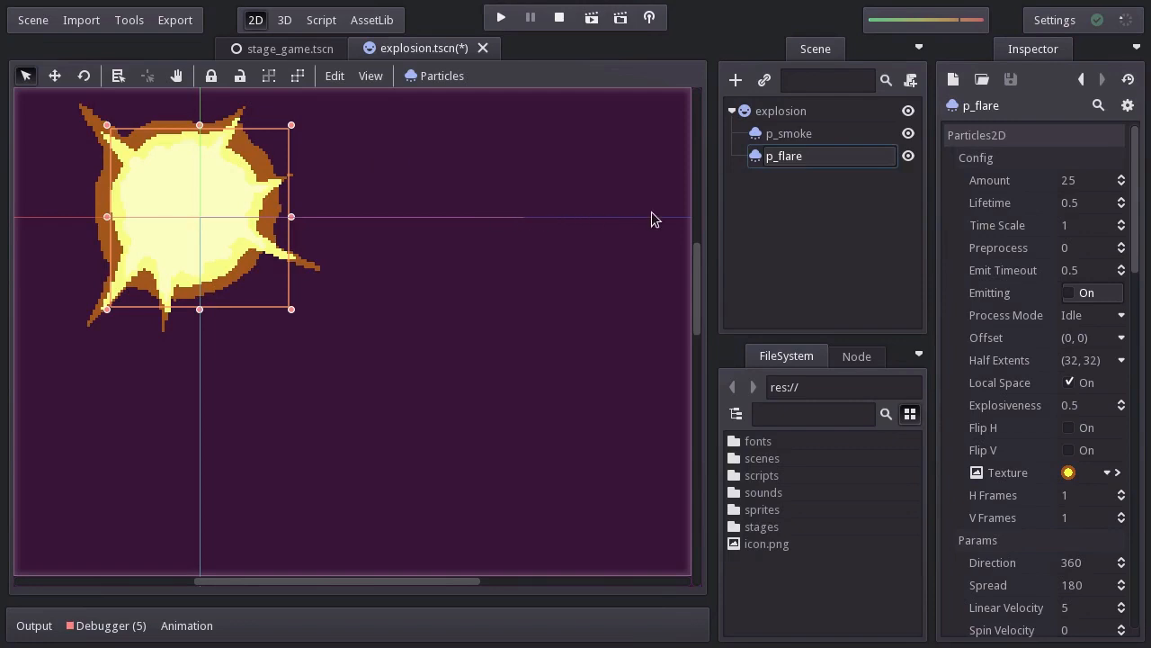
Step: Merge the anim AnimationPlayer node from scenes/flare.tscn under explosion
right_click(781, 111)
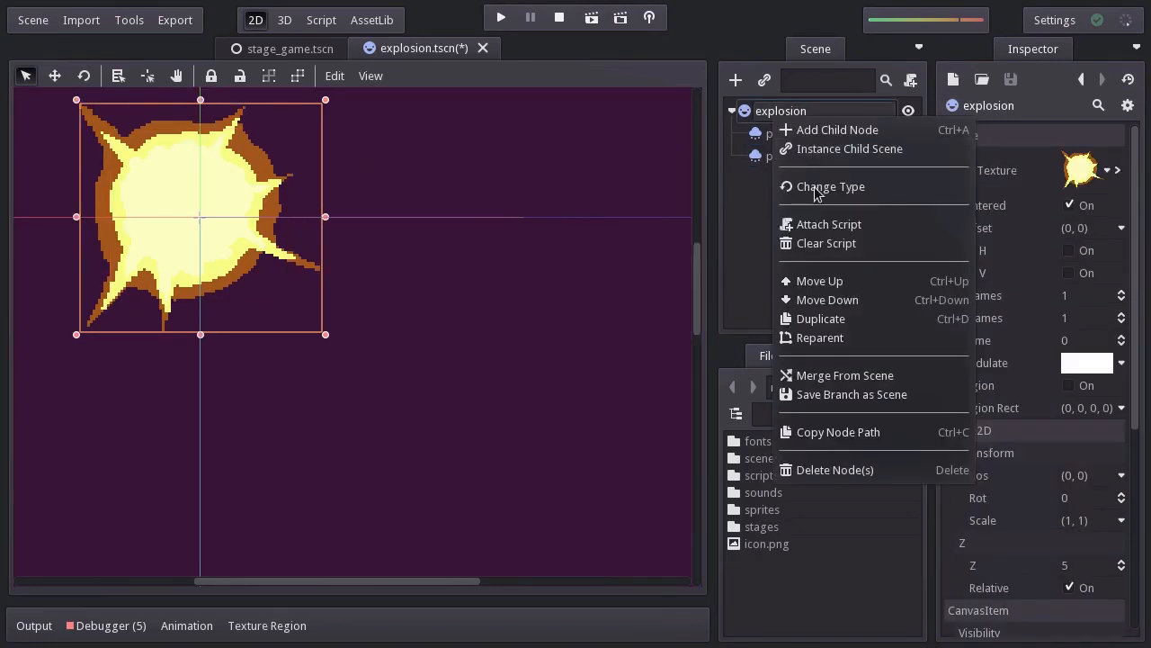
left_click(845, 375)
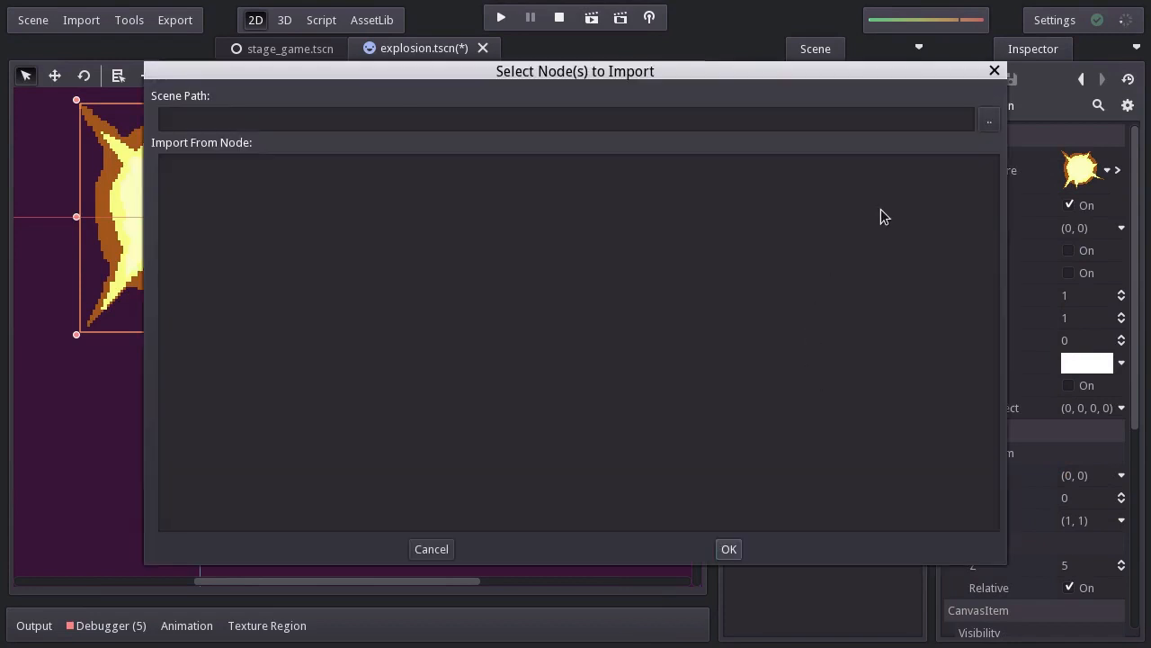
left_click(988, 118)
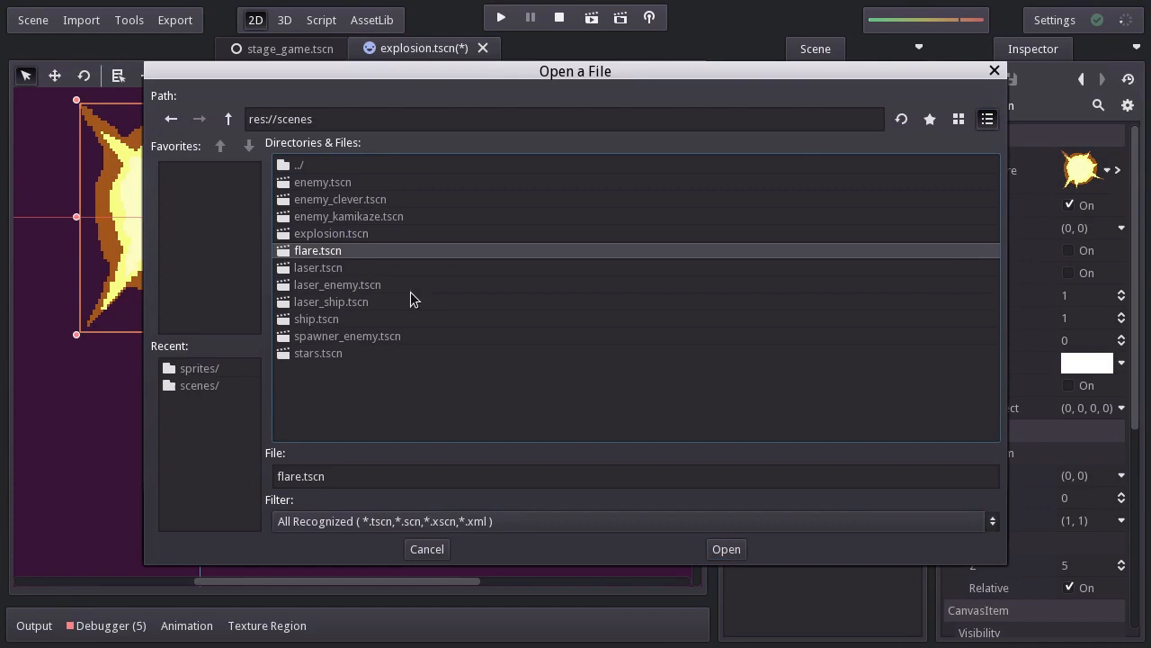
left_click(726, 549)
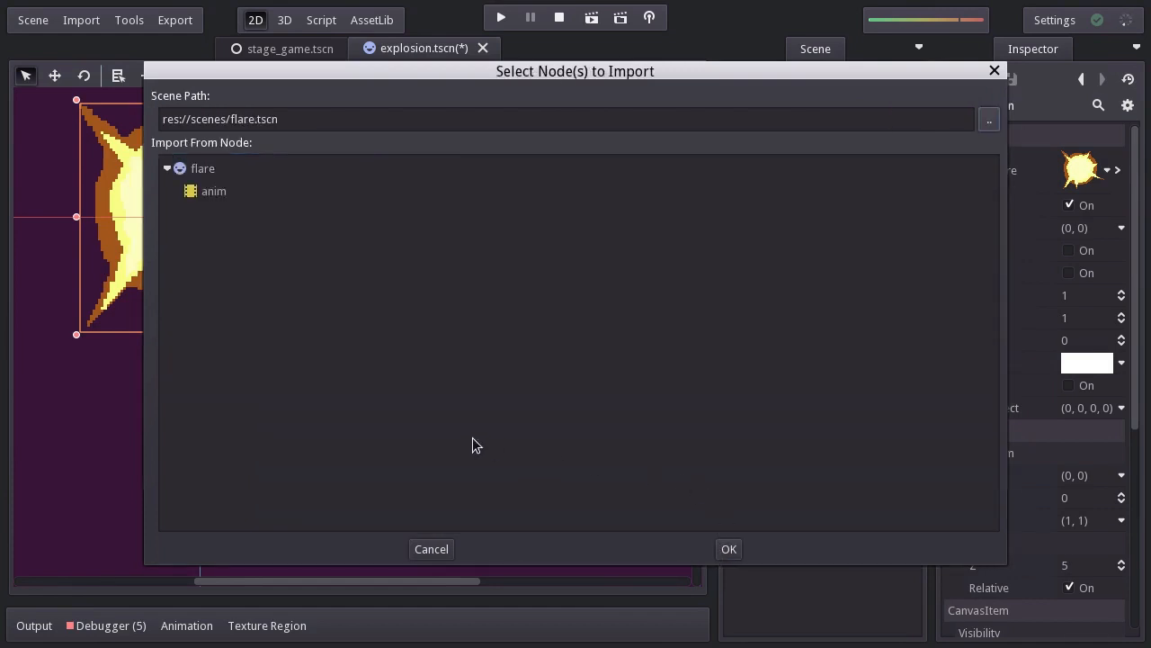
left_click(213, 191)
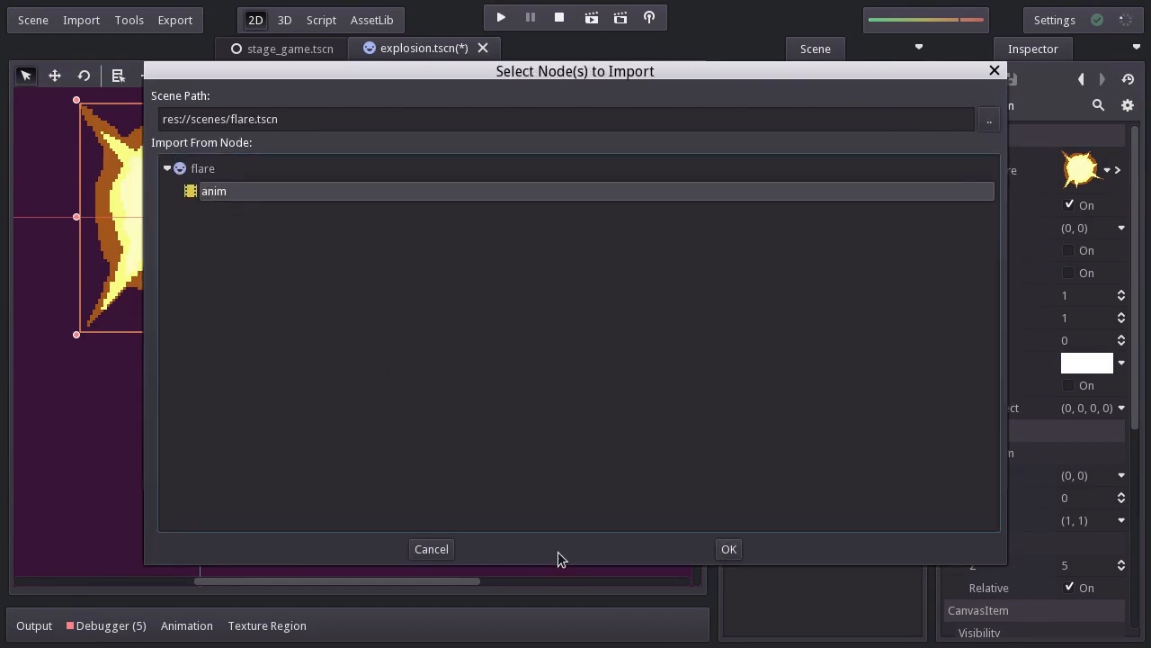
left_click(728, 549)
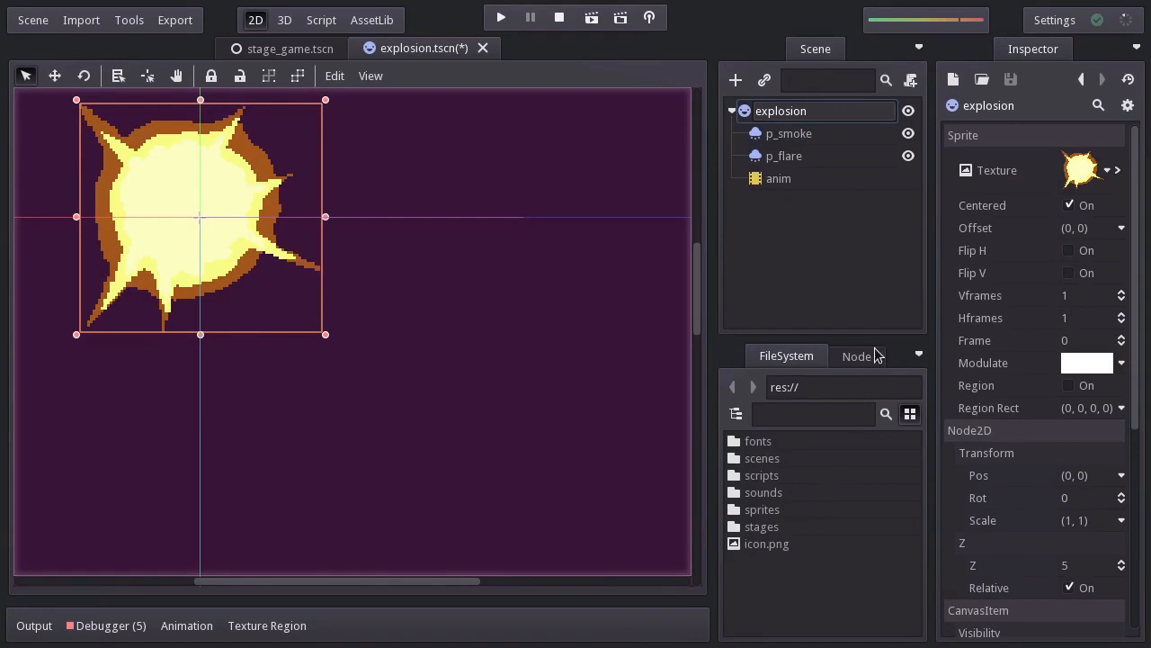
left_click(778, 178)
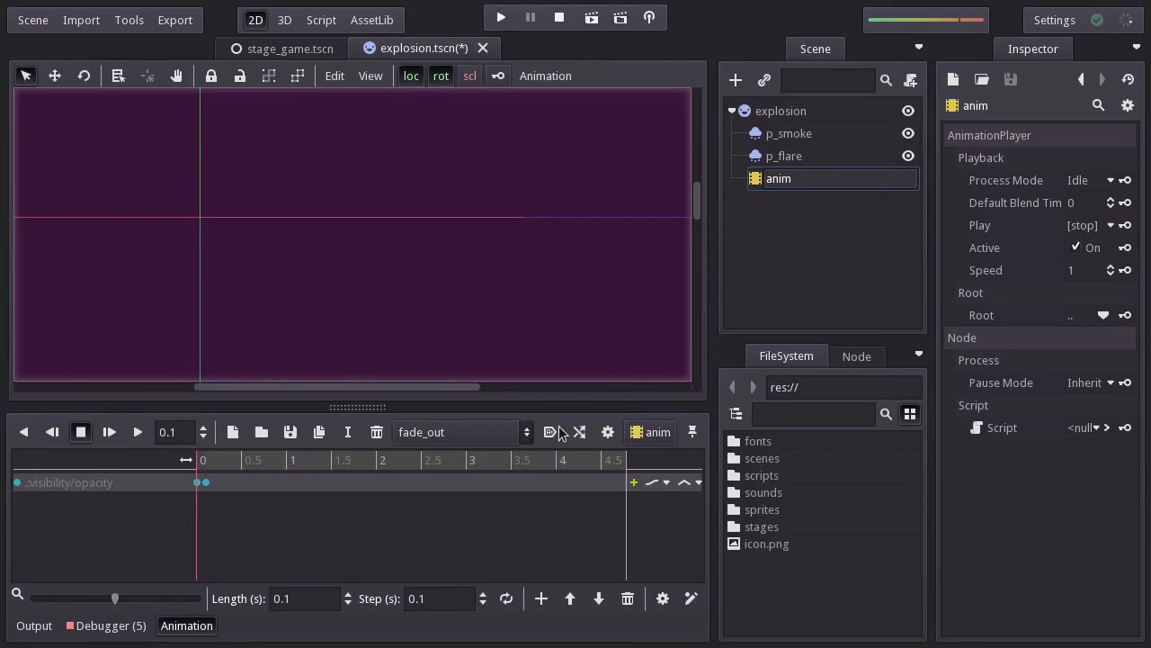
Step: Set fade_out length to 0.7 with its last opacity key at 0.7, then preview it
left_click(305, 598)
type("0.7")
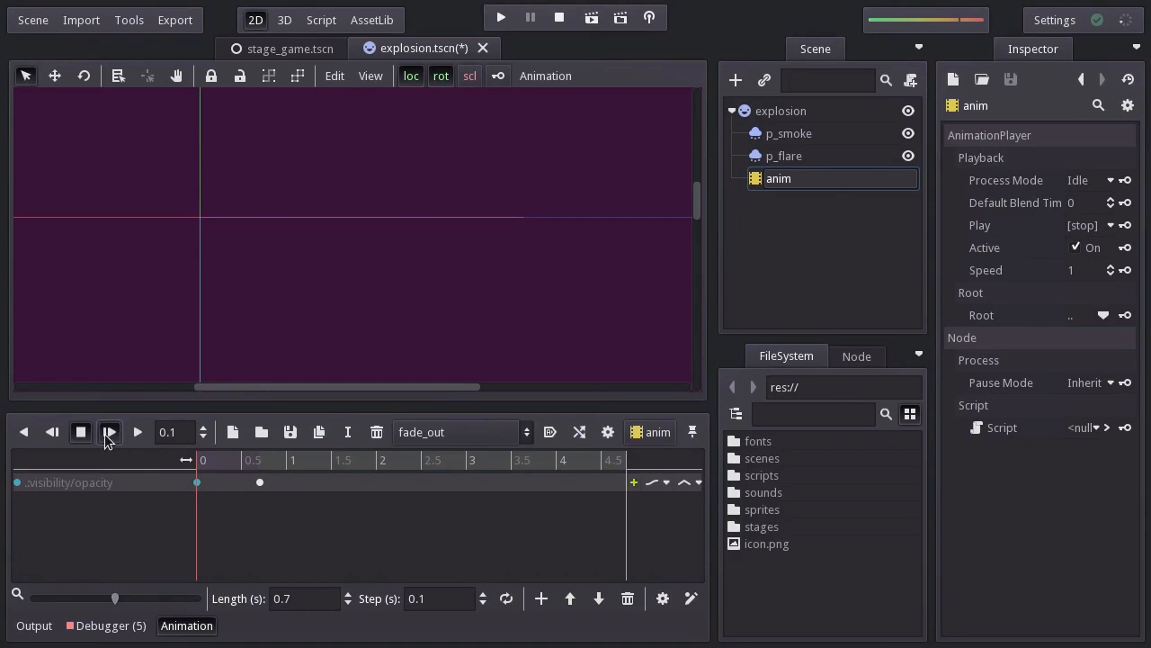
left_click(110, 432)
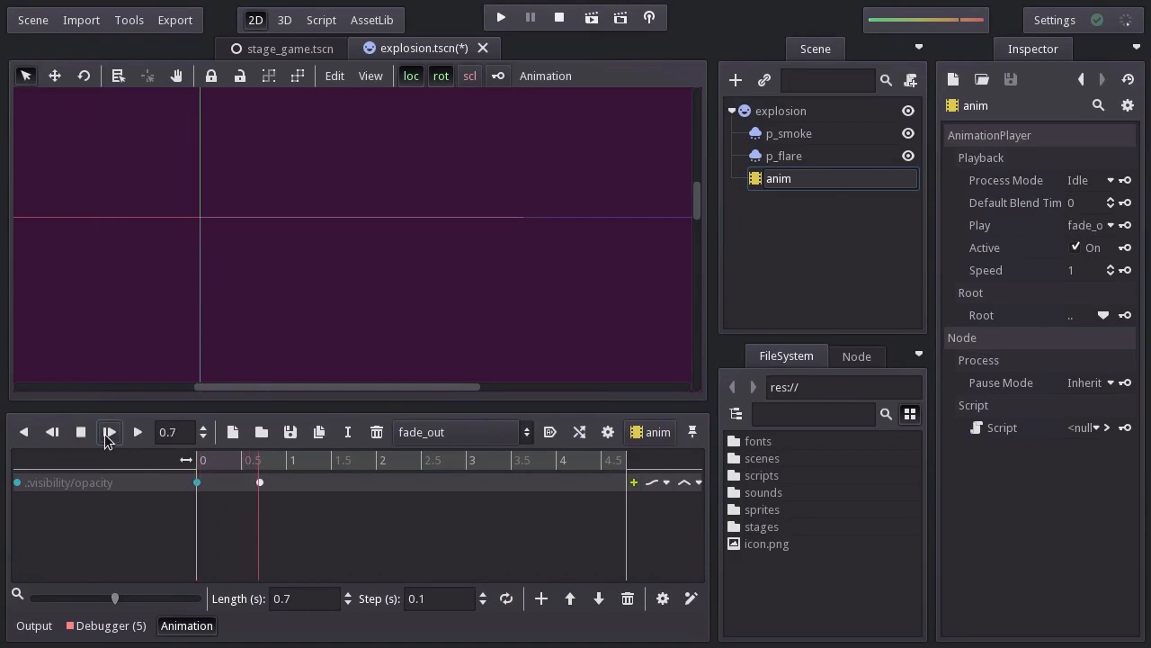
left_click(109, 432)
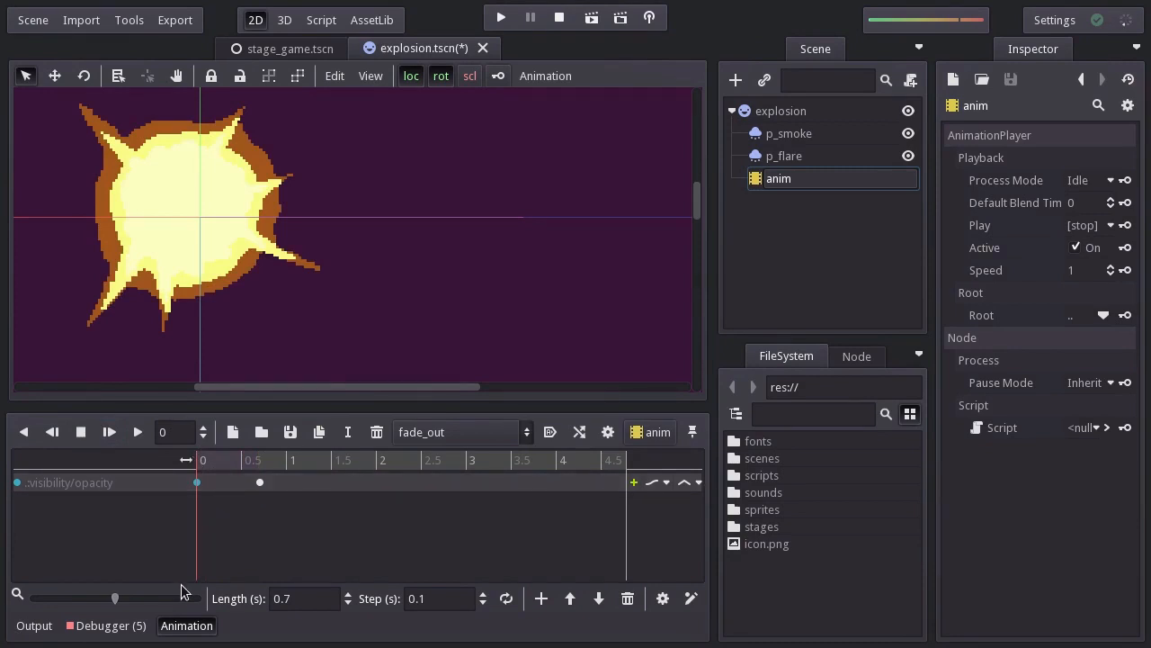
left_click(186, 625)
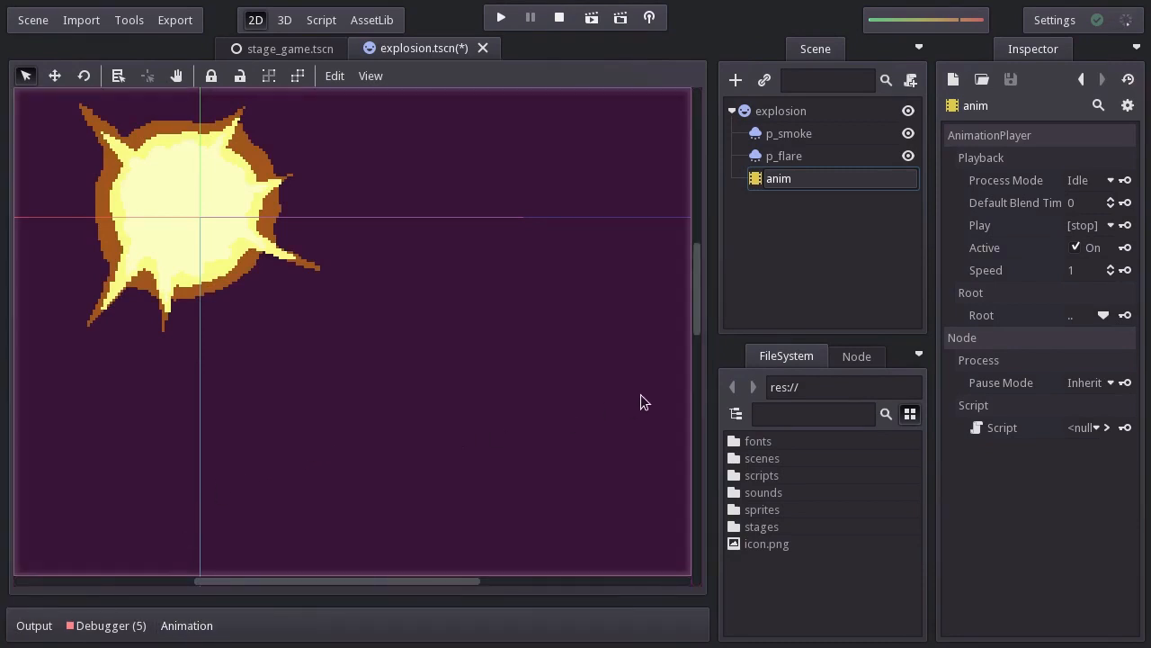
Step: Attach a new script saved as res://scripts/explosion.gd to the explosion node
right_click(781, 111)
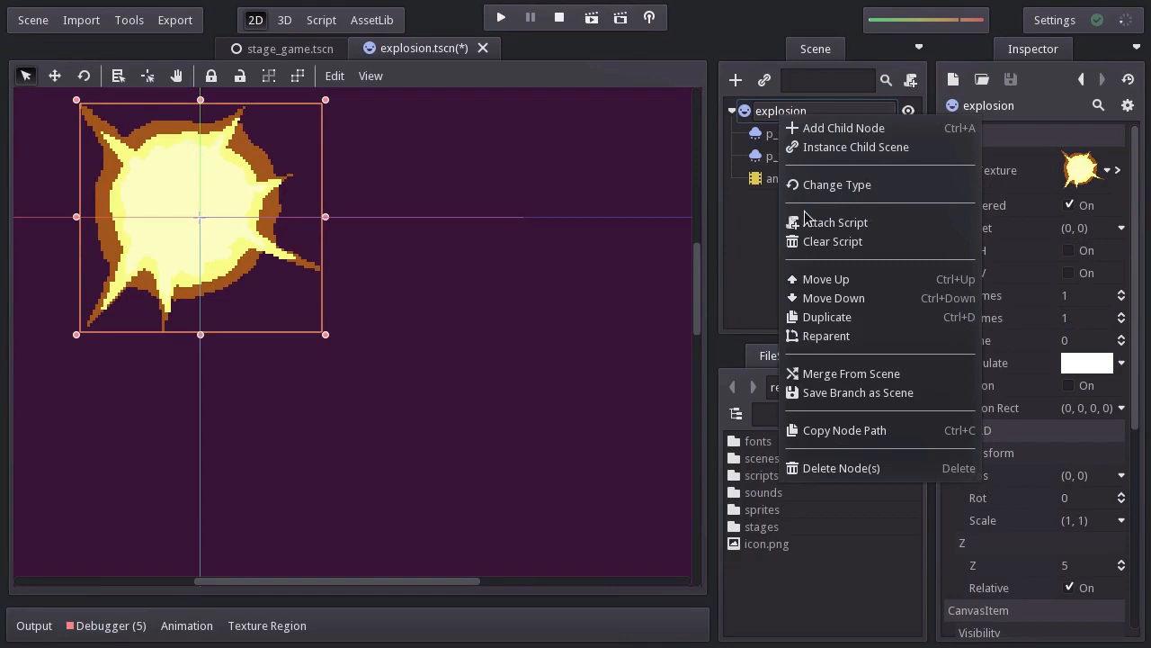
left_click(835, 222)
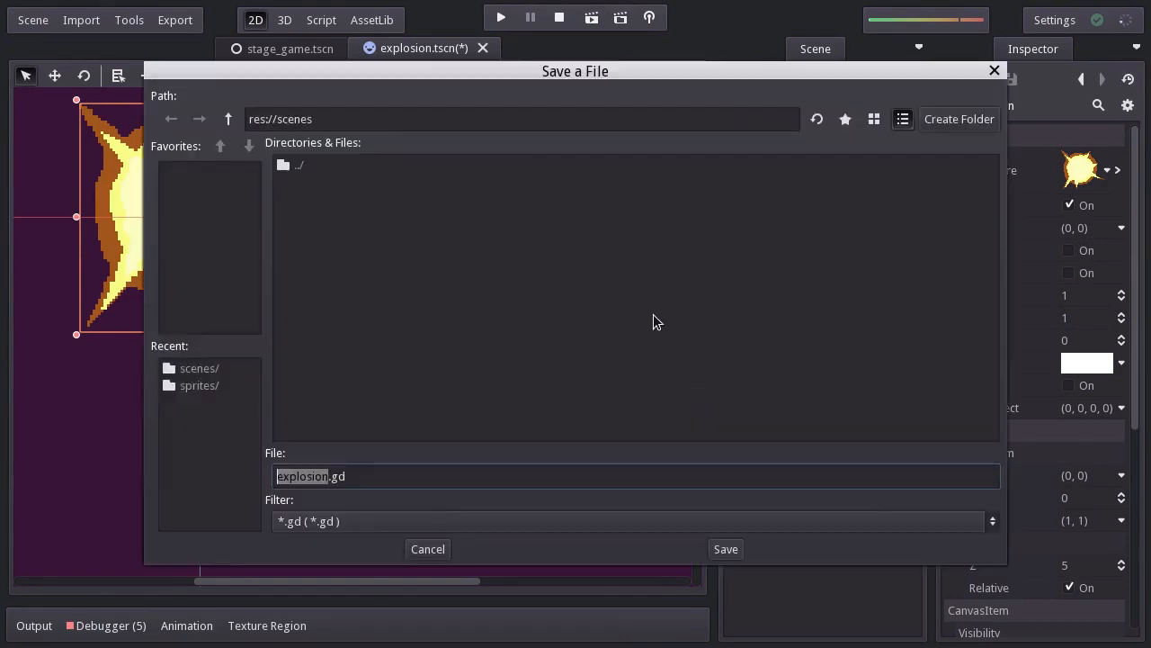
left_click(228, 118)
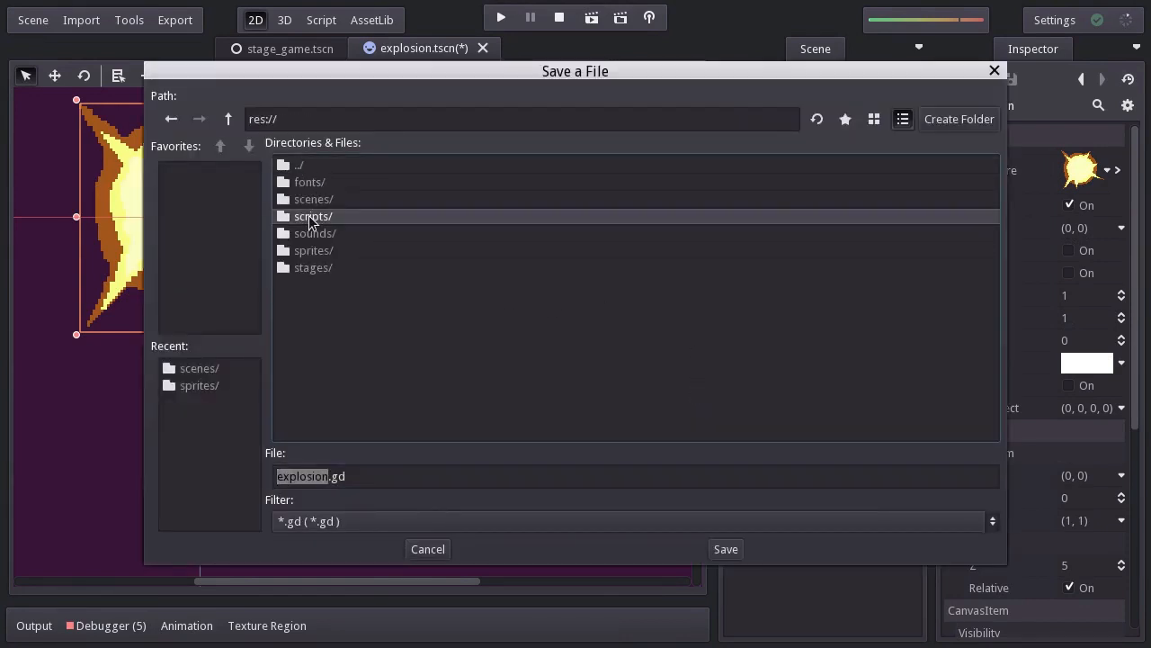
double_click(313, 216)
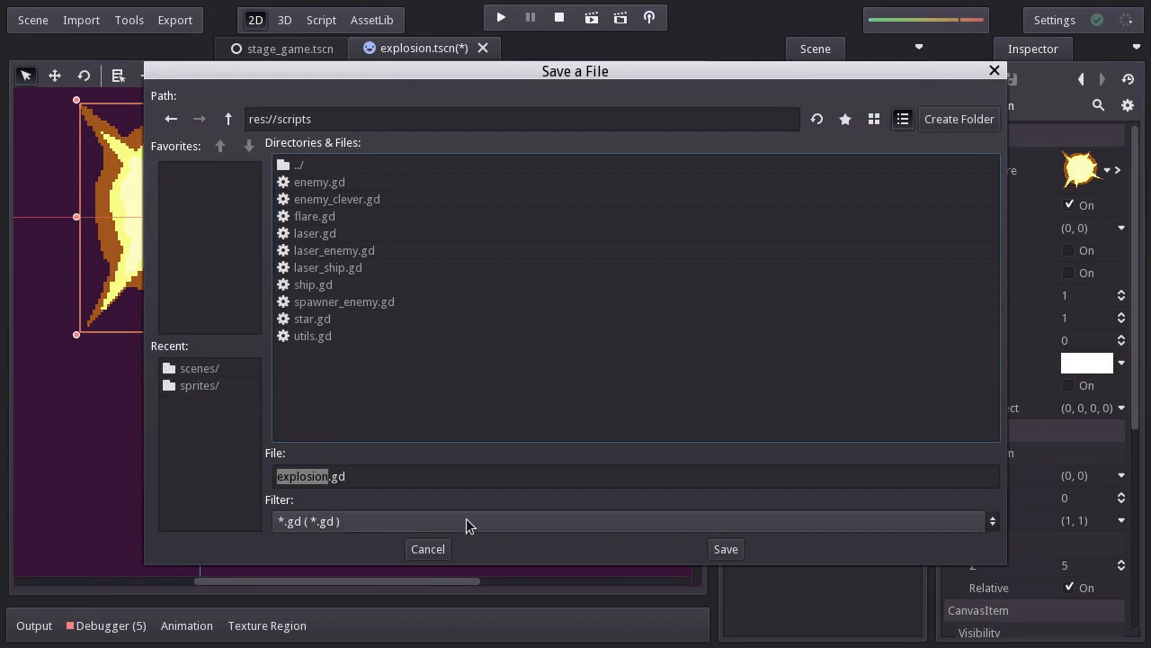
left_click(725, 548)
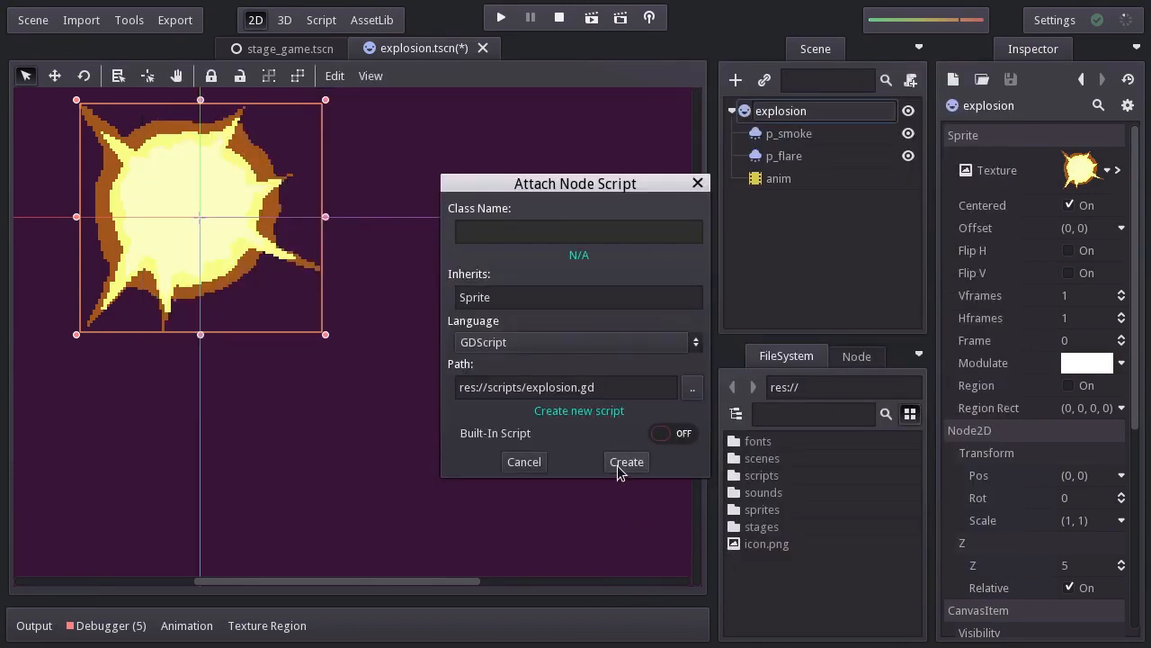
left_click(626, 461)
type("# script: expl")
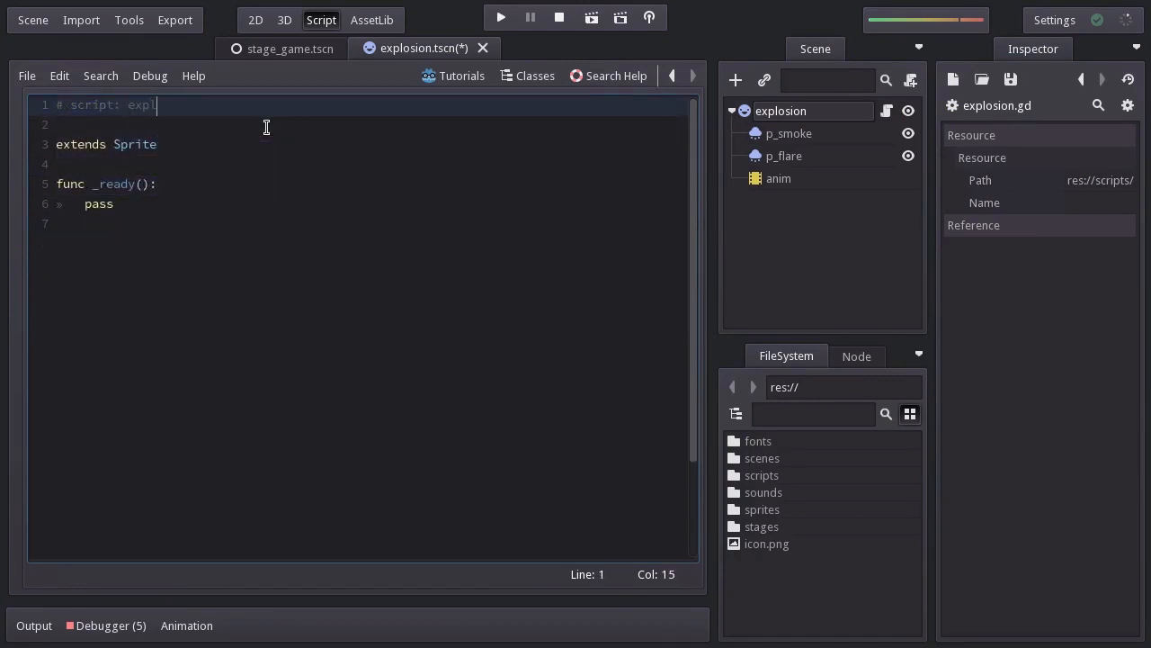
Step: Finish the header comment and call randomize() and set_rot(deg2rad(rand_range(0, 360))) in _ready
type("osion")
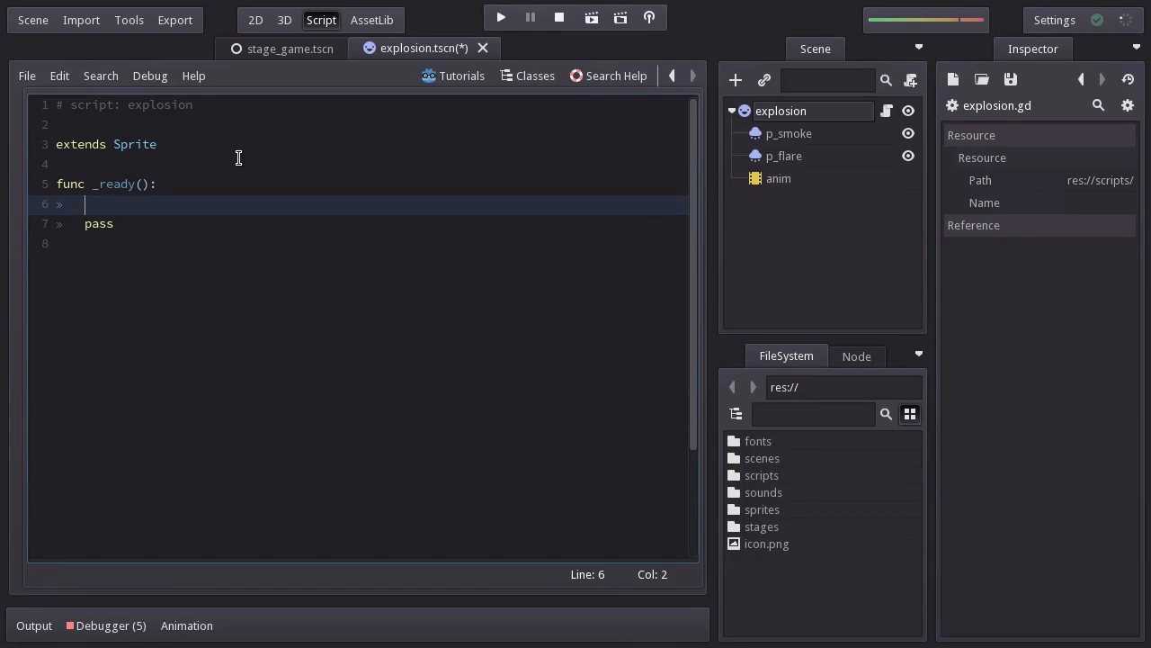
type("ra")
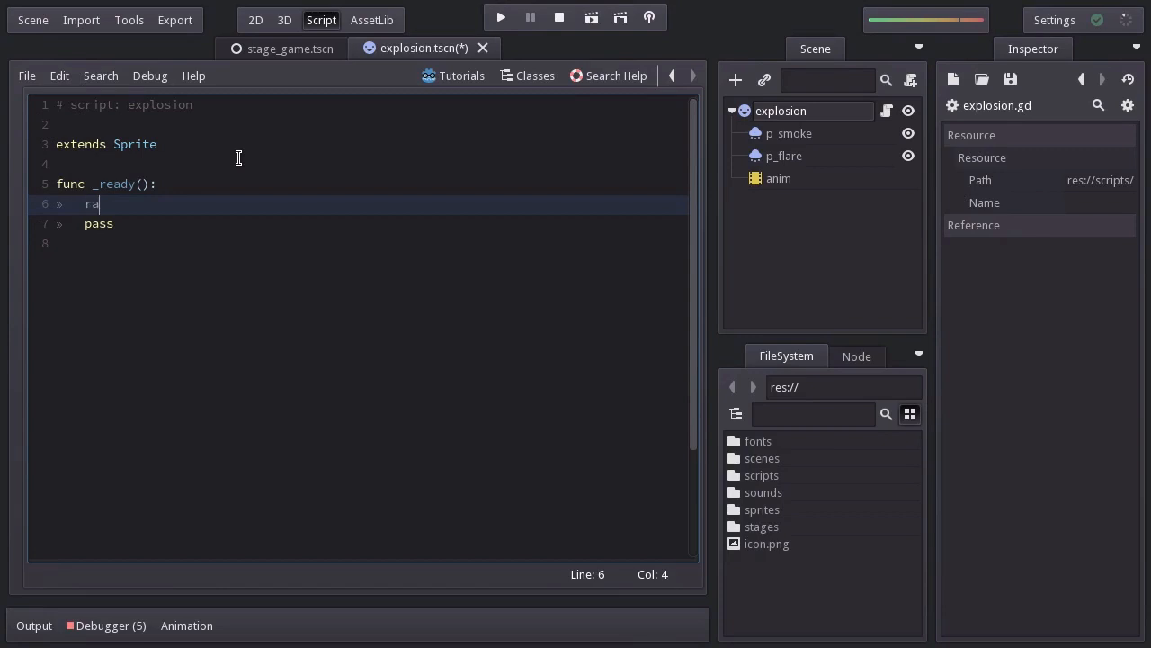
type("ndomize()")
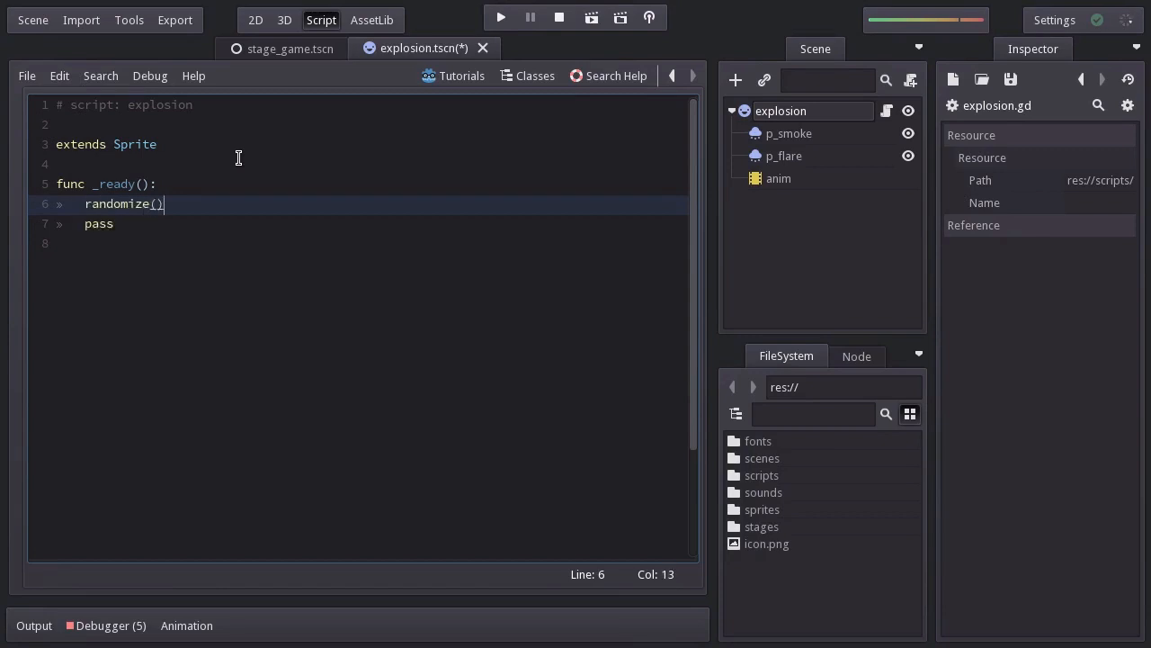
type("set_rot(rand_range(0")
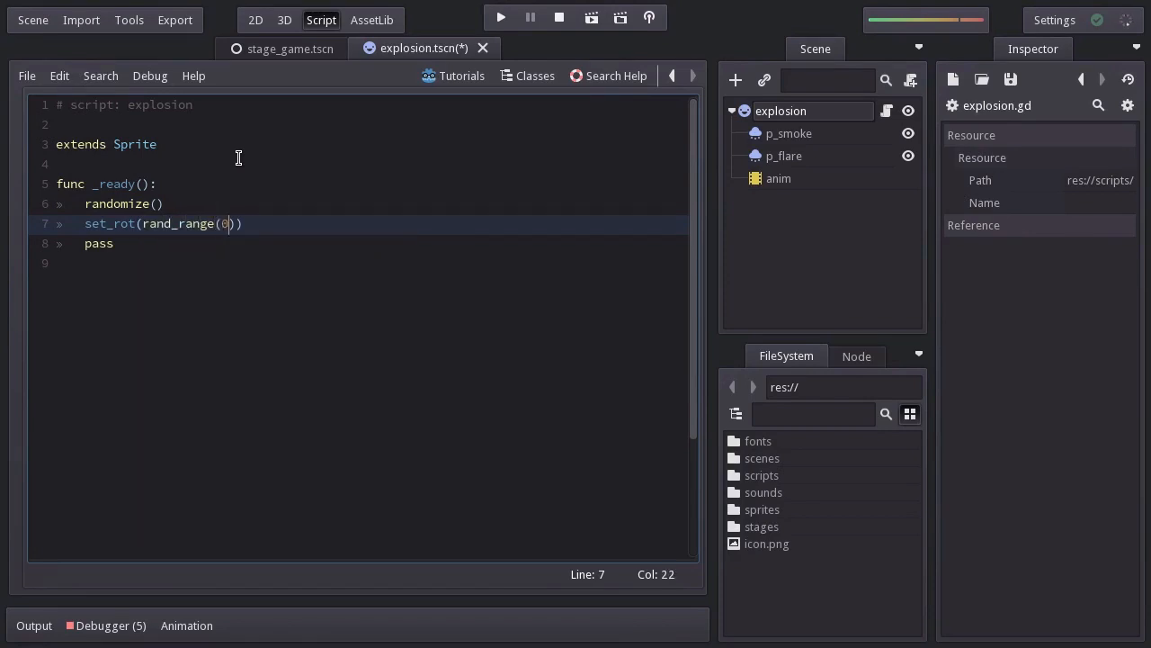
type(", 360")
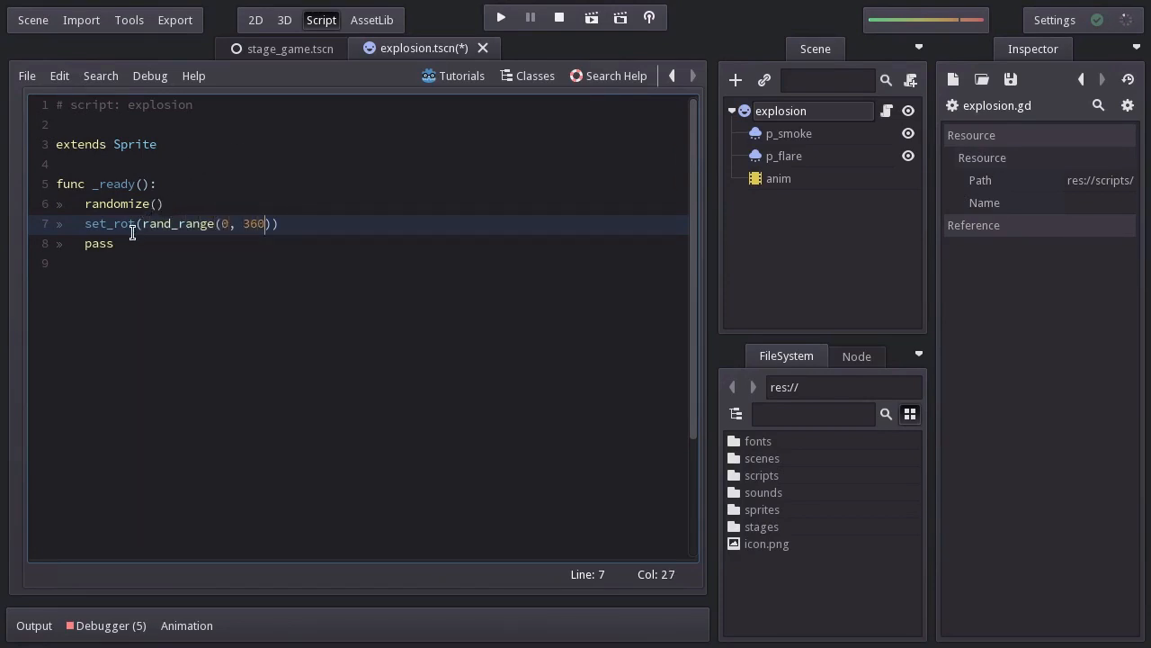
mouse_move(135, 210)
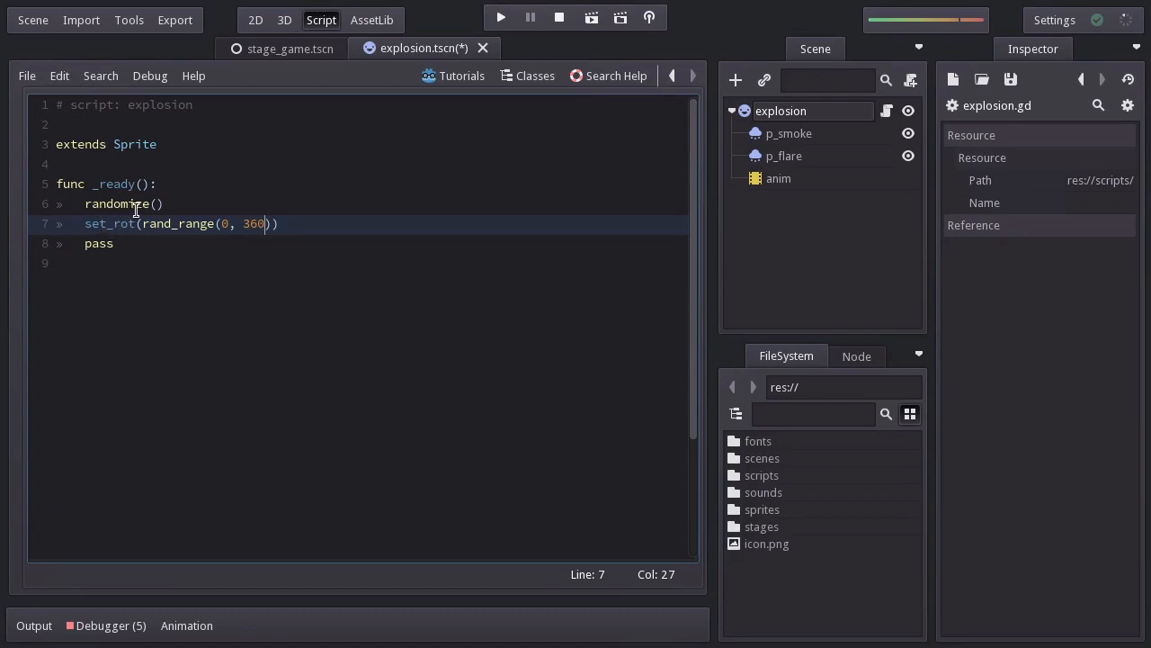
left_click(171, 223)
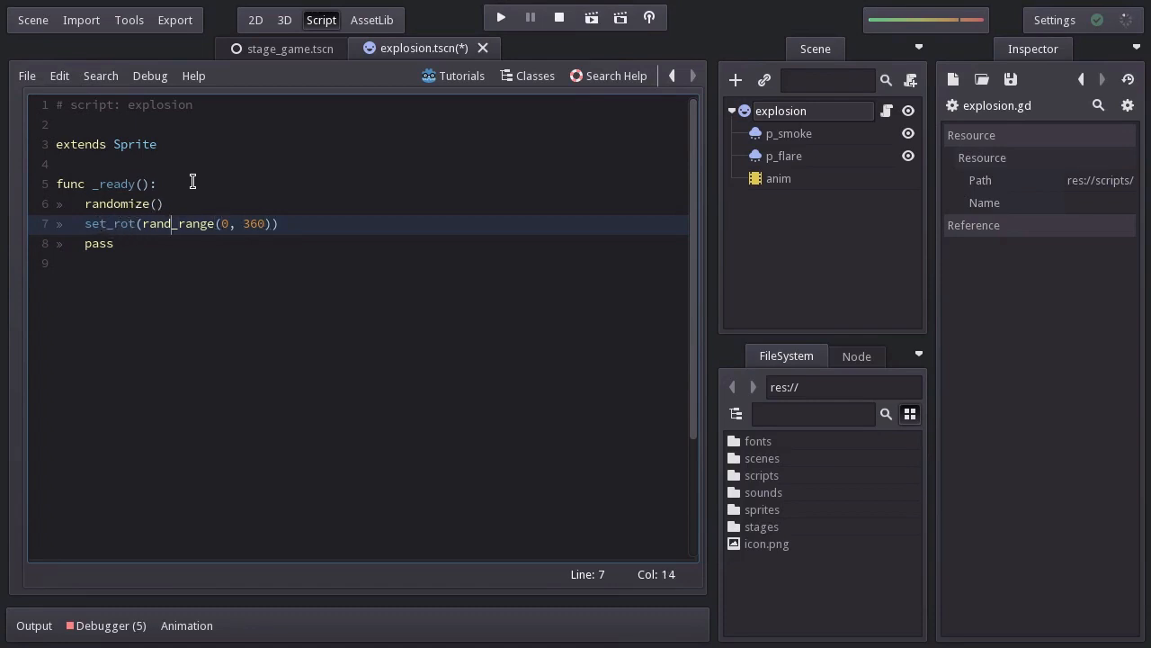
type("deg2rad(")
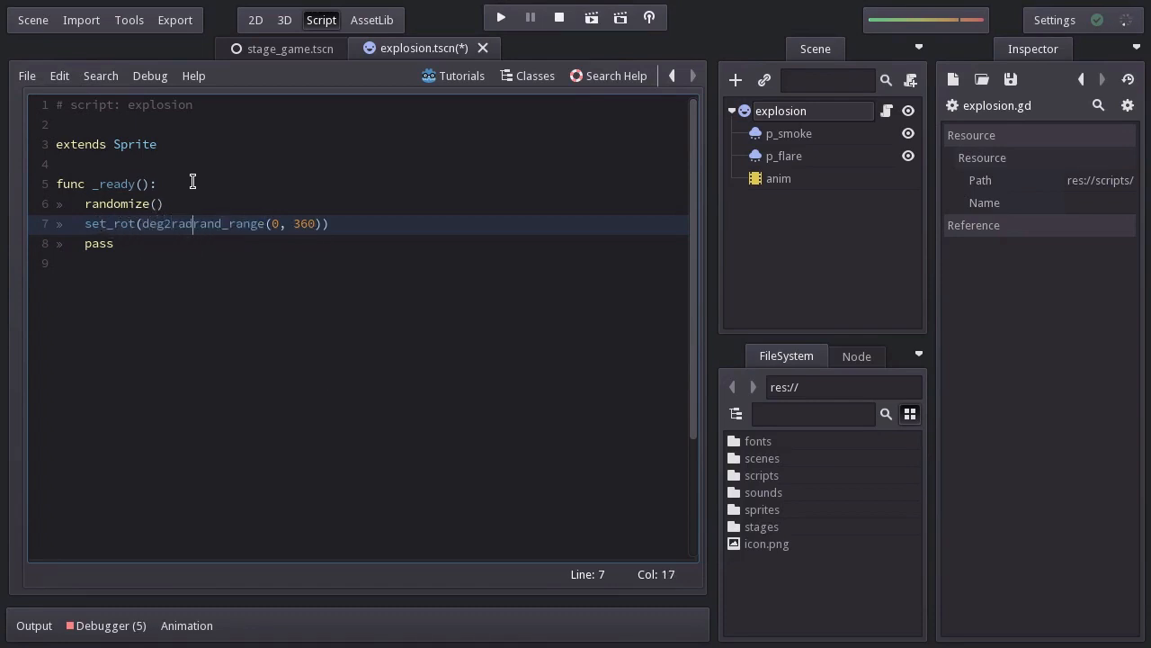
type("(")
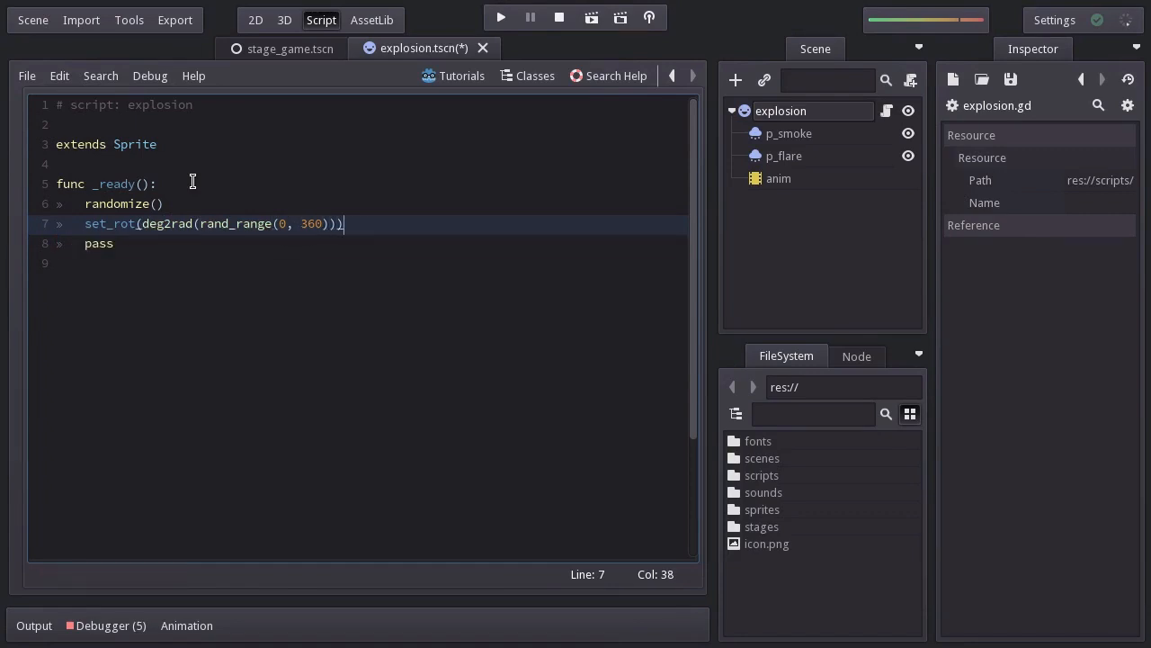
Step: Turn on emitting for the p_smoke and p_flare particle nodes in _ready
type("get_node()")
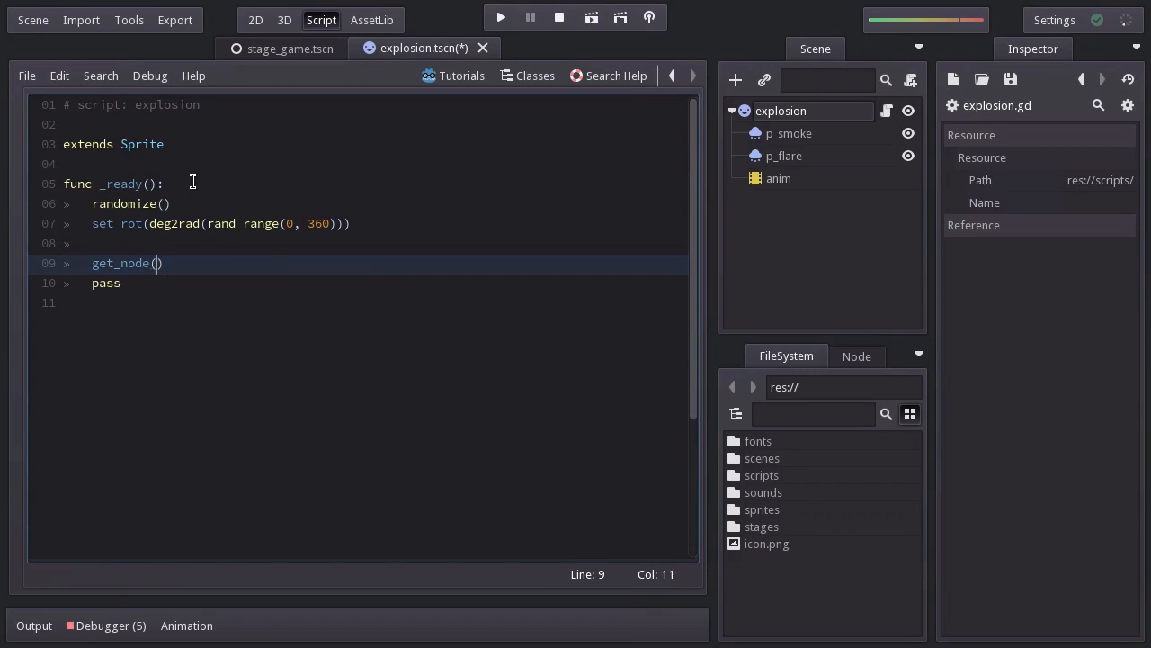
type("\"p_smoke\").s")
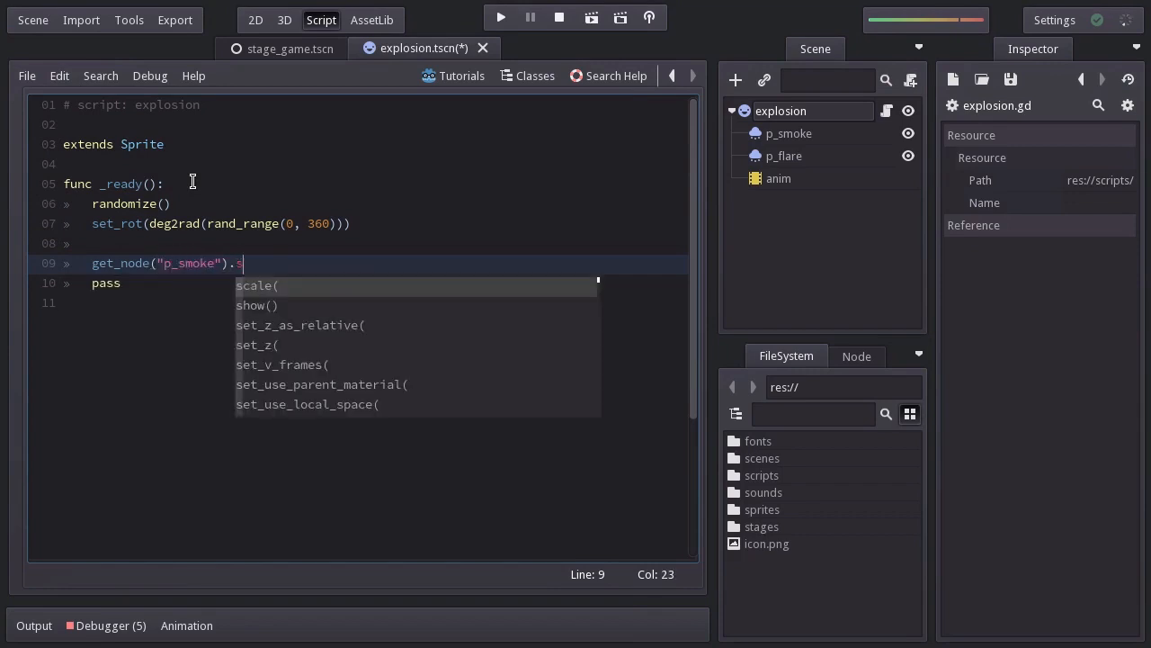
type("et_emitting(true")
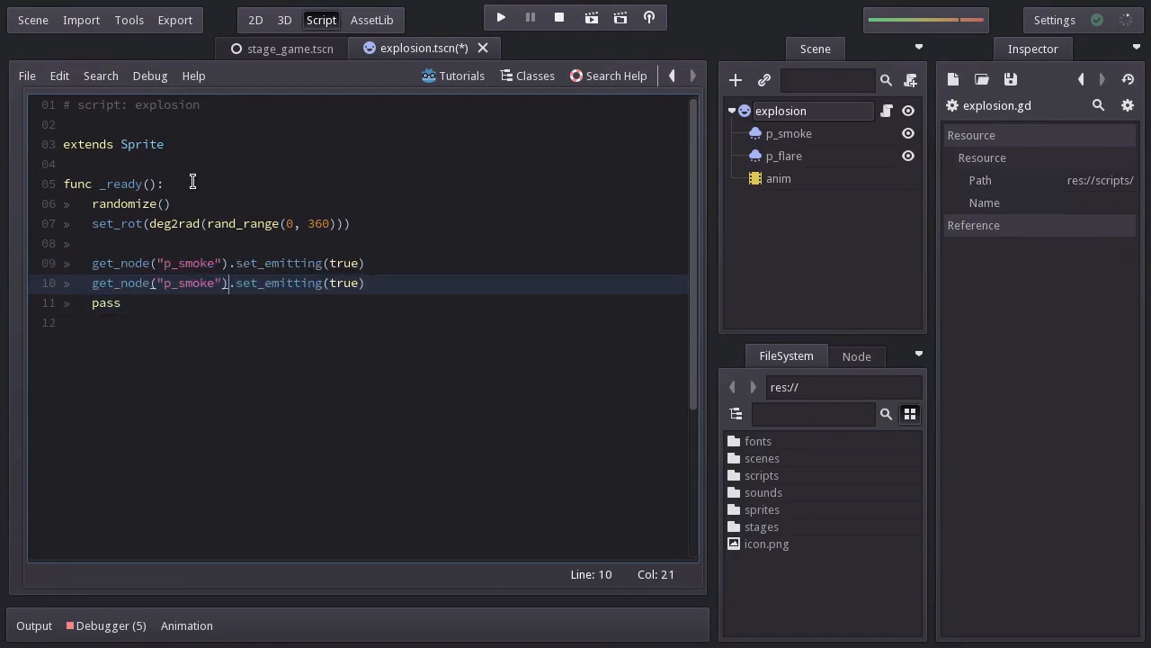
type("p_flare")
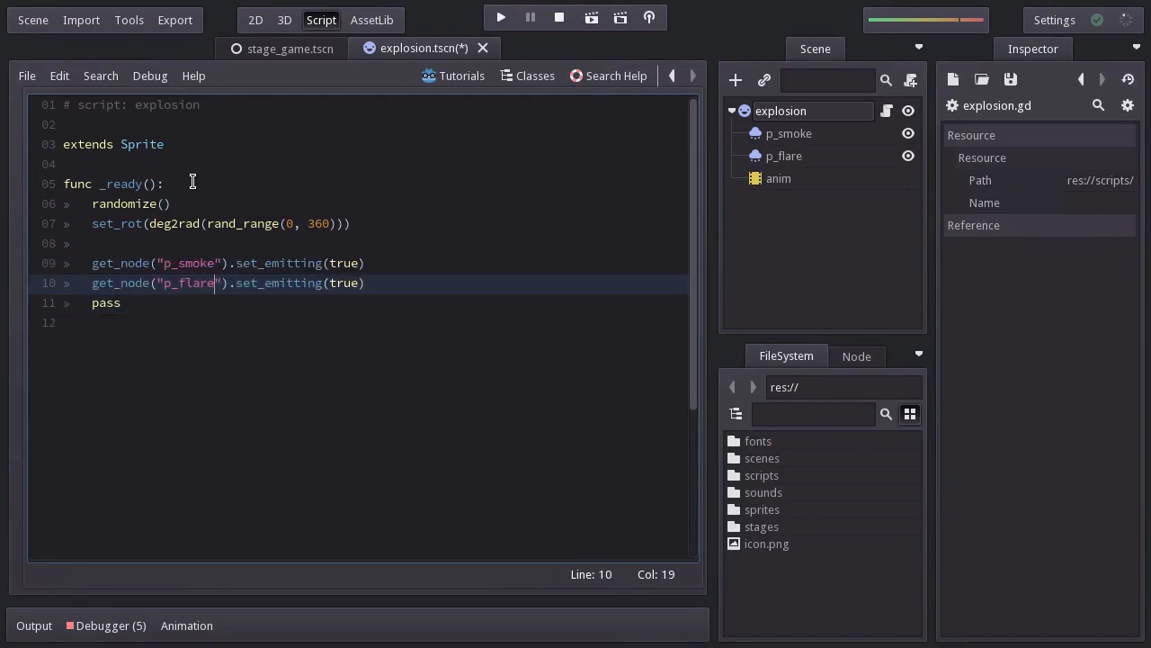
Step: Play the fade_out animation, yield until "finished", then queue_free() the explosion
type("get_node(\"anim\").pl")
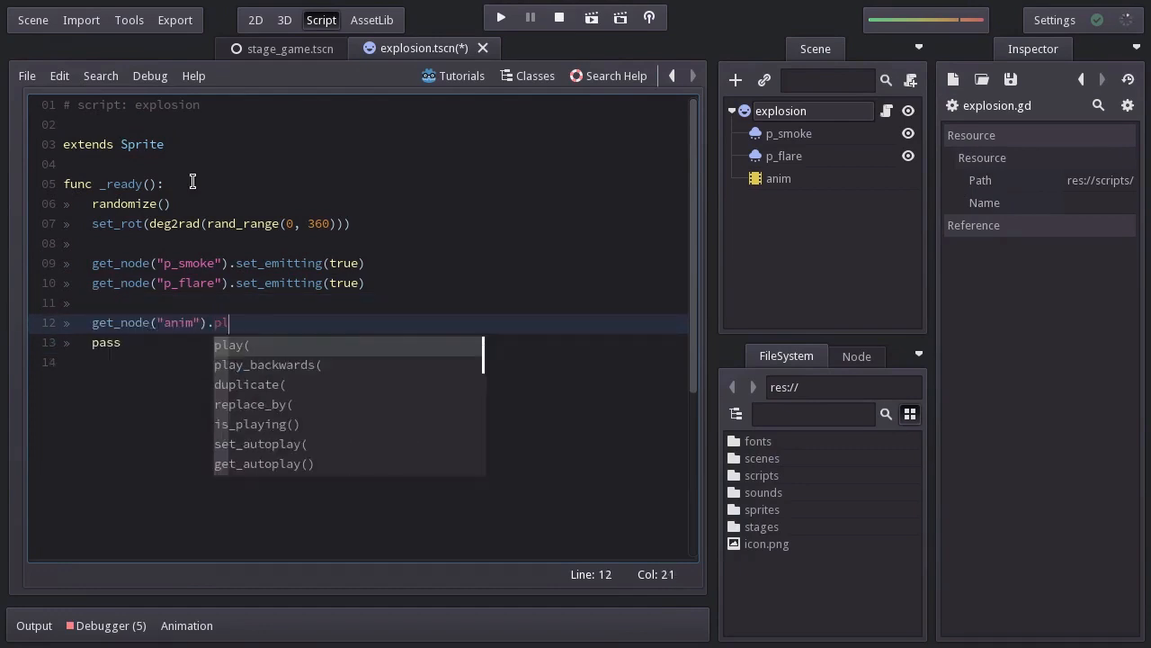
type("ay(\"fade")
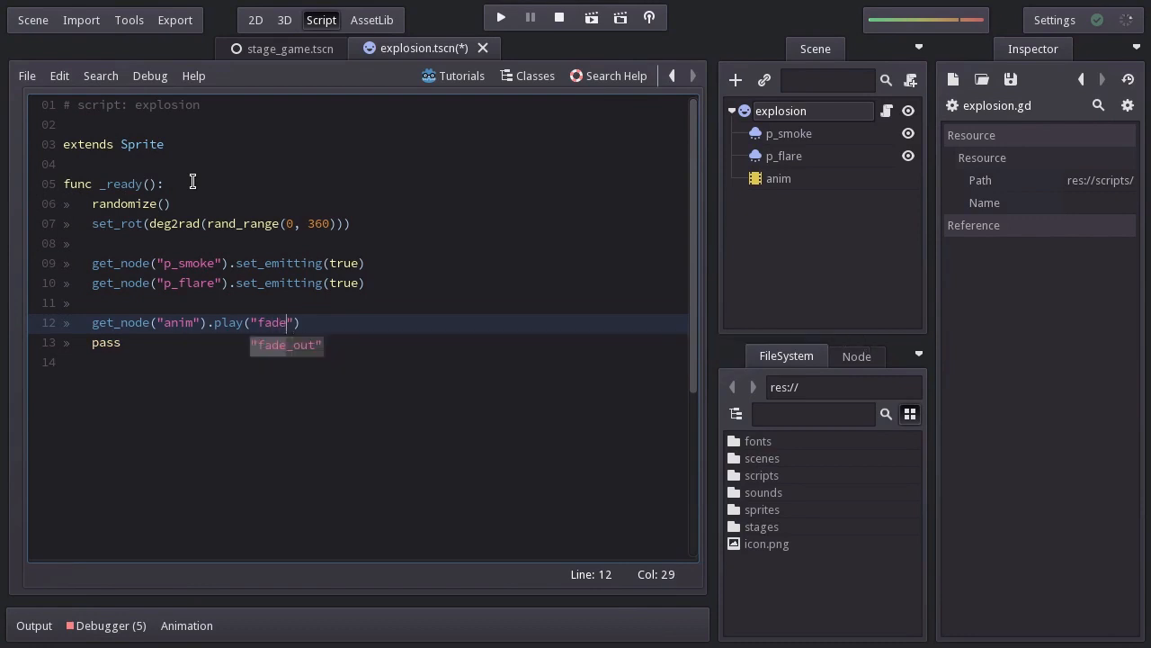
type("yield(get_node(\"anim\"")
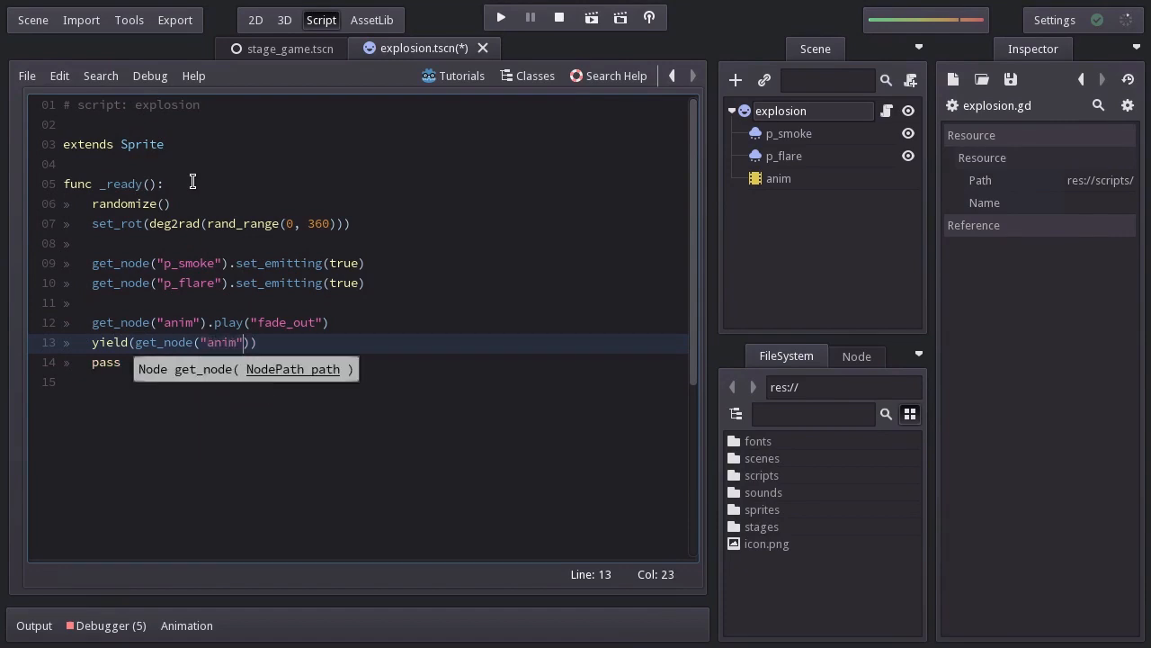
type(", \"finished\"")
type("queu")
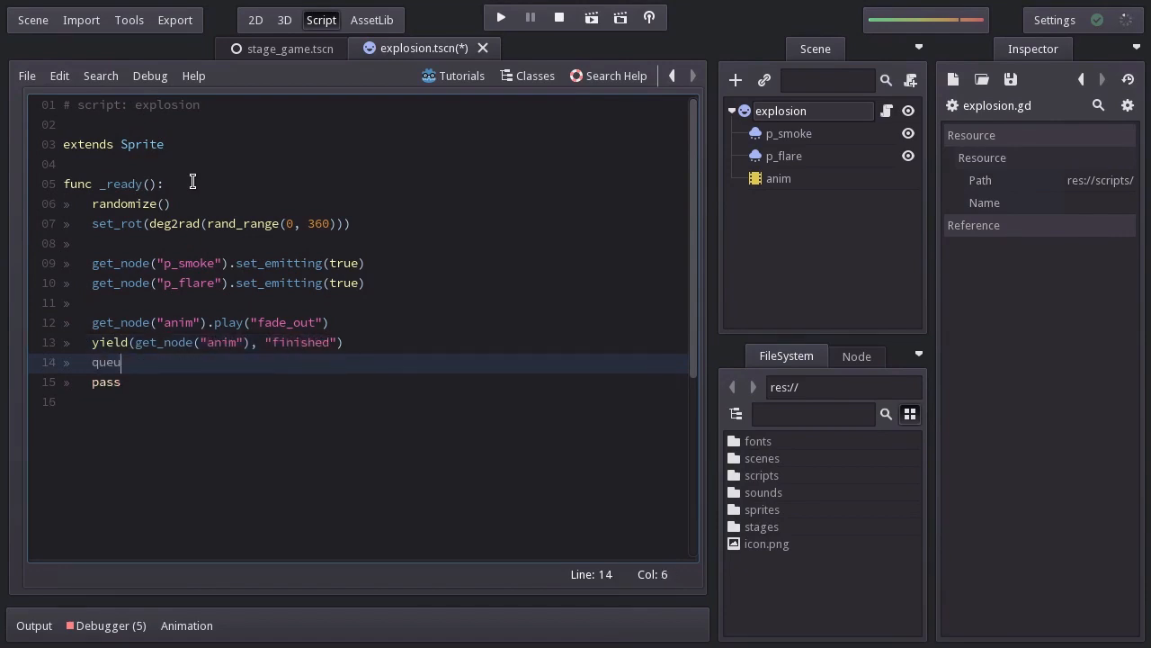
type("e_free()")
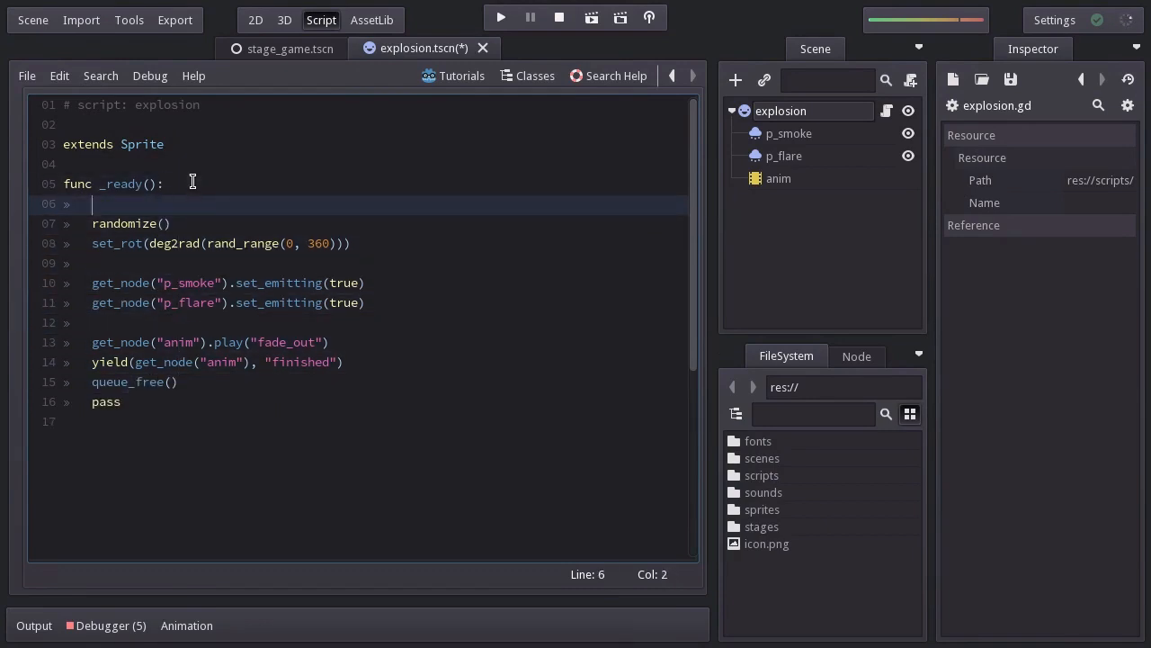
Step: Begin _ready with yield(utils.create_timer(1), "timeout") and return to the 2D view
type("yield(")
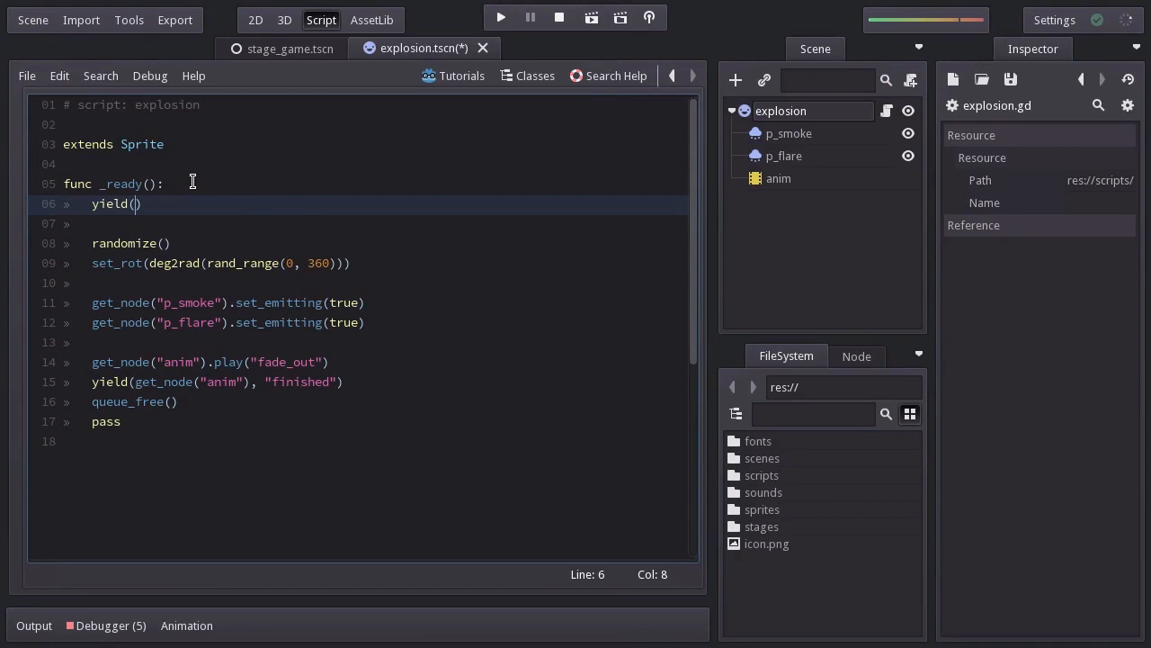
type("utils.create_timer(1")
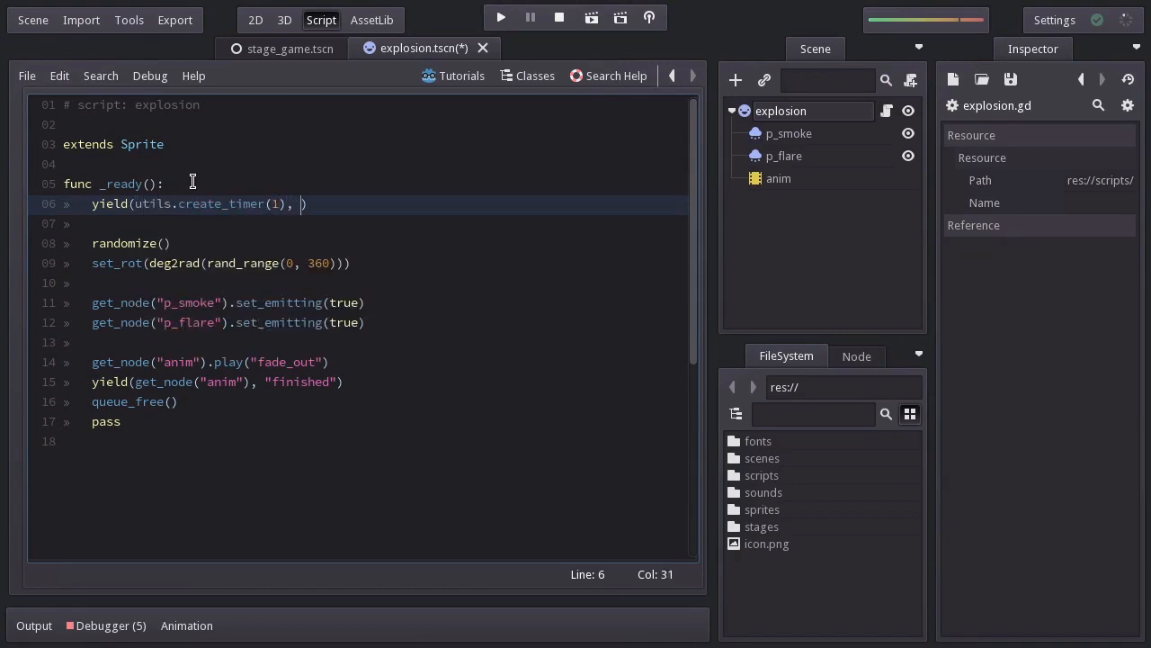
type("\"timeout\"")
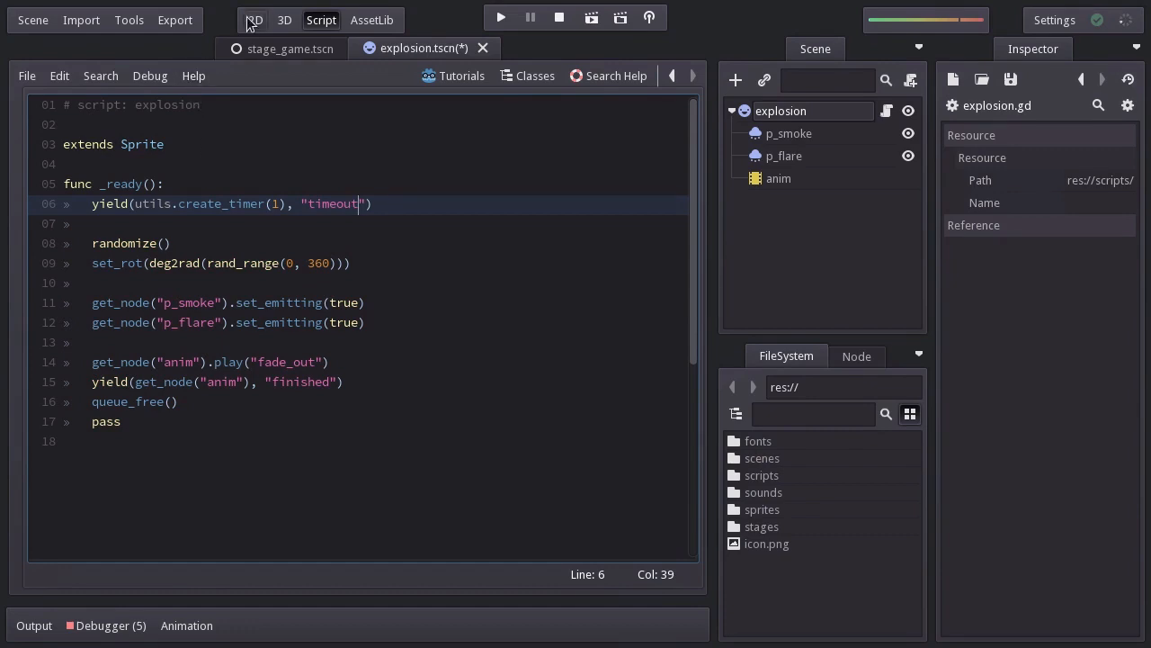
left_click(255, 20)
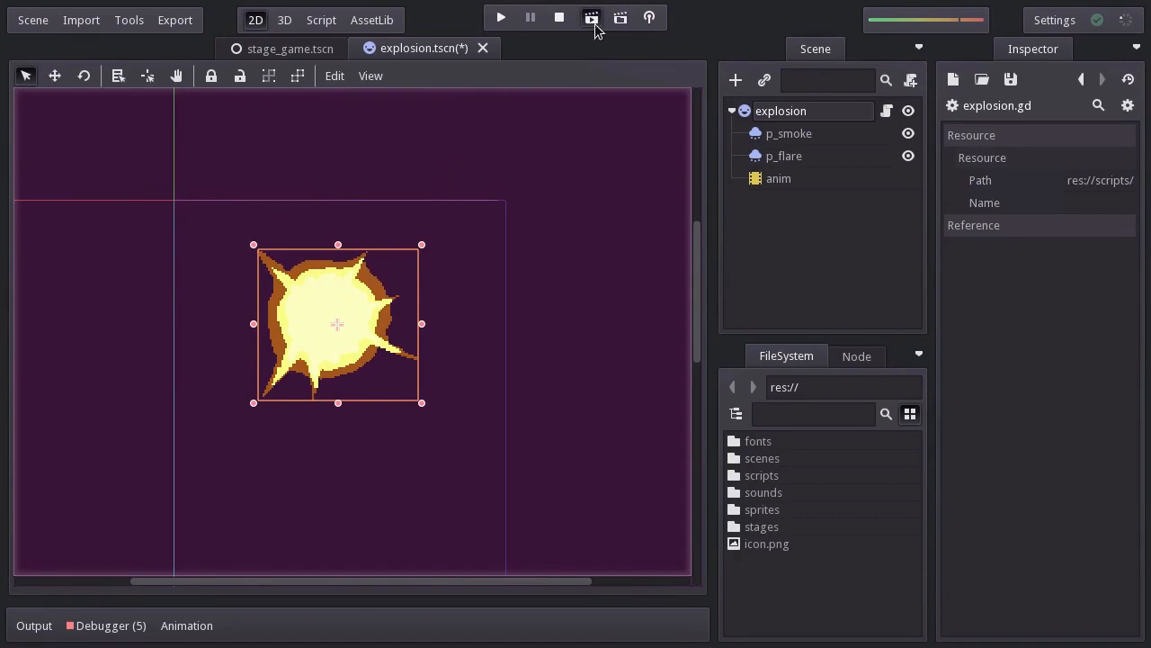
Step: Test-run the explosion scene, close the game, and drag the sprite onto the origin
left_click(500, 18)
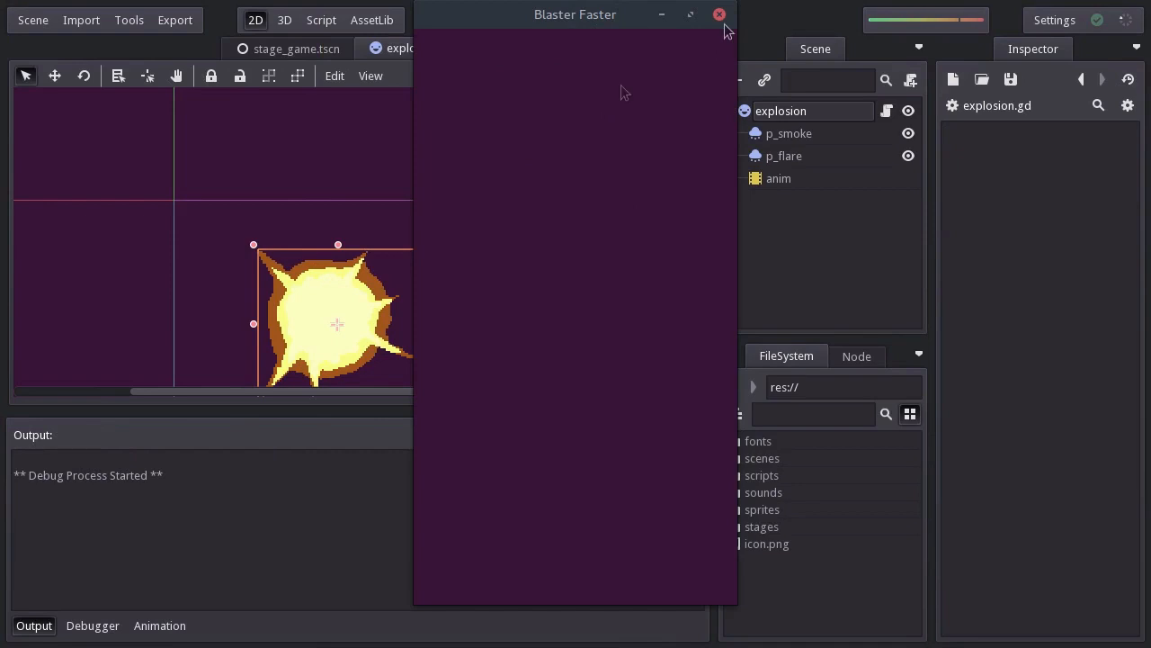
left_click(719, 14)
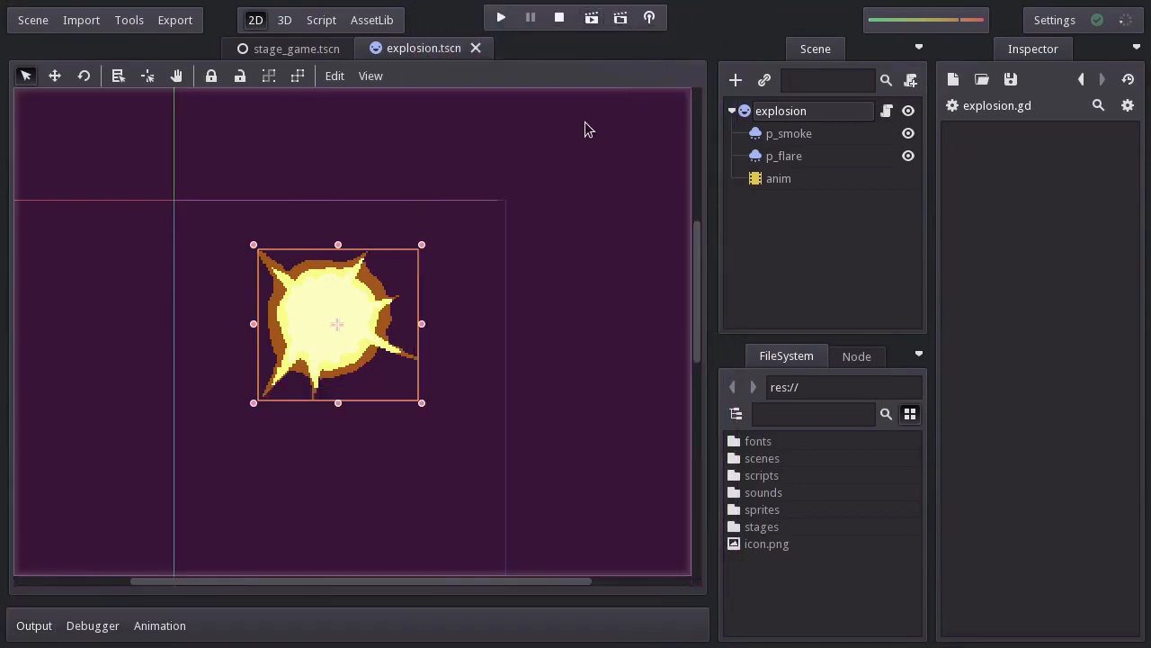
left_click_drag(337, 324, 174, 199)
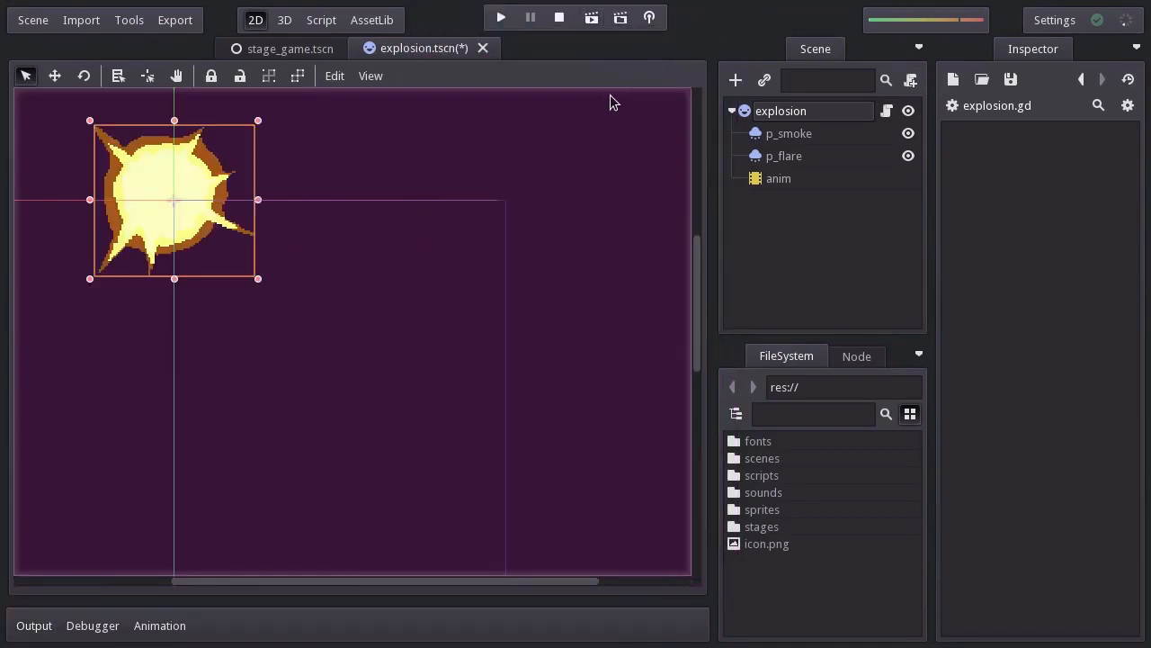
left_click(321, 19)
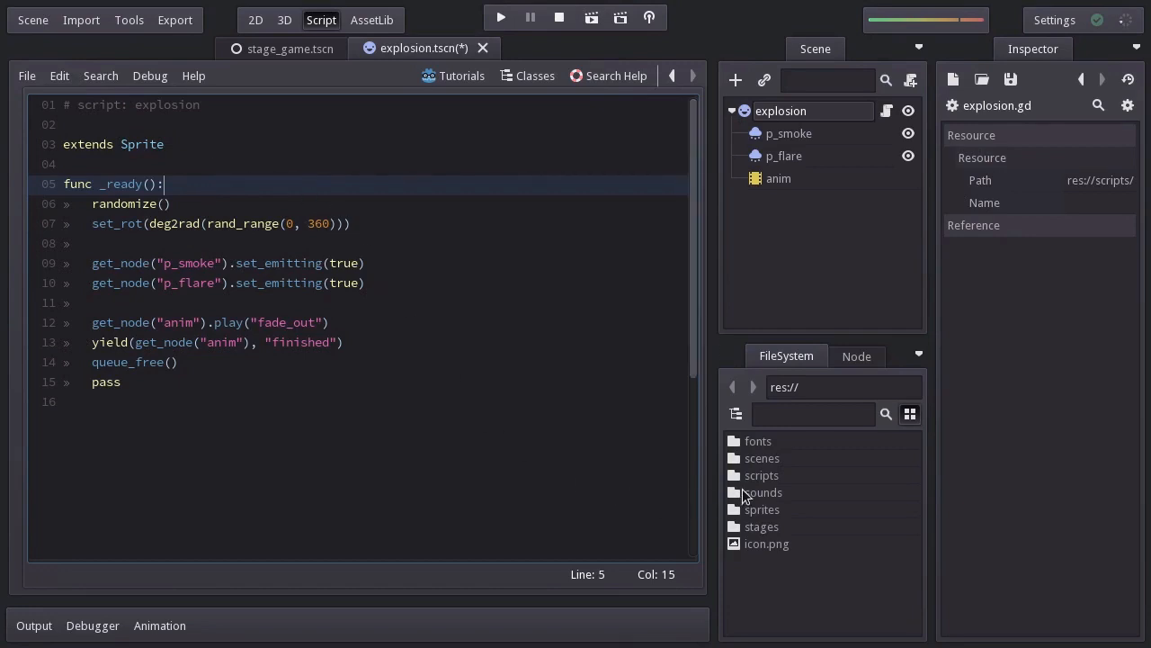
Step: In ship.gd, add const scn_explosion = preload("res://scenes/explosion.tscn") after scn_laser
double_click(767, 594)
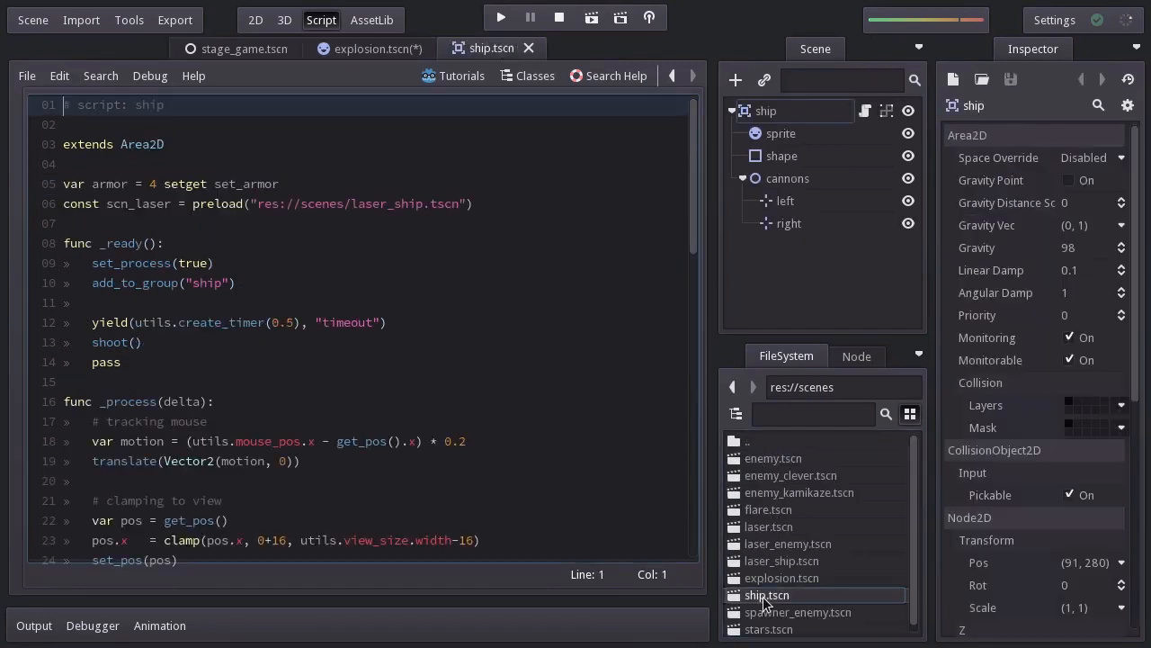
left_click(474, 203)
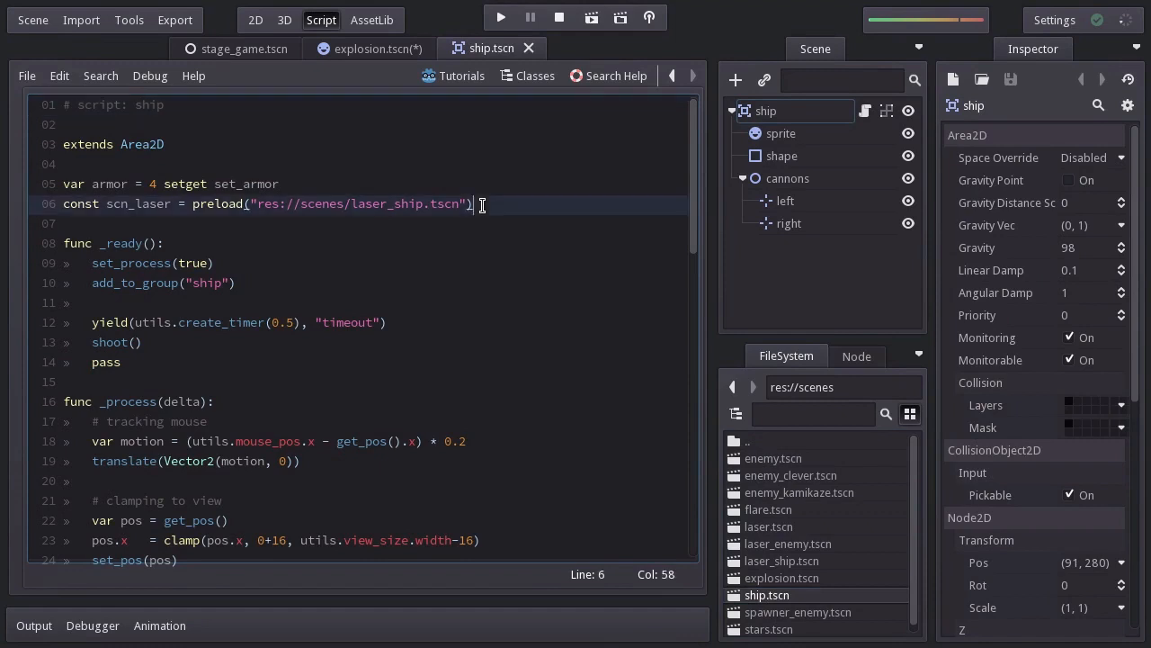
type("const scn_explosion = p")
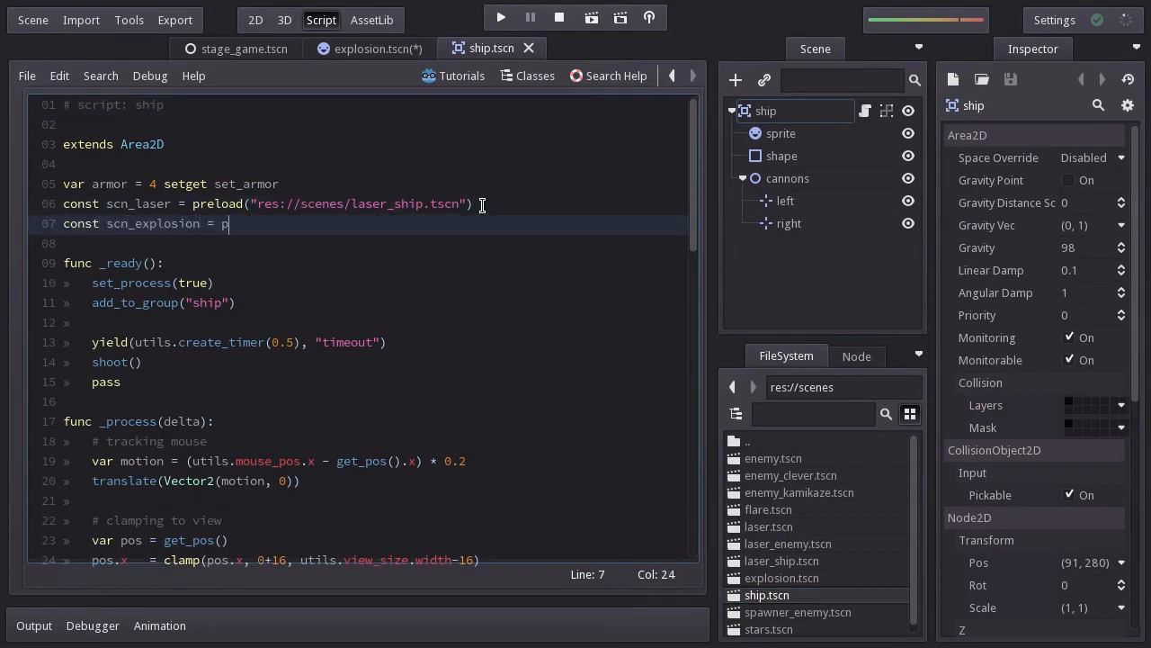
type("reload(\"res\"")
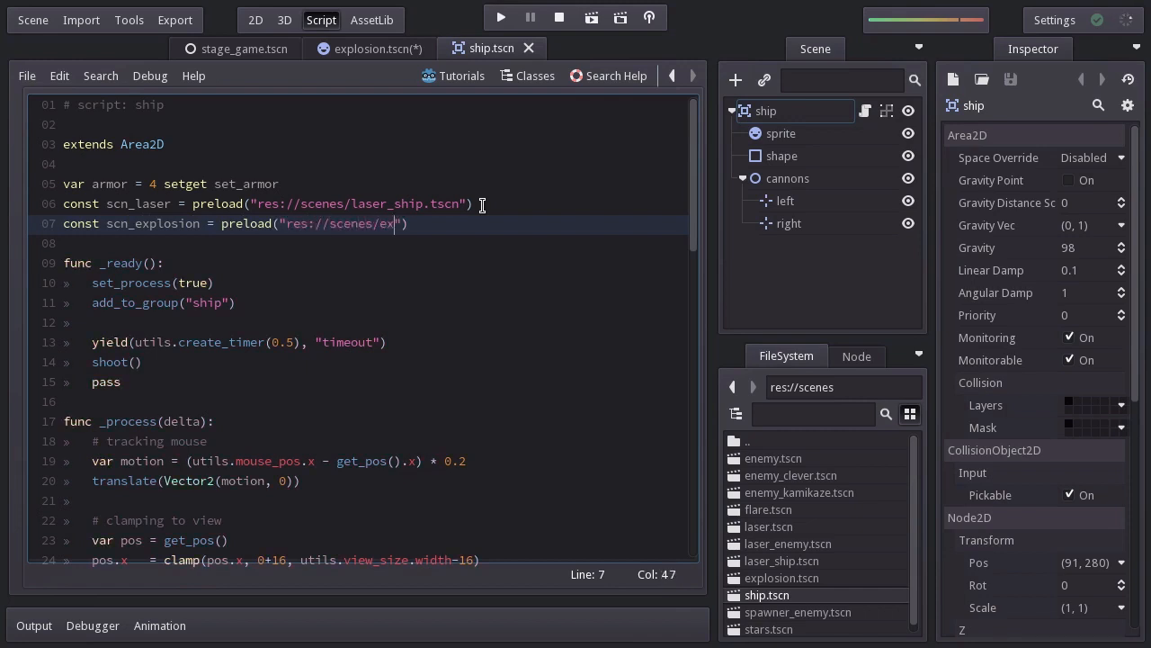
type("plosion.tscn")
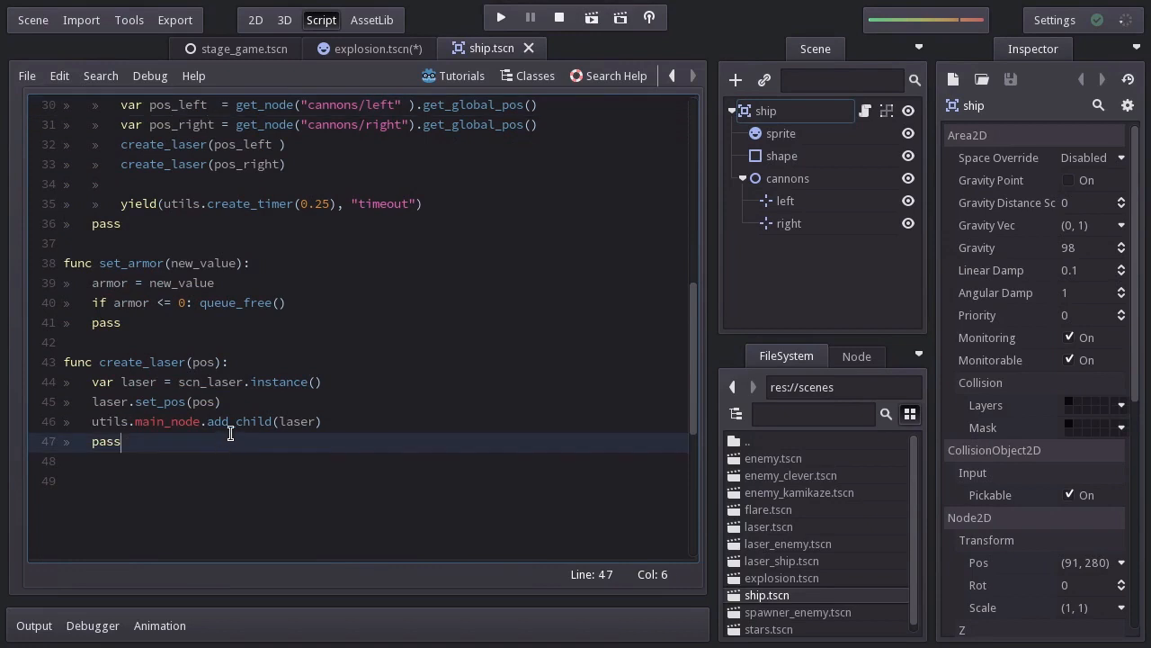
Step: Write create_explosion() to instance scn_explosion at the ship's position under utils.main_node
type("func")
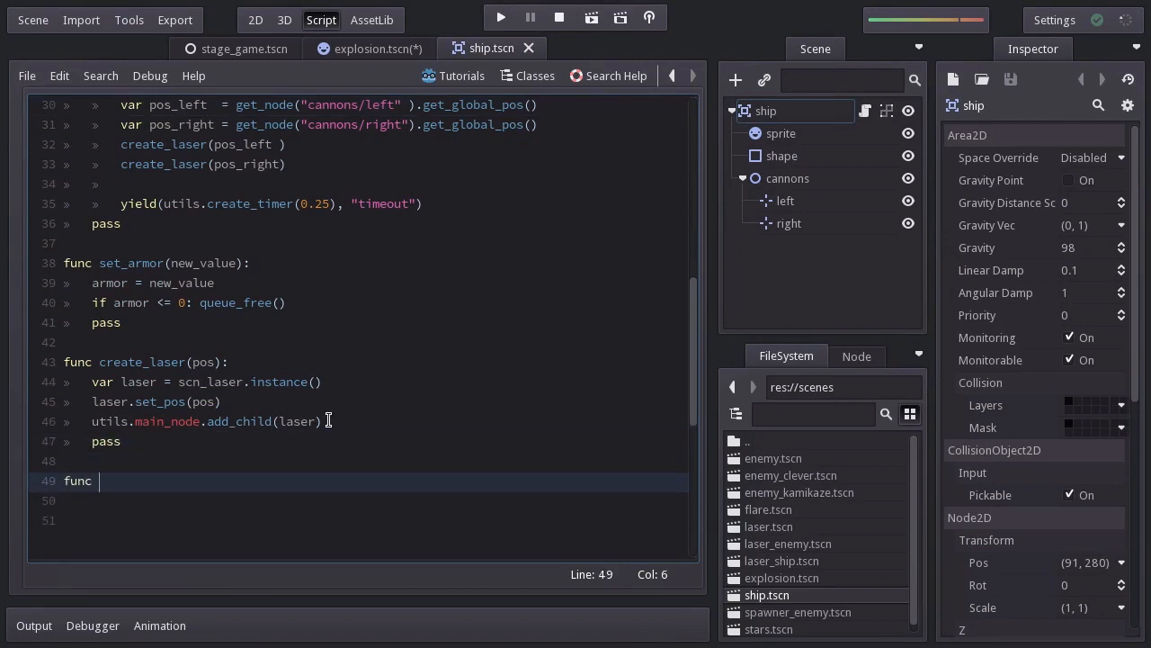
type("create_explosi")
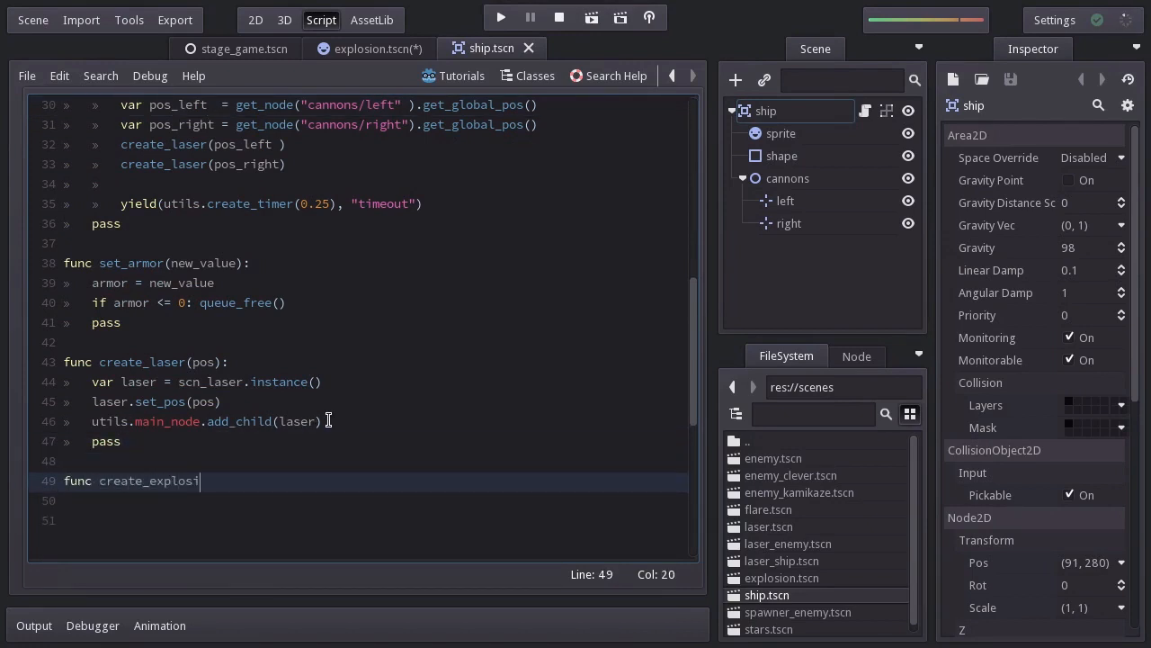
type("on():")
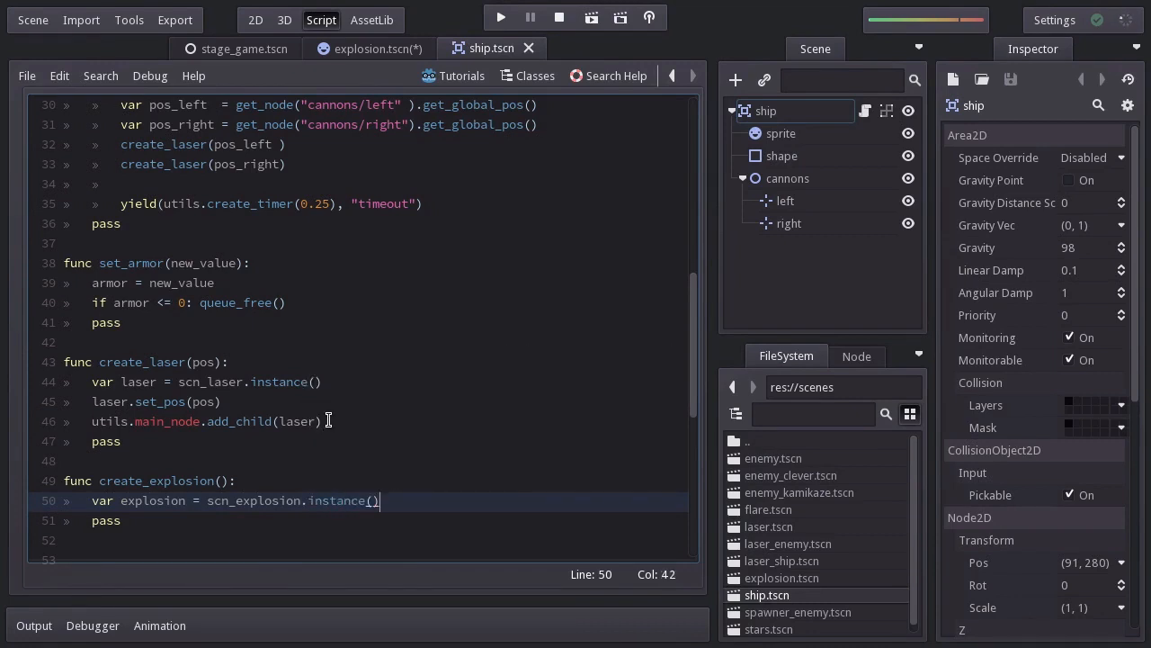
type("explosion.set_pos(get_pos")
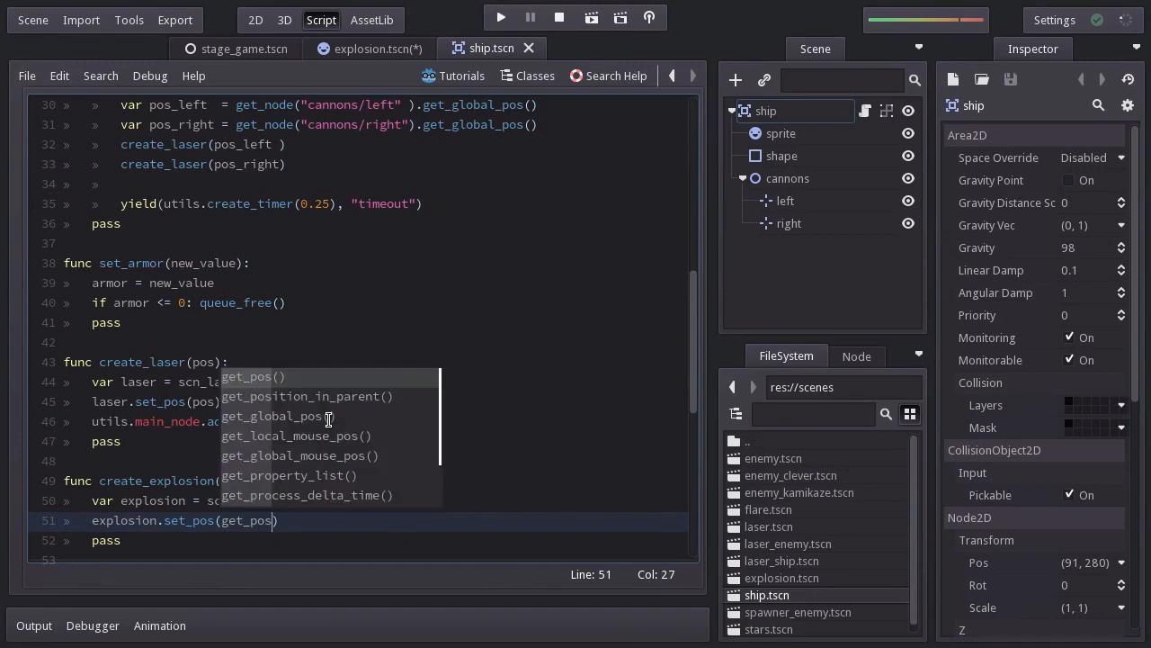
type("utils.main_node.add_chil")
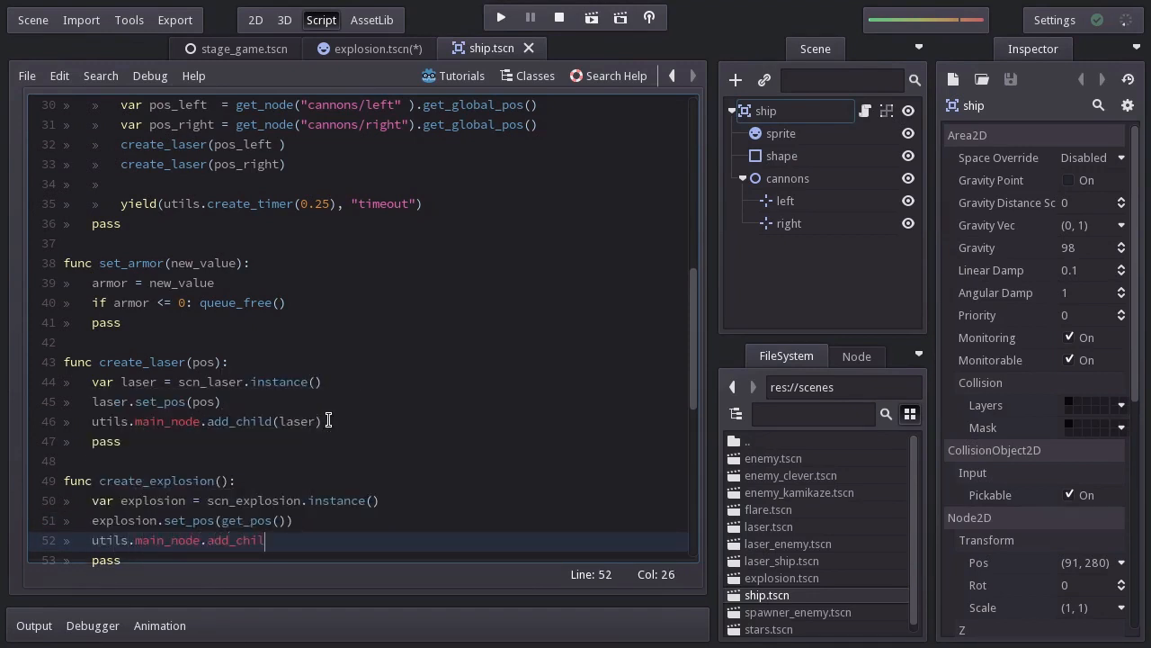
type("explosion(")
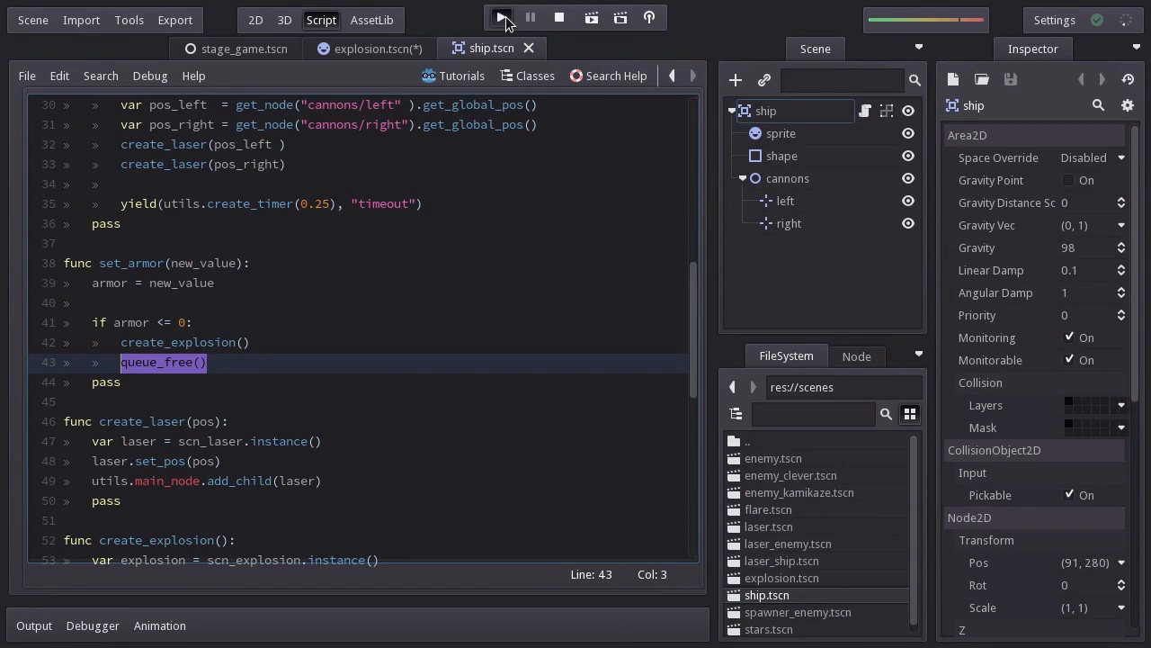
left_click(502, 17)
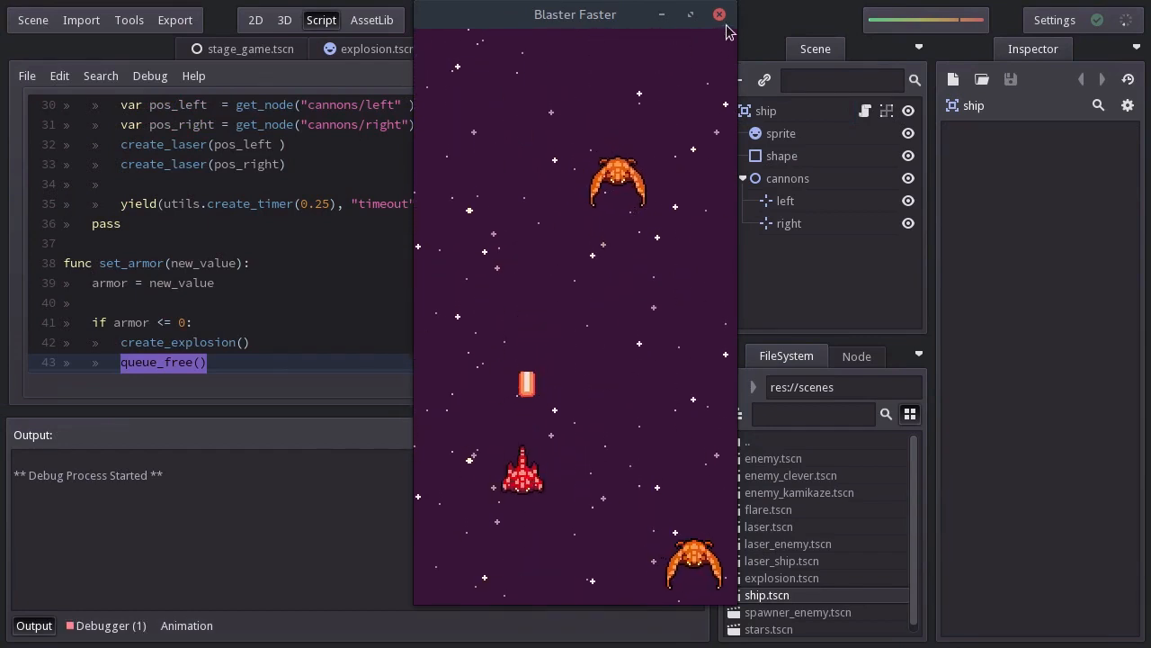
left_click(718, 14)
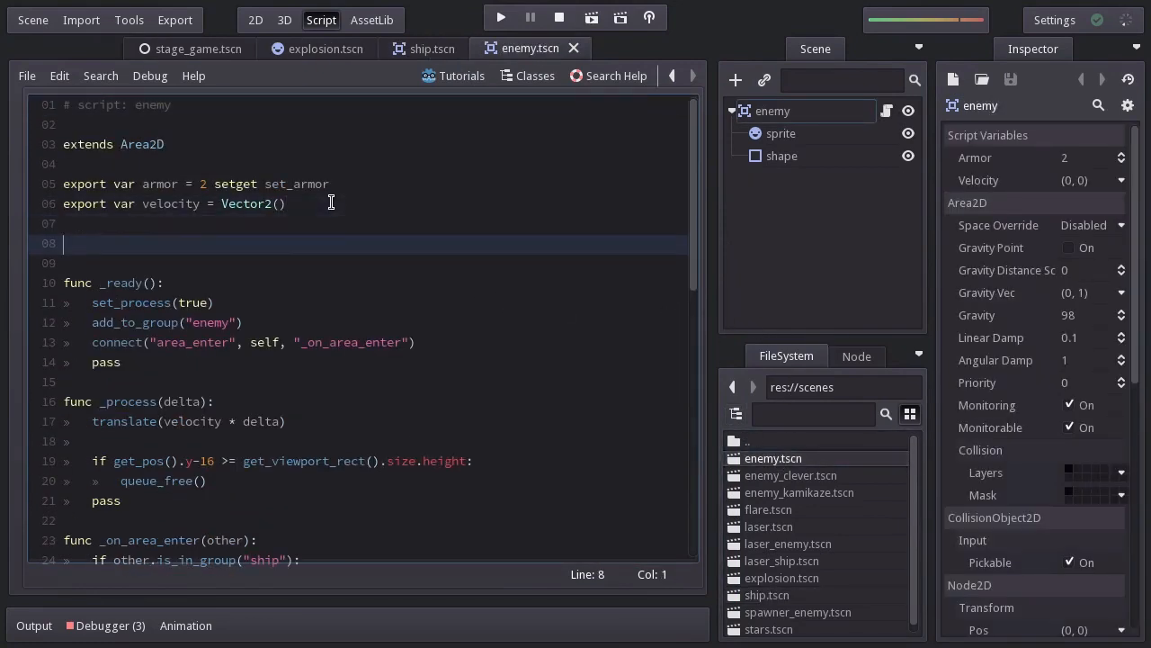
Step: Add the scn_explosion preload of res://scenes/explosion.tscn to enemy.gd
type("const scn_explosion = preload(")
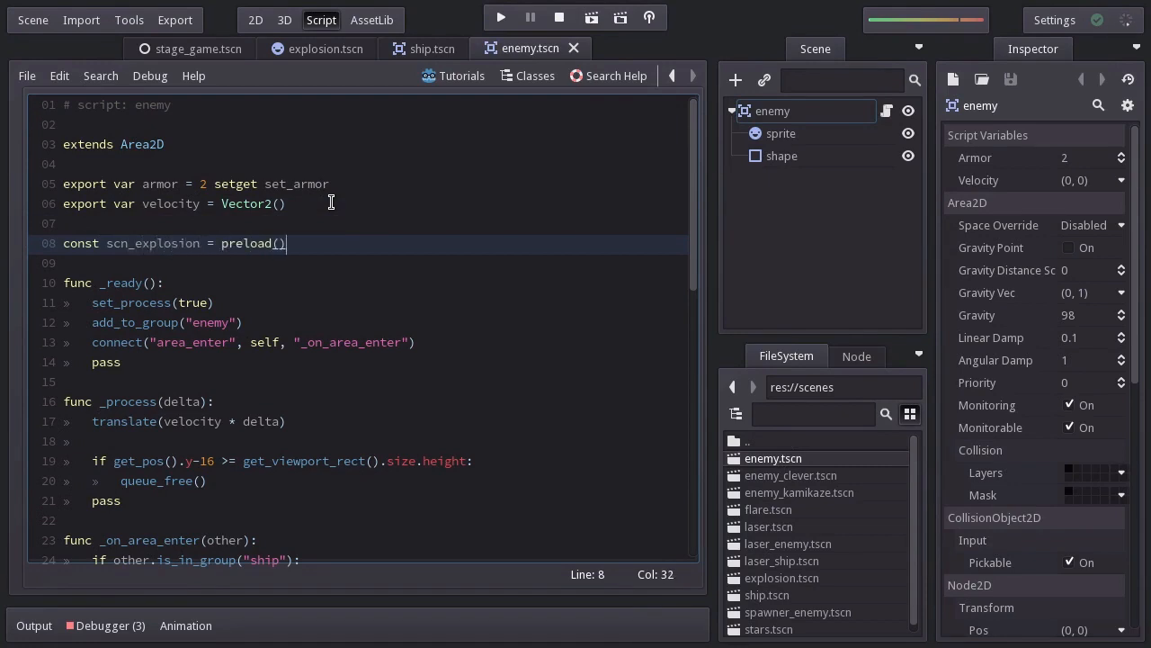
type("\"res://scen\"")
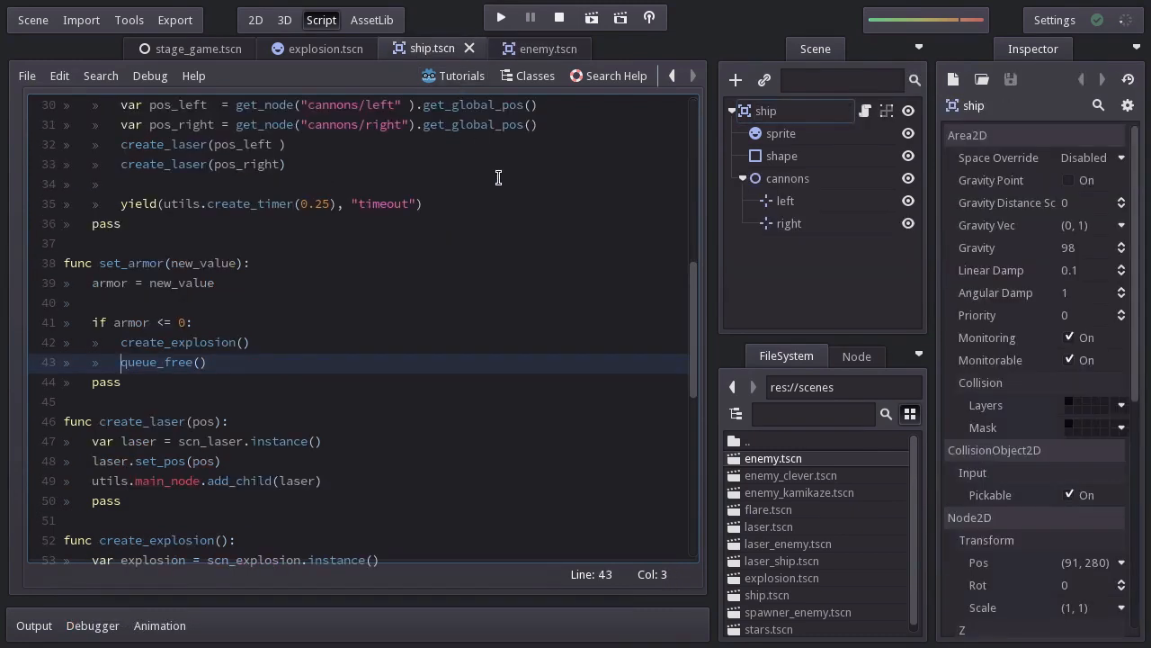
scroll("down", 3)
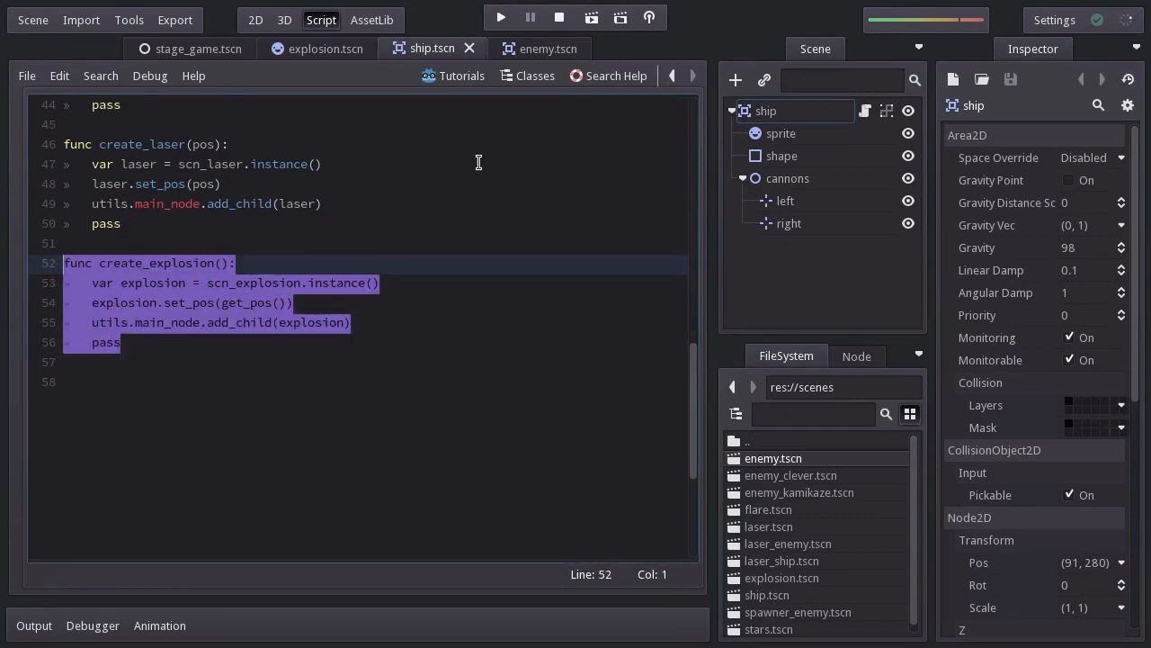
Step: Paste create_explosion into enemy.gd and call it before both queue_free() calls
left_click(530, 49)
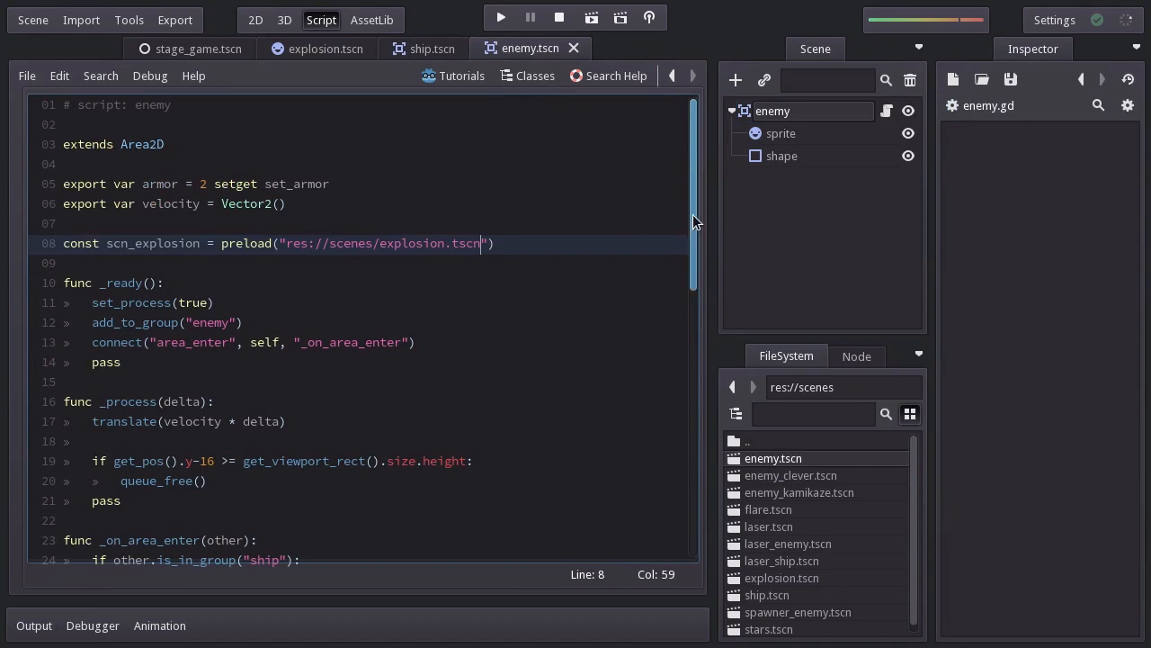
scroll("down", 3)
type("c")
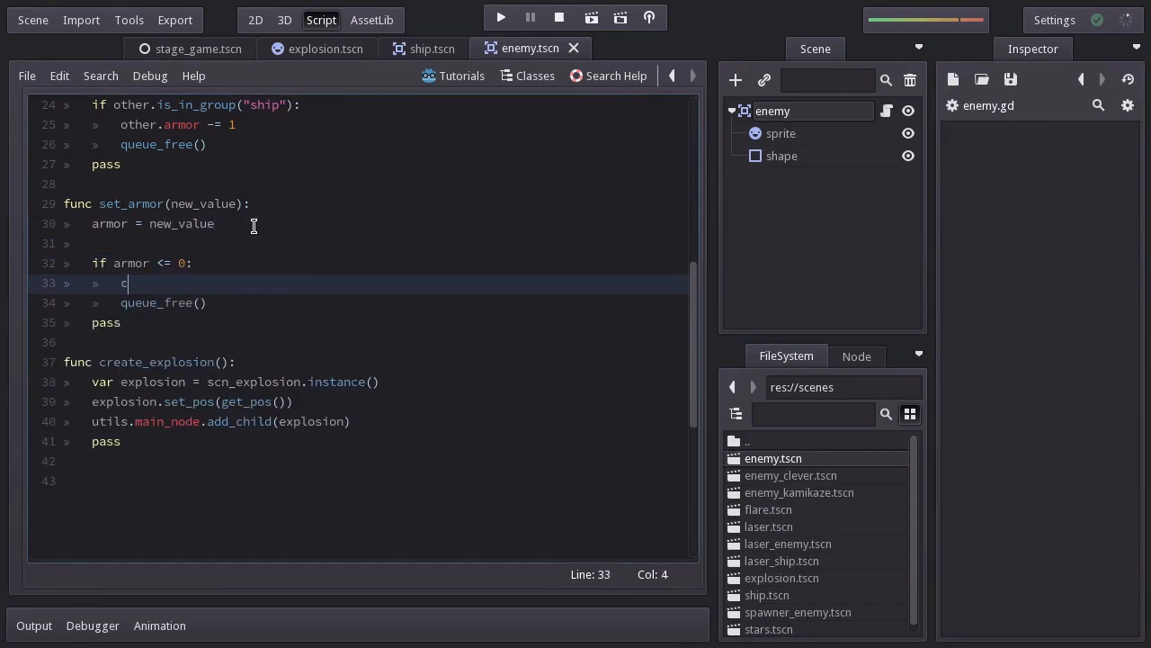
type("reate_explosion(")
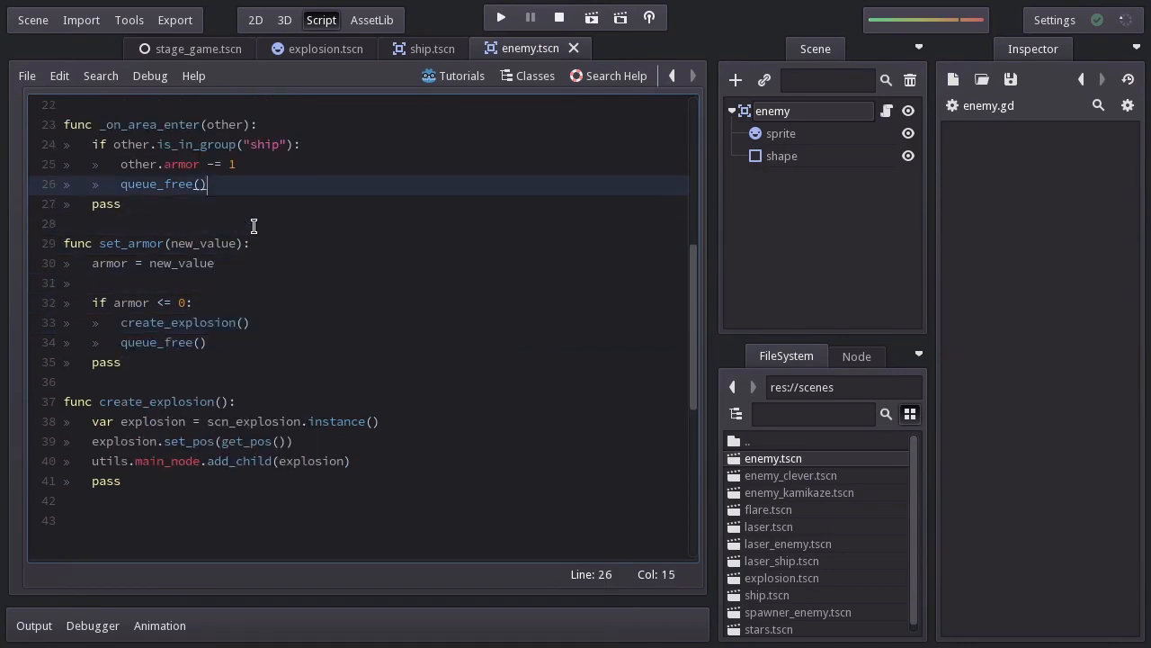
type("create_explosion(")
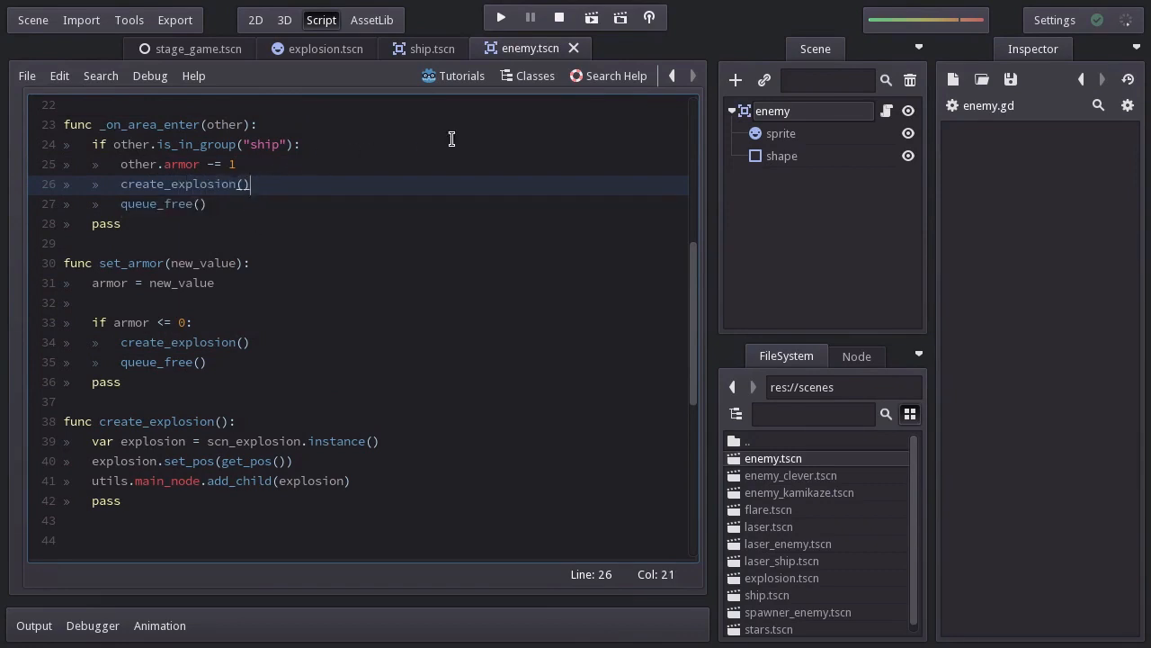
left_click(500, 17)
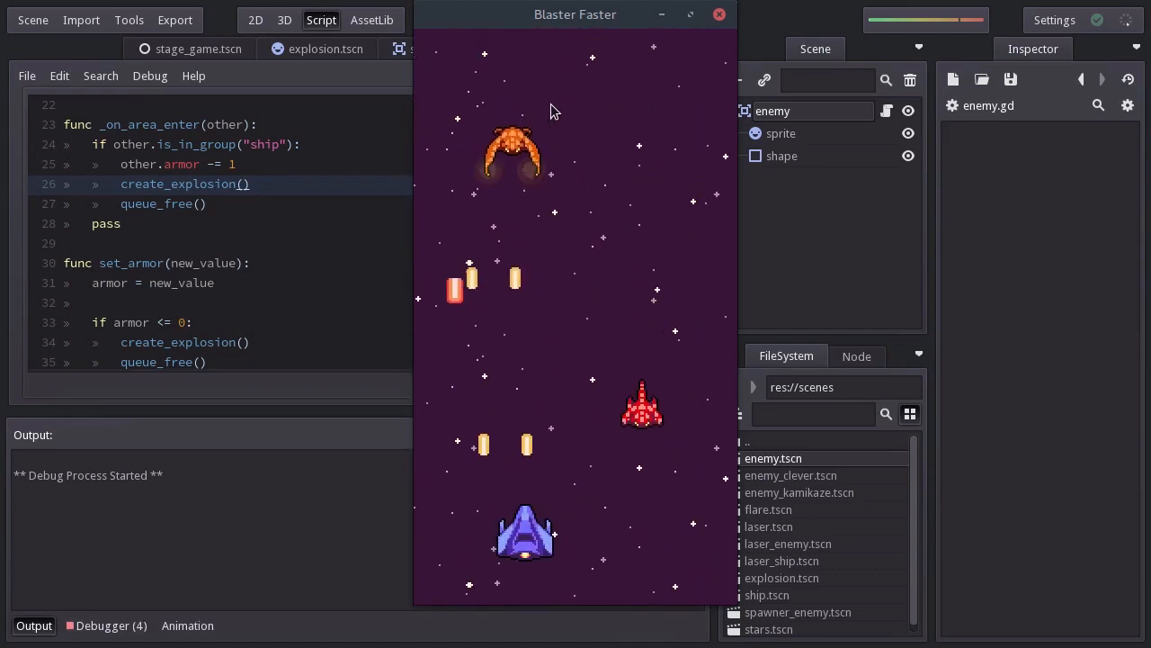
left_click(719, 15)
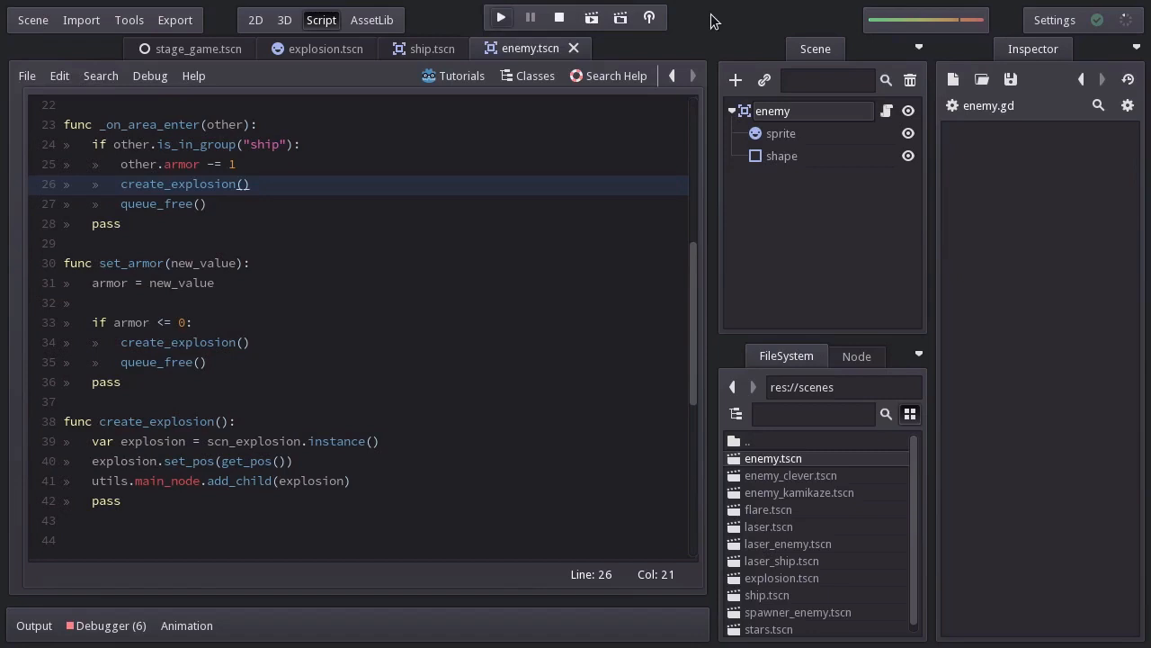
mouse_move(694, 7)
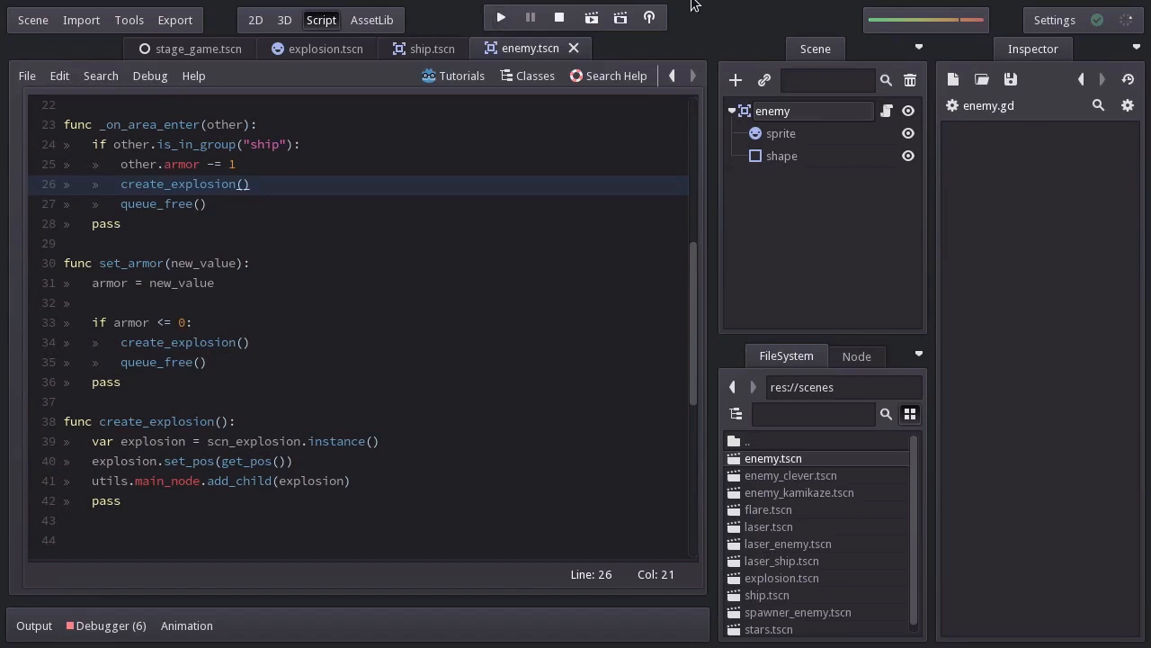
Step: Start set_armor with 'if is_queued_for_deletion(): return' and run the game
key("enter")
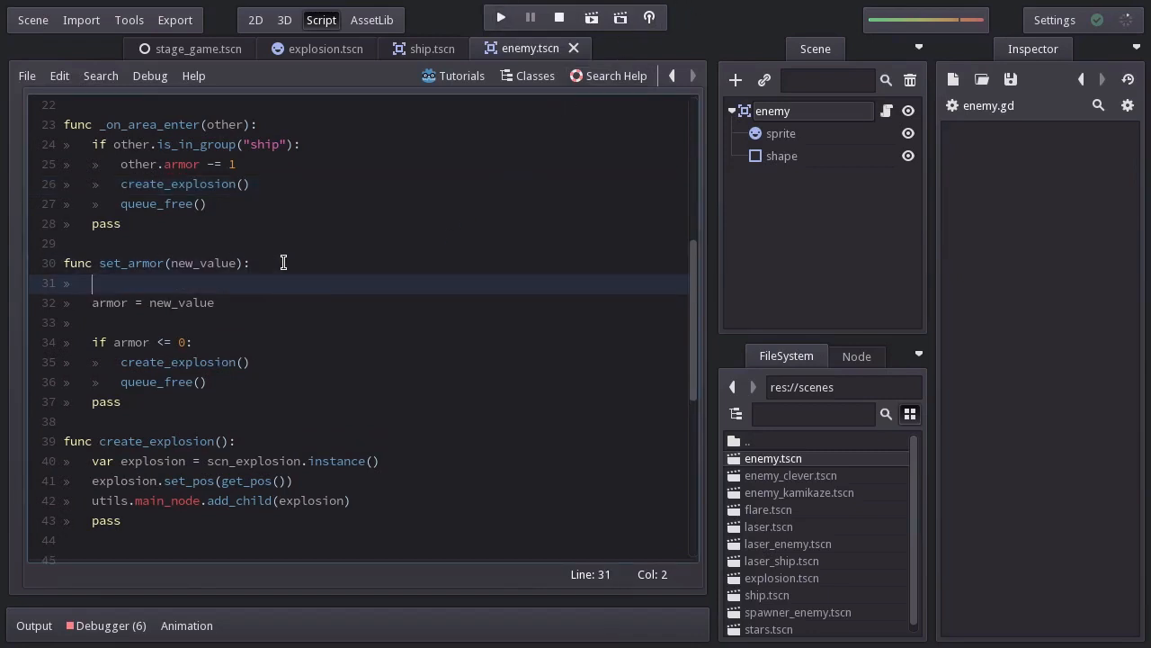
type("if is_queued_for_deletion(): retu")
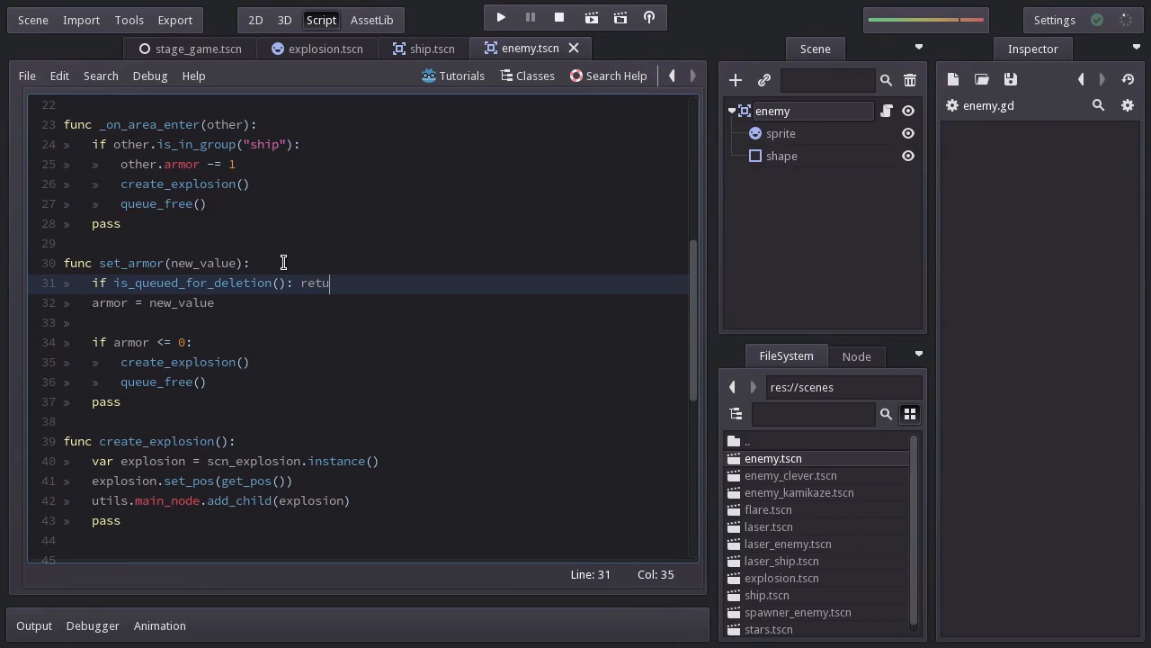
type("rn")
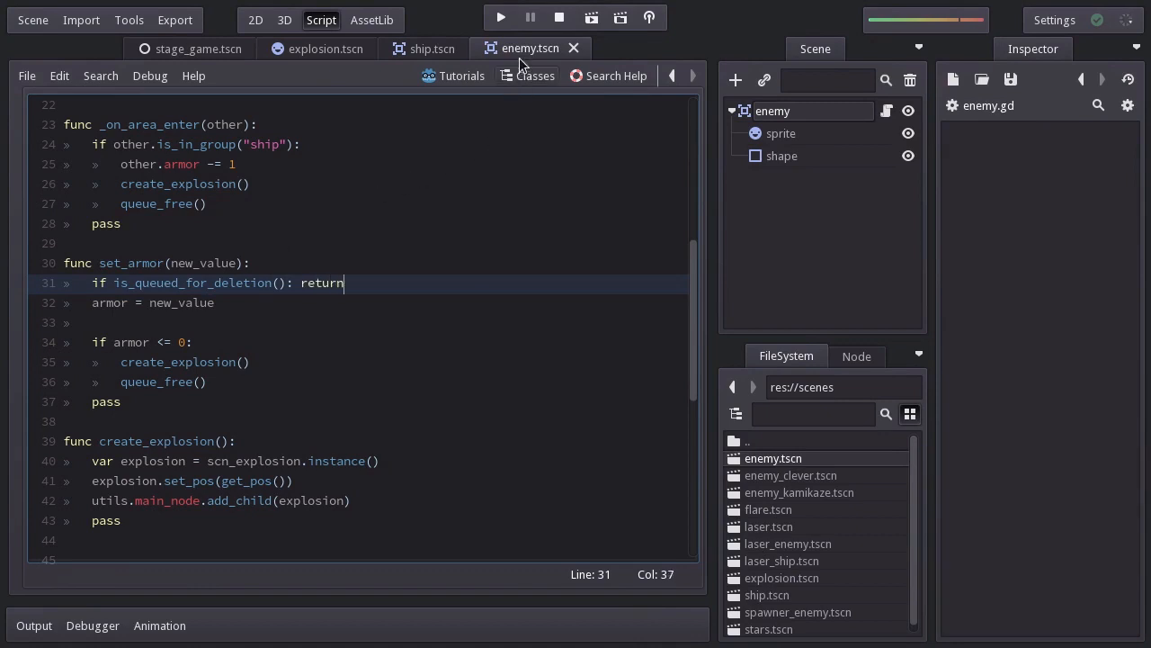
left_click(500, 17)
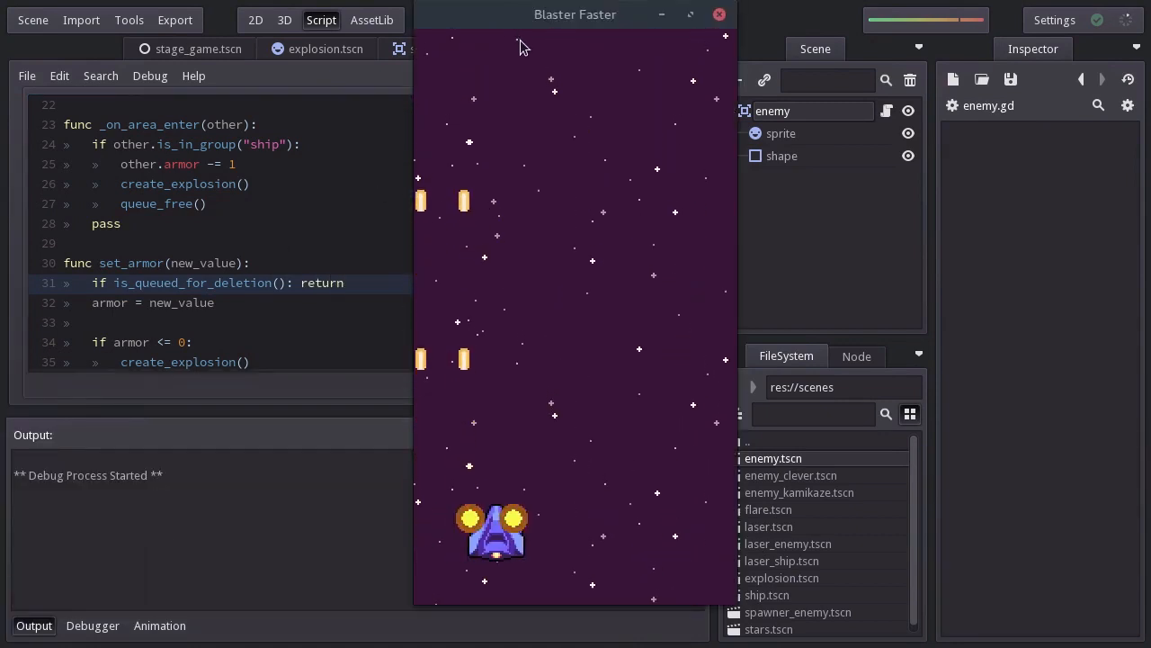